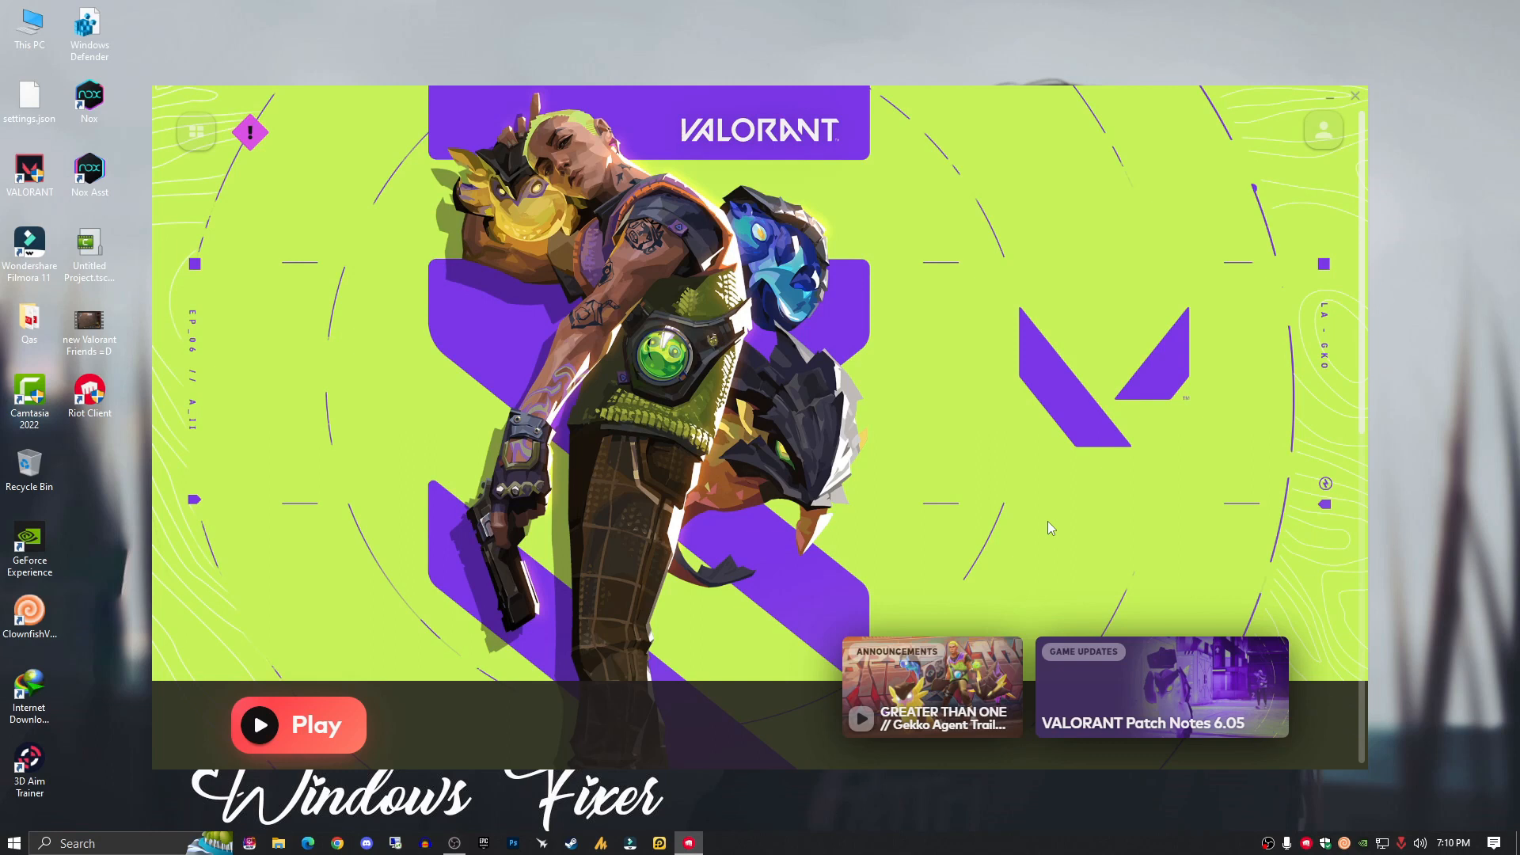
{"action": "mouse_move", "coordinate": [364, 720]}
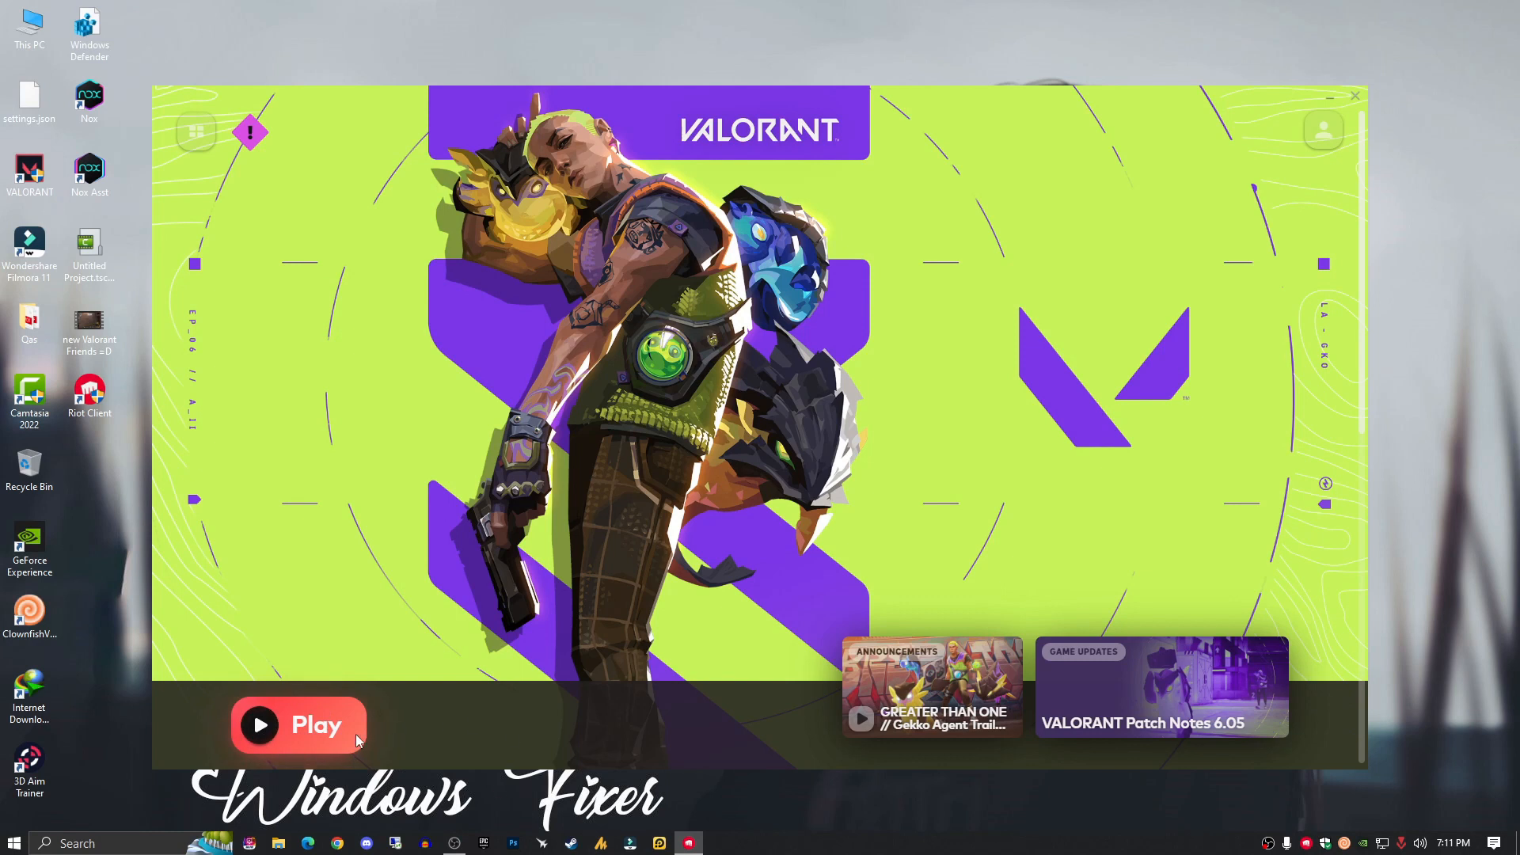
{"action": "mouse_move", "coordinate": [379, 729]}
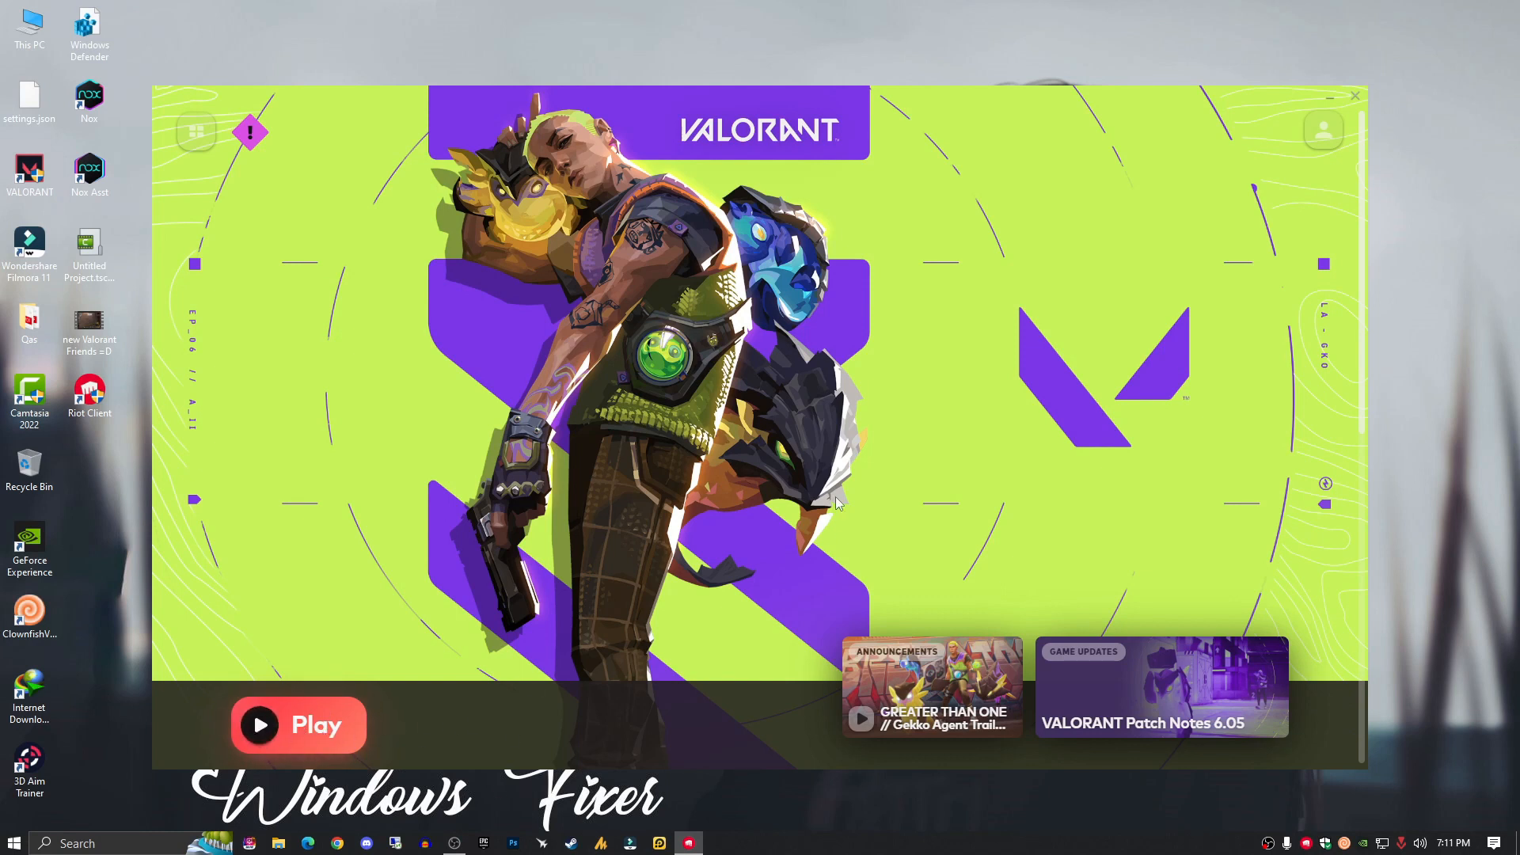
Step: Close the Valorant launcher so Windows Security's home page is in view
{"action": "left_click", "coordinate": [1353, 96]}
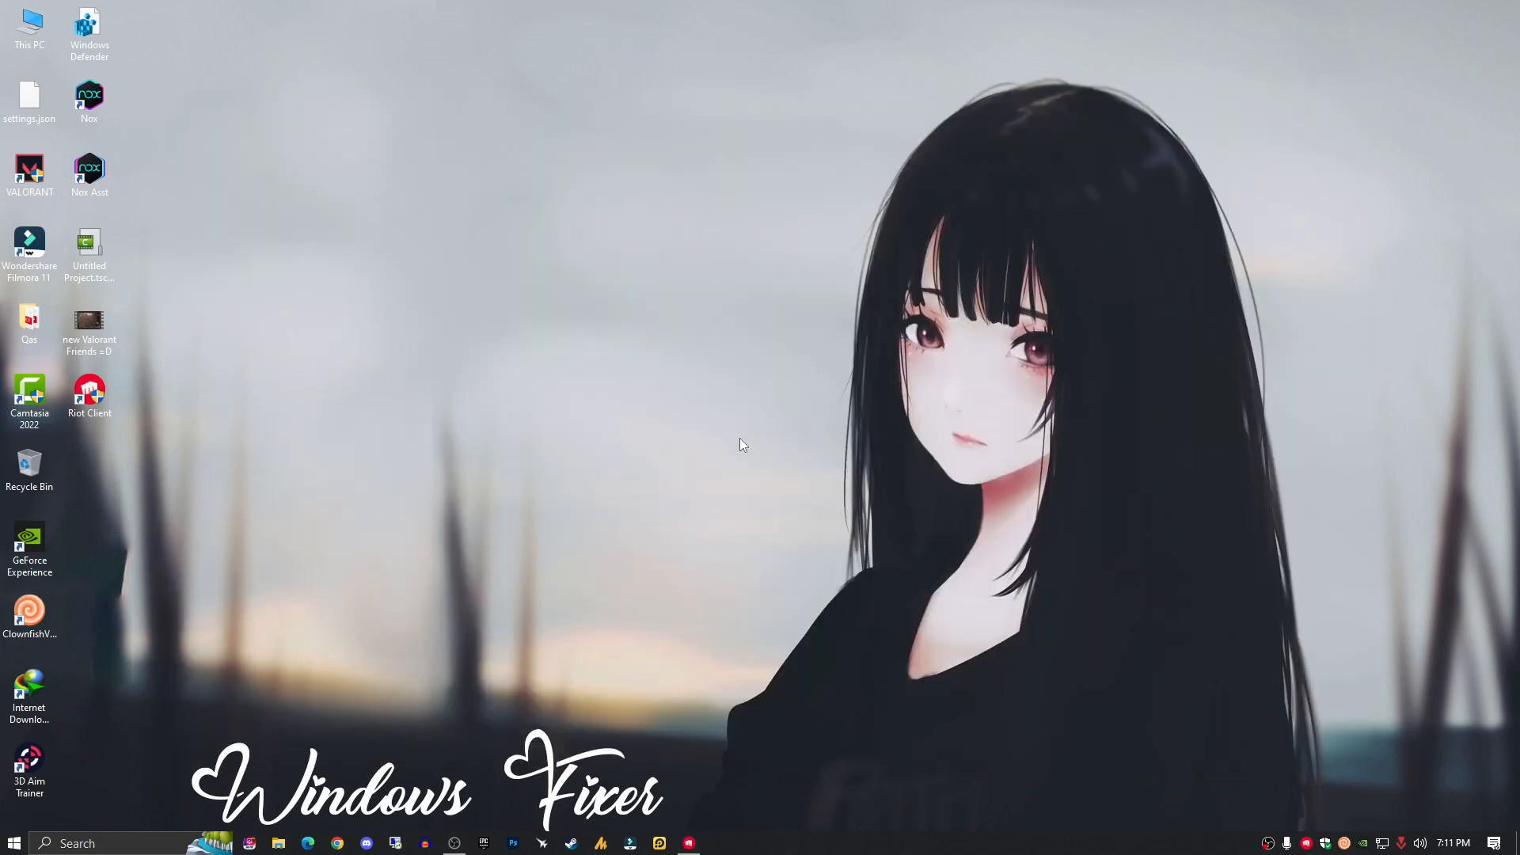
{"action": "mouse_move", "coordinate": [741, 448]}
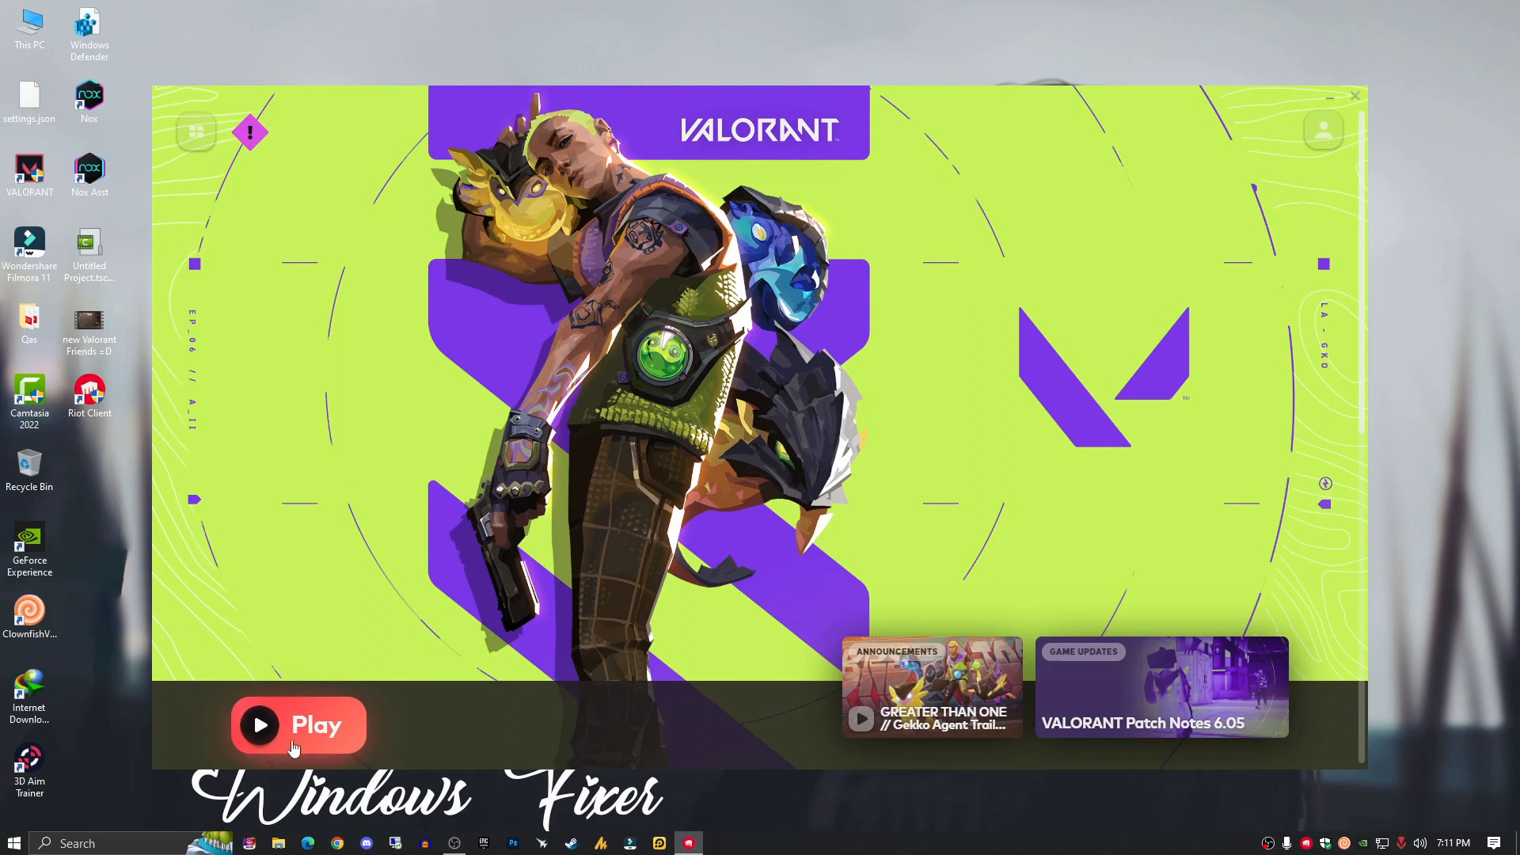
{"action": "left_click", "coordinate": [1355, 96]}
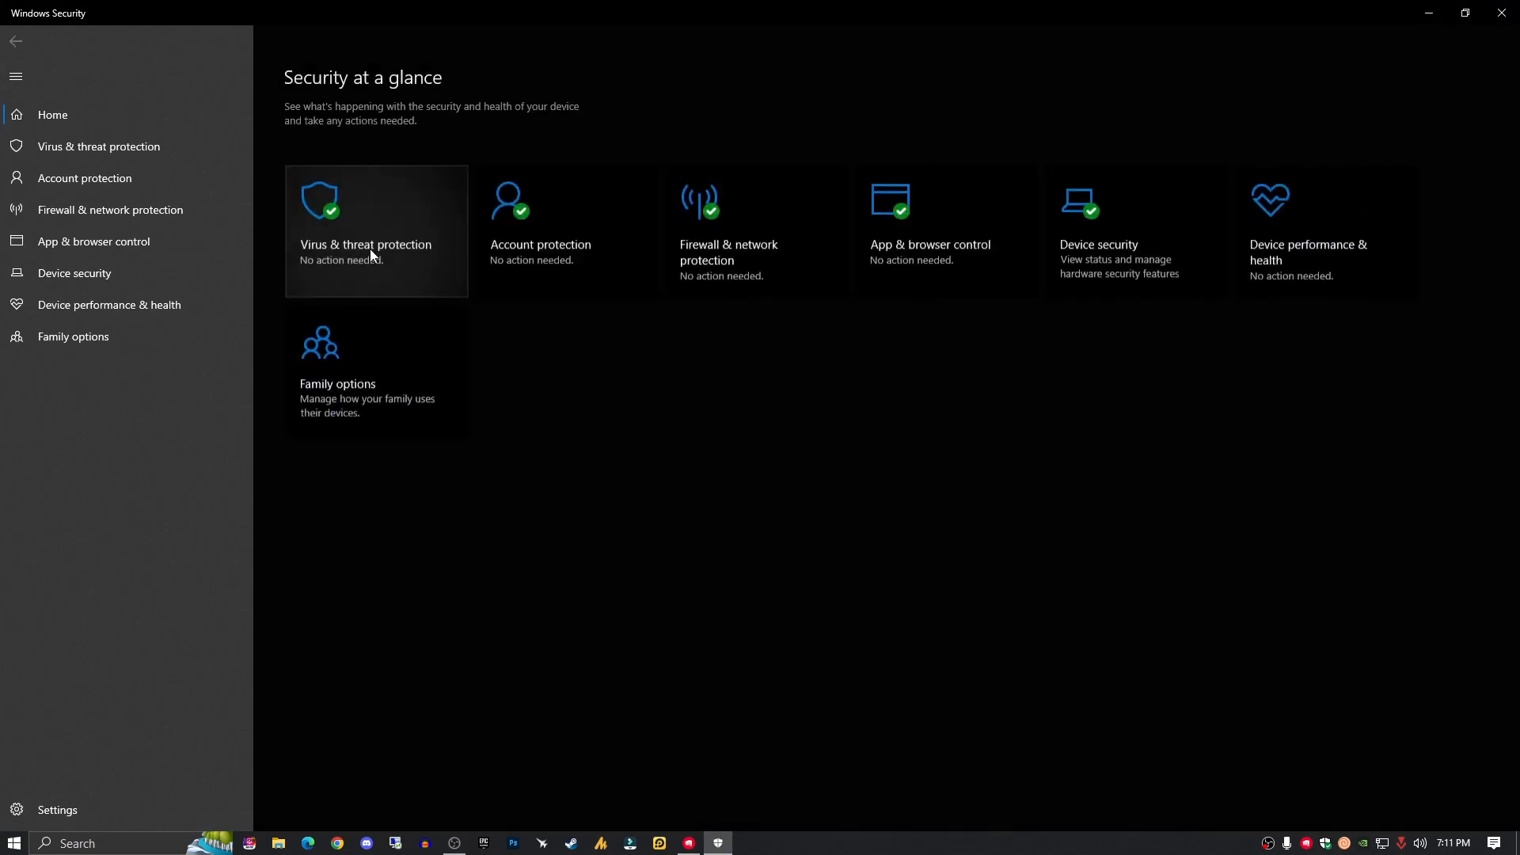
{"action": "mouse_move", "coordinate": [733, 265]}
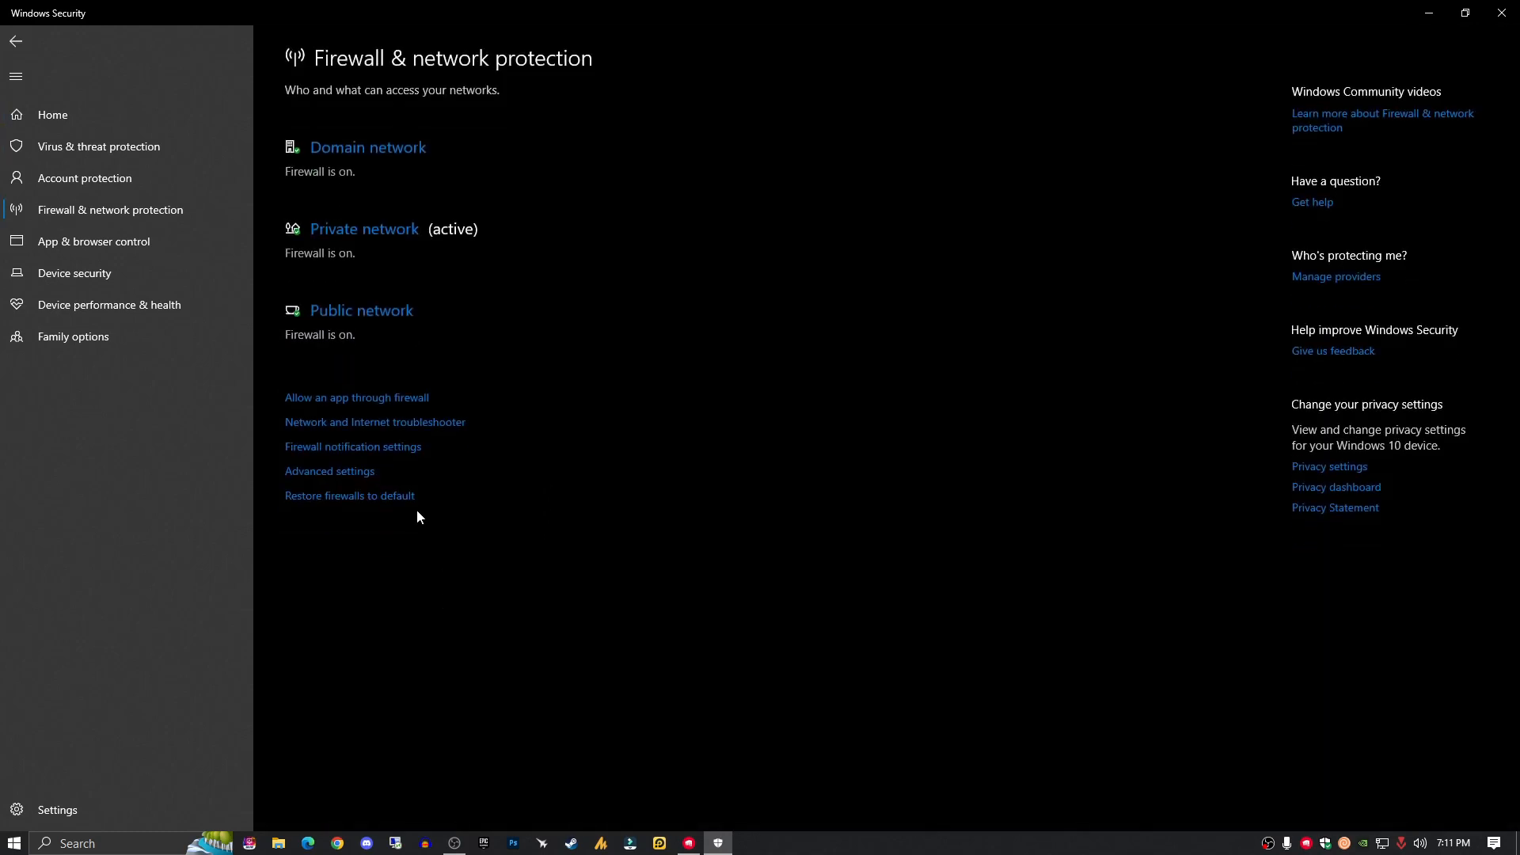
{"action": "mouse_move", "coordinate": [338, 402]}
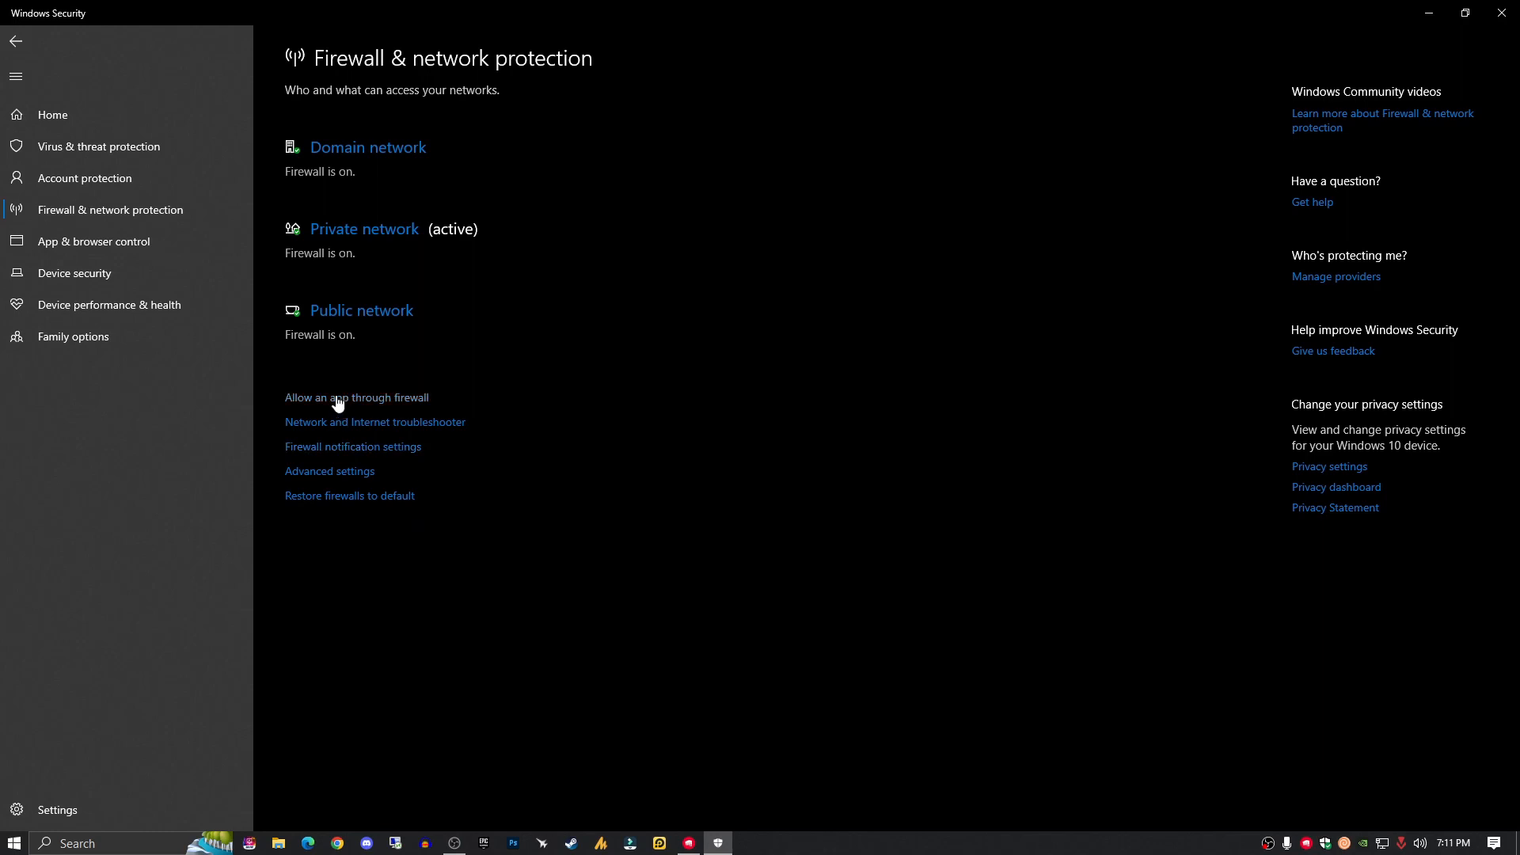
{"action": "mouse_move", "coordinate": [365, 404]}
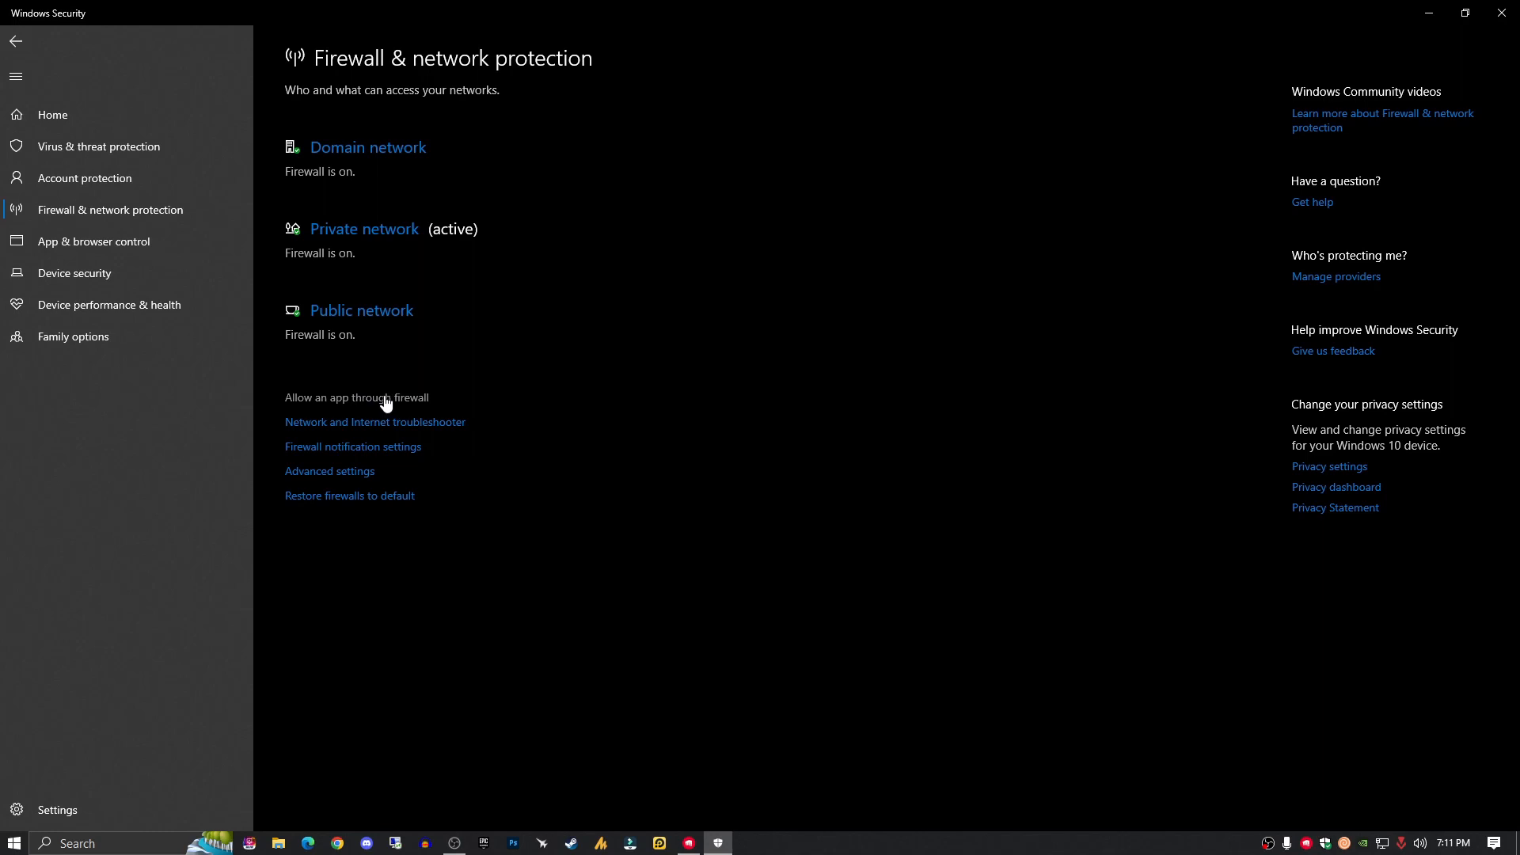
Step: Show the list of apps allowed through Windows Defender Firewall and look through it
{"action": "left_click", "coordinate": [356, 397]}
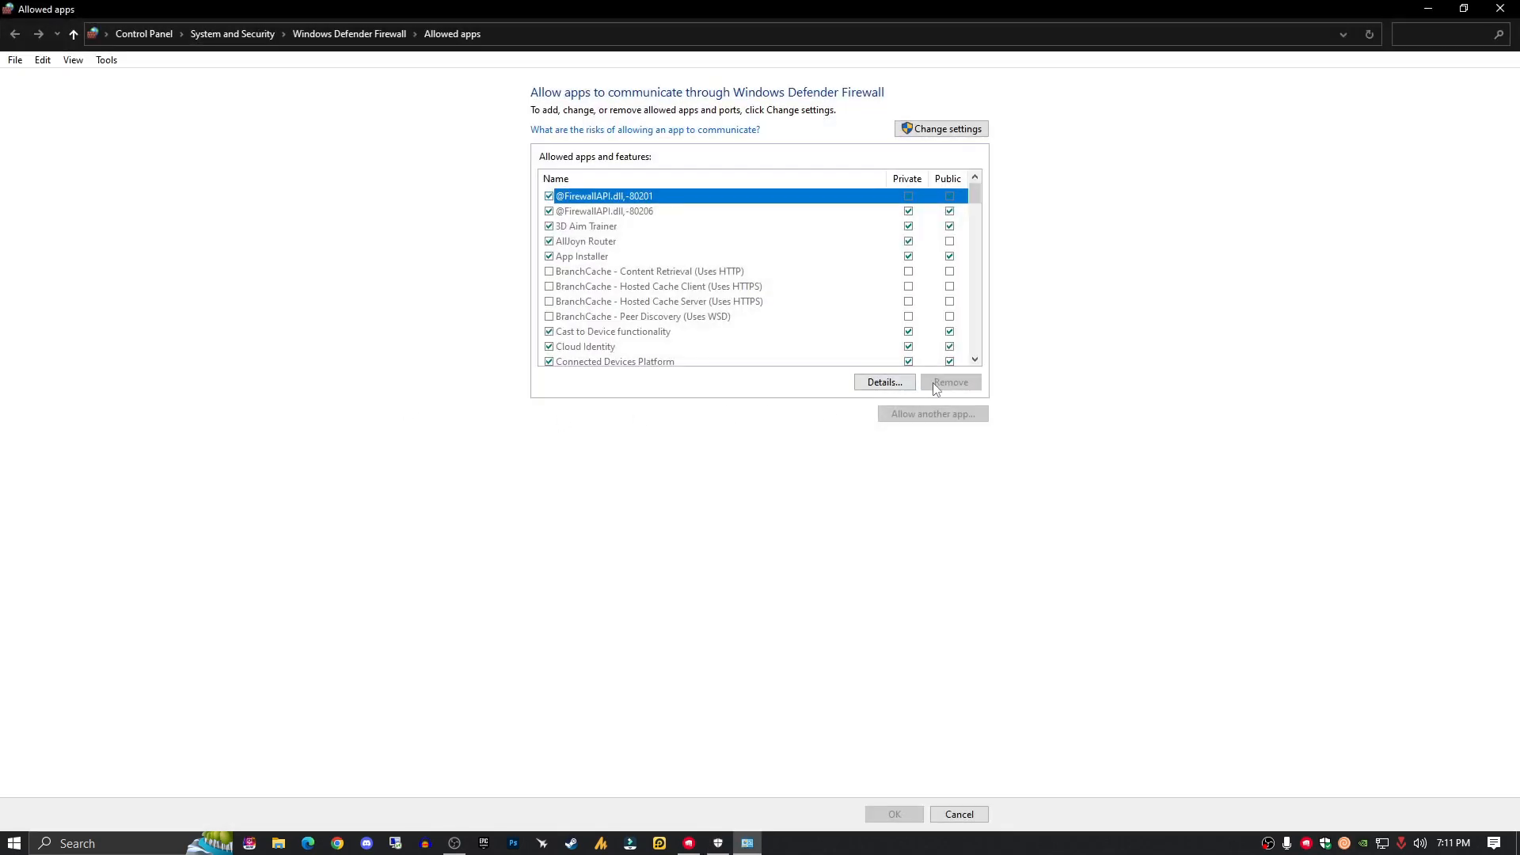
{"action": "left_click", "coordinate": [581, 257]}
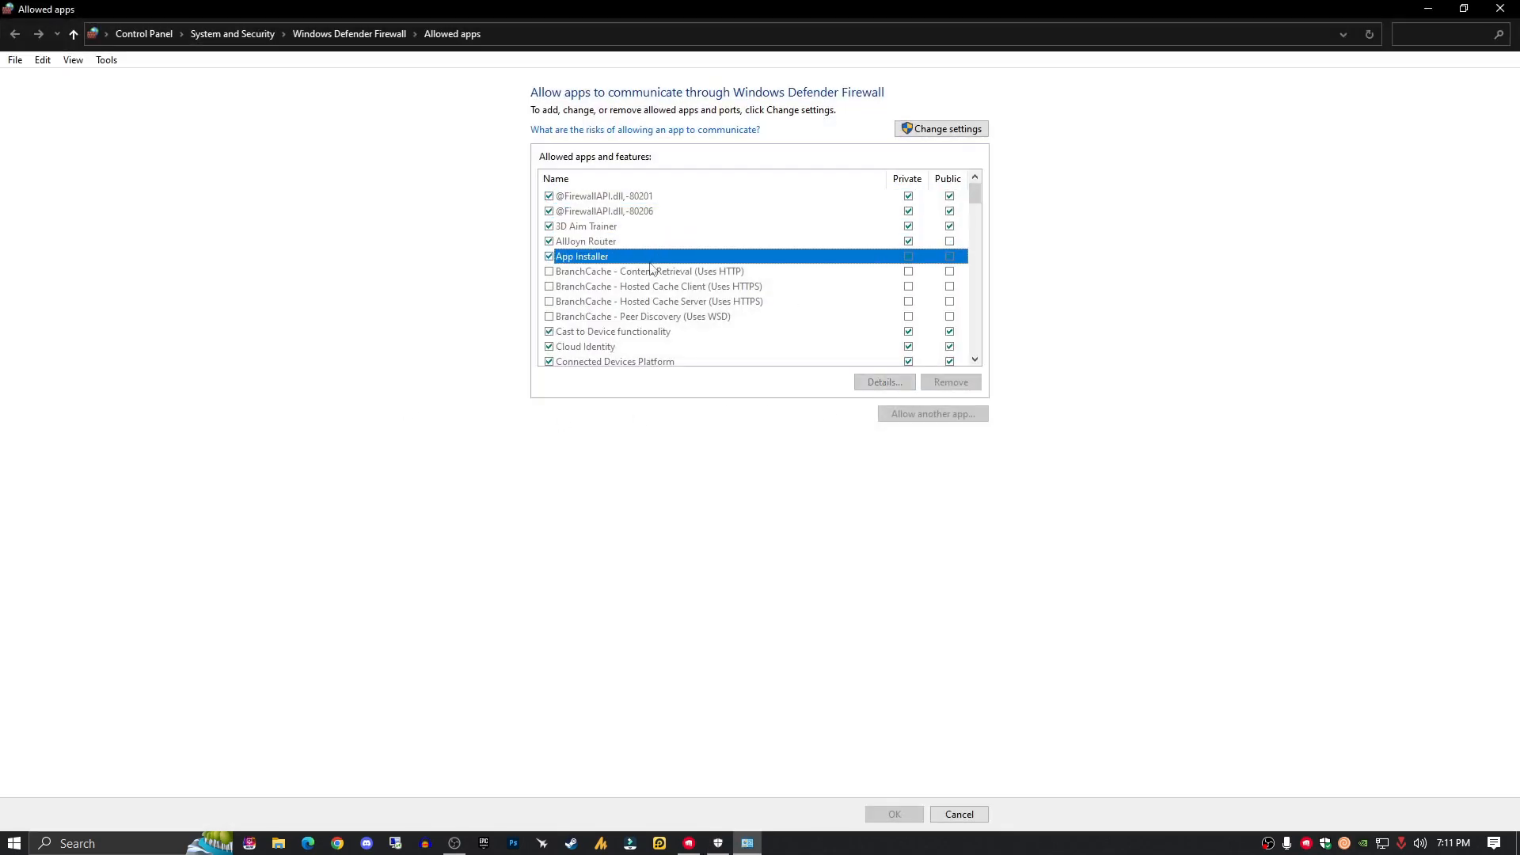
{"action": "left_click", "coordinate": [585, 241]}
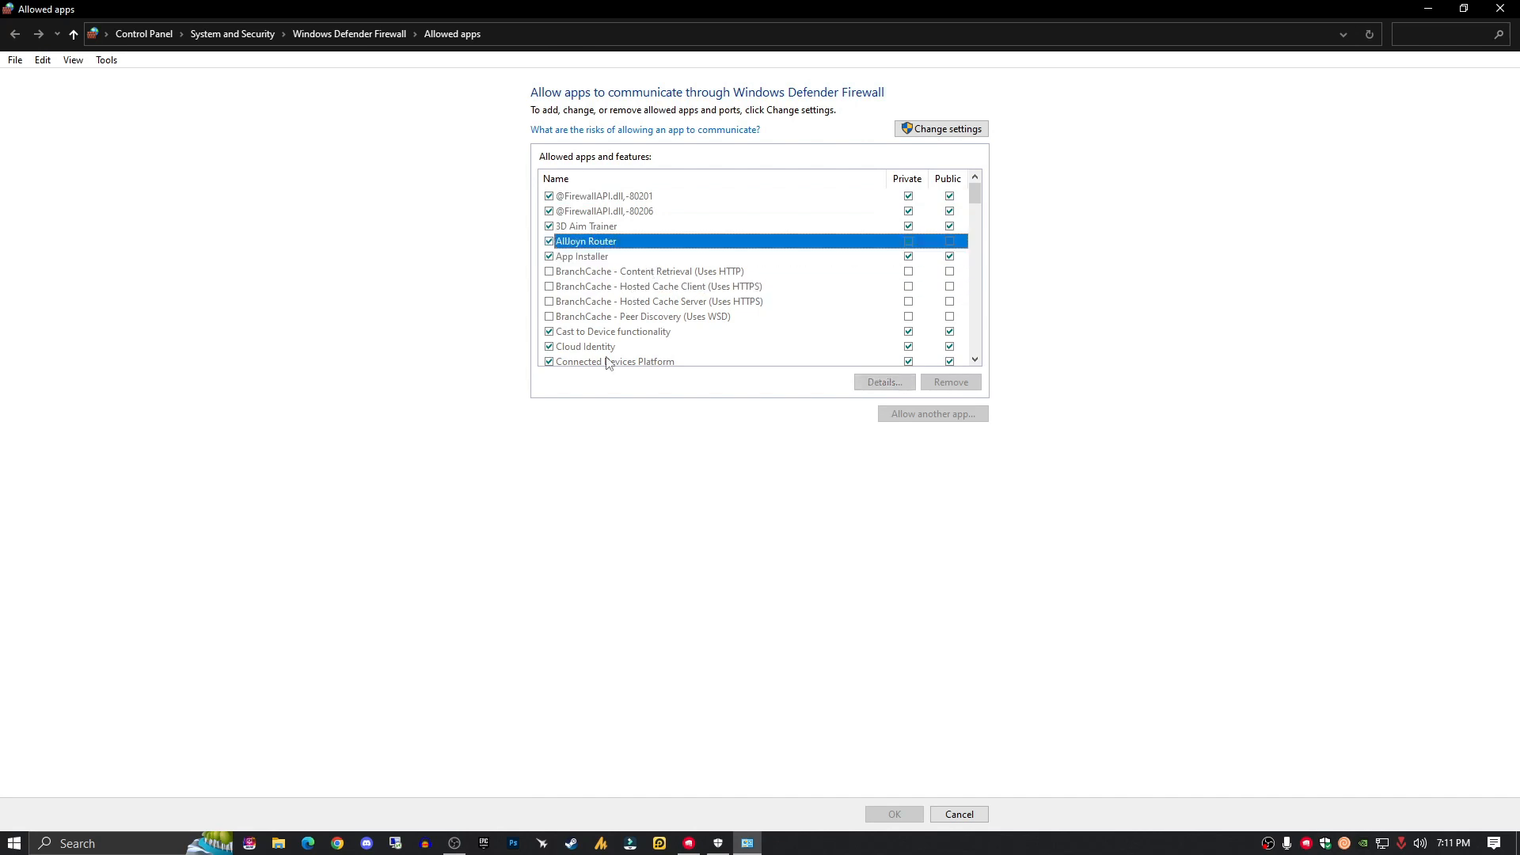
{"action": "scroll", "scroll_direction": "down", "scroll_amount": 3}
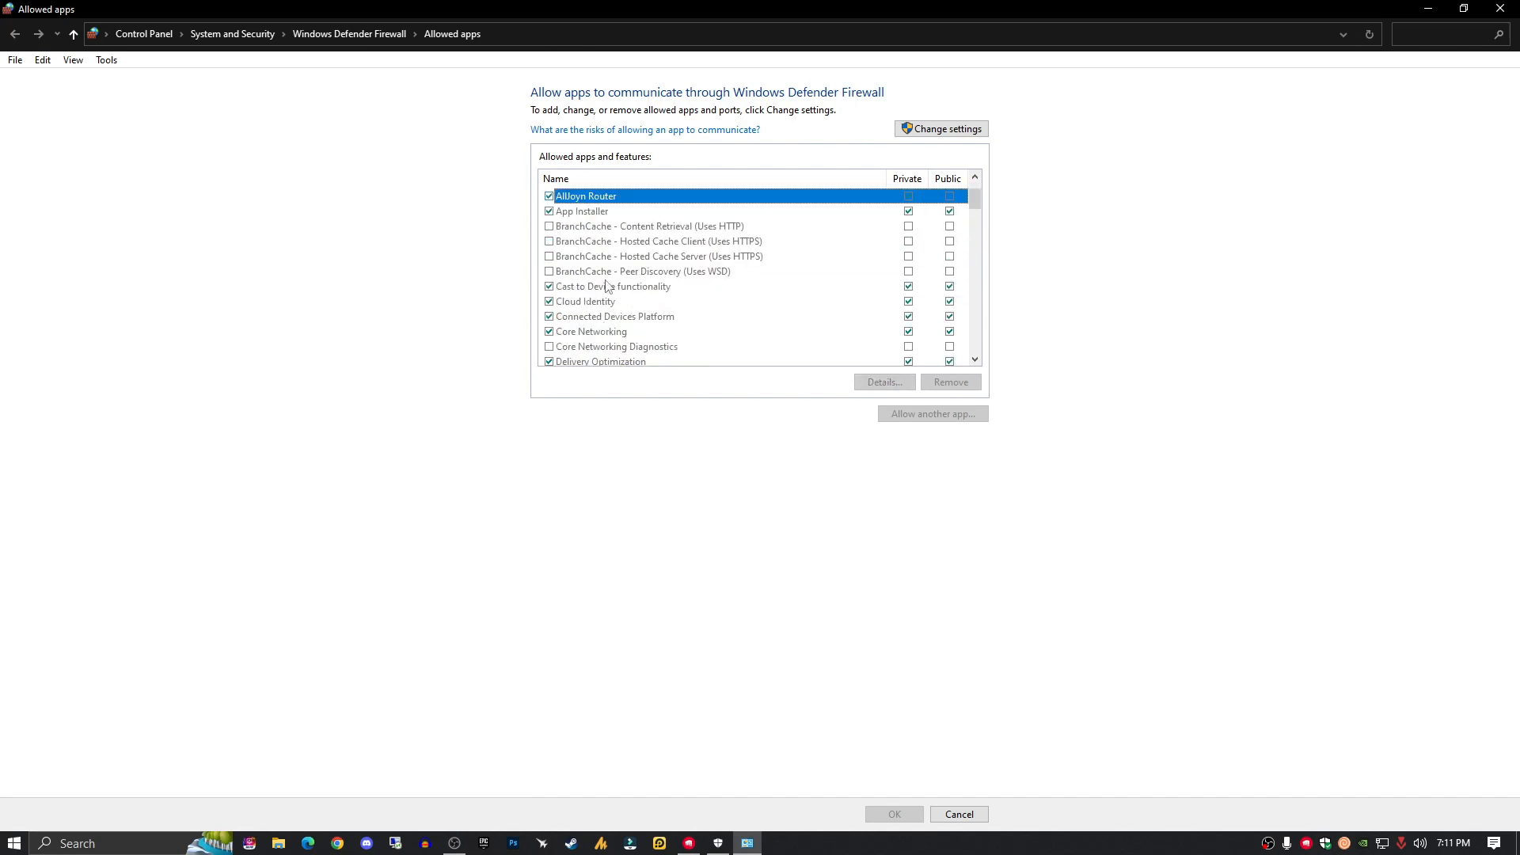
{"action": "scroll", "scroll_direction": "down", "scroll_amount": 3}
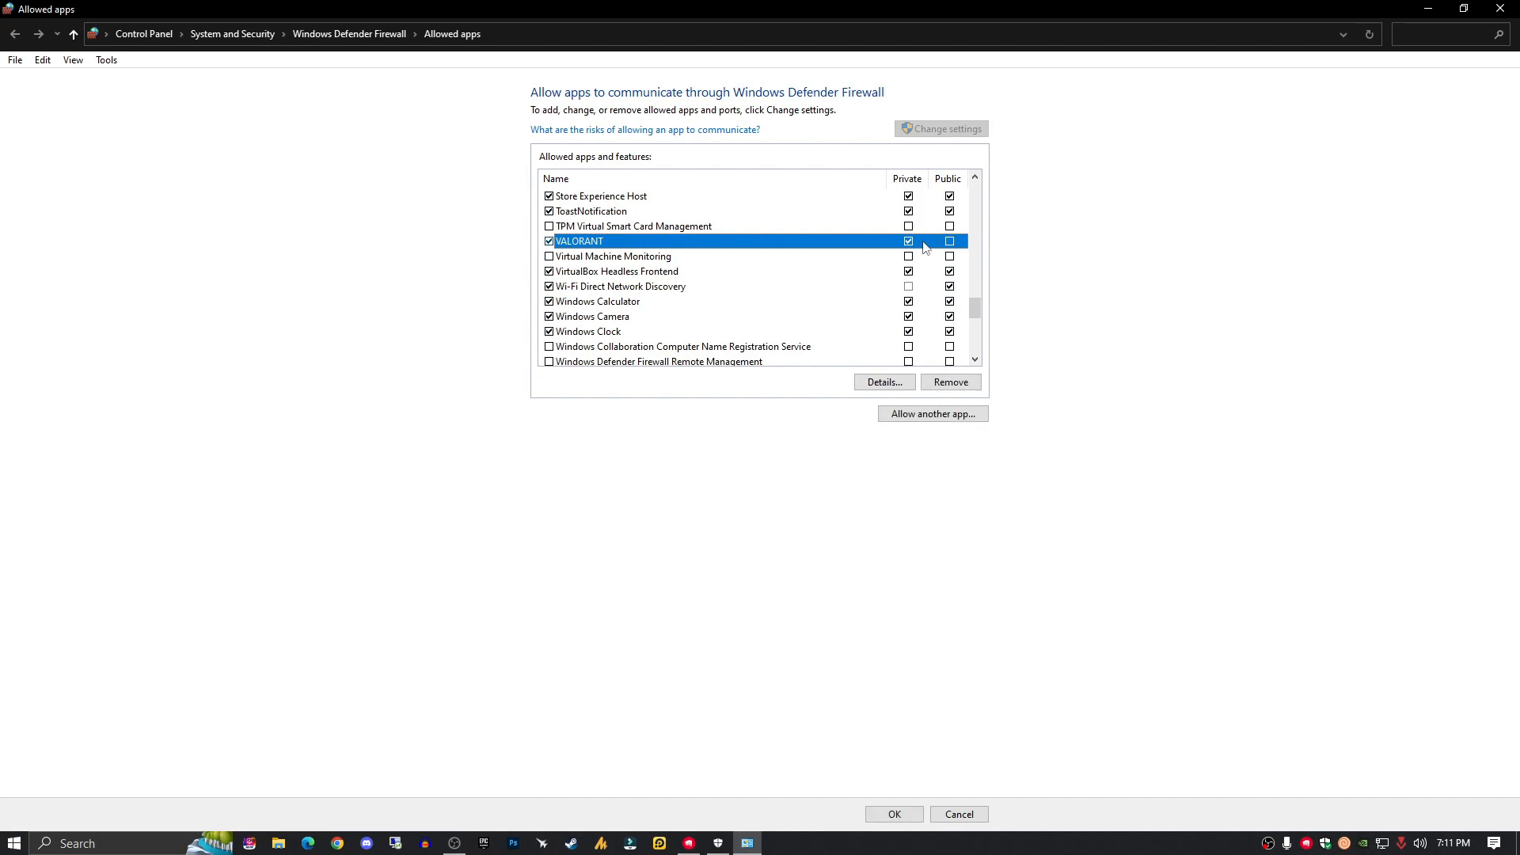
Step: Unlock the allowed apps list for editing via Change settings
{"action": "left_click", "coordinate": [948, 241]}
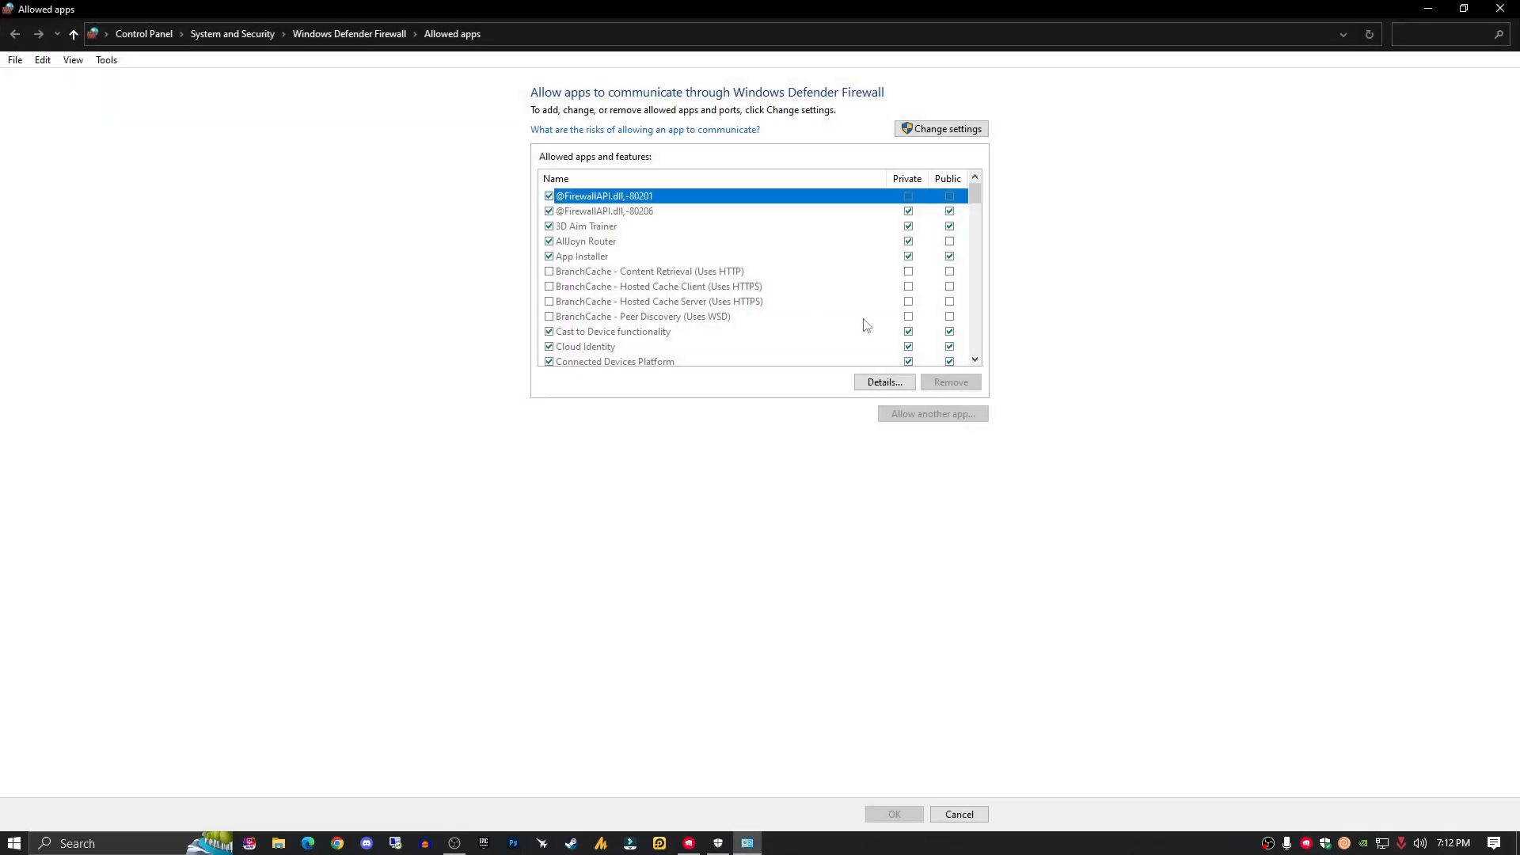
{"action": "left_click", "coordinate": [938, 128]}
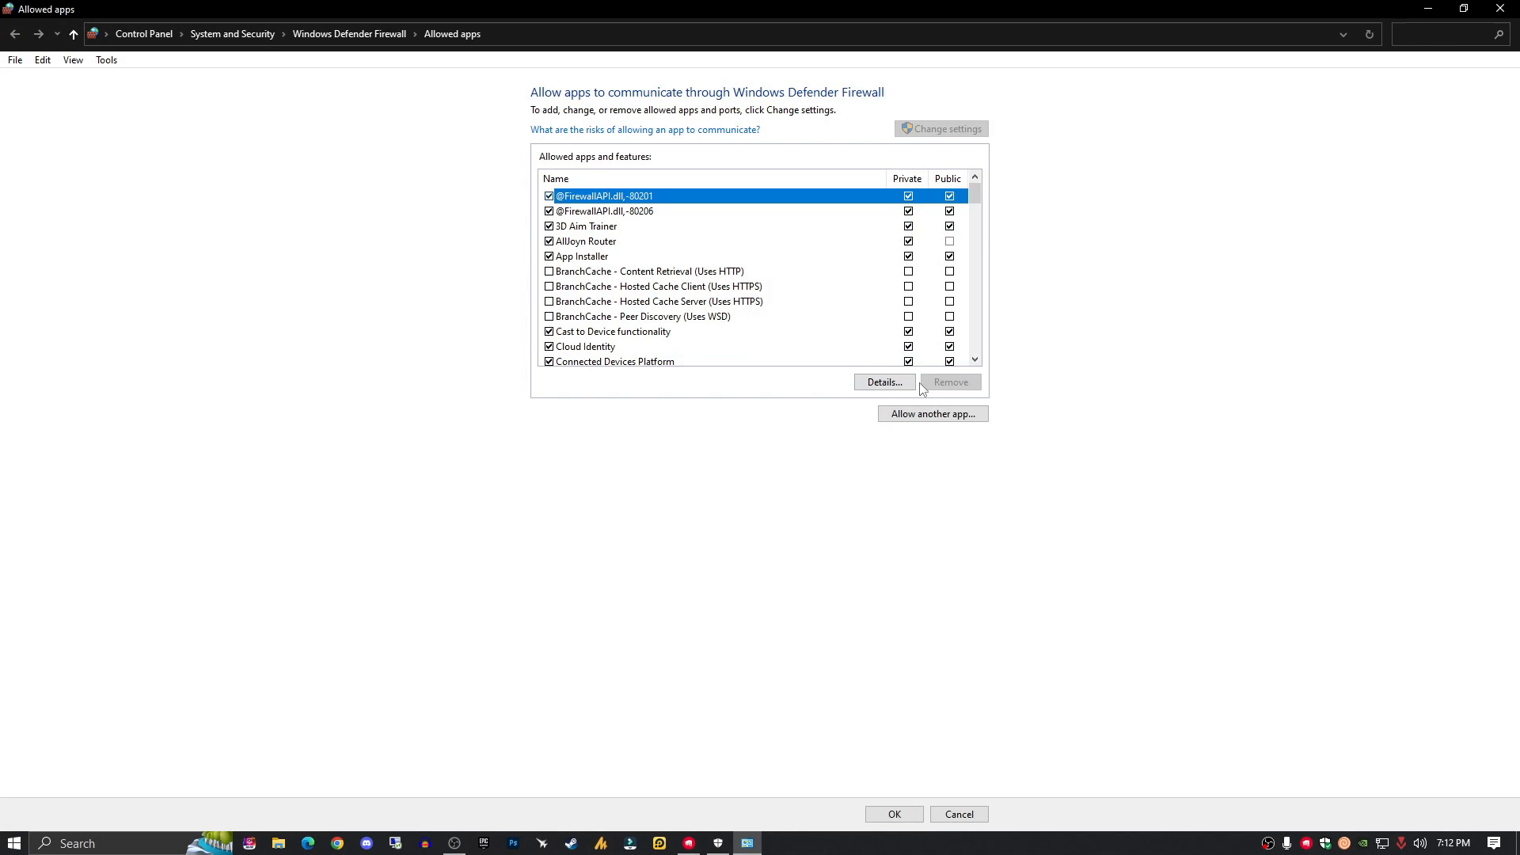
Step: Start adding another allowed app, browsing into the VALORANT live folder
{"action": "left_click", "coordinate": [930, 413]}
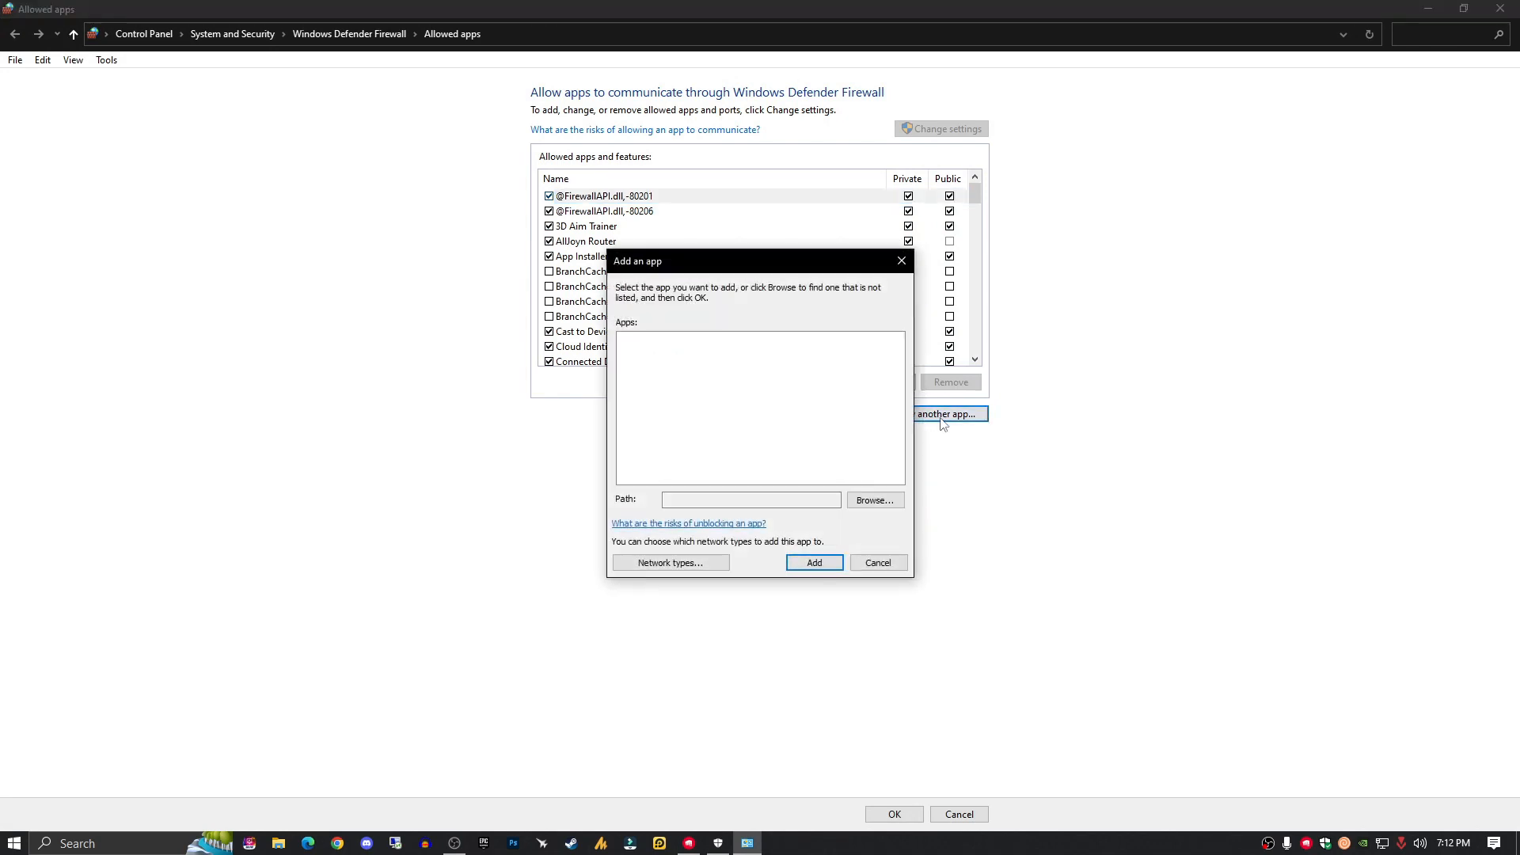
{"action": "left_click", "coordinate": [873, 500]}
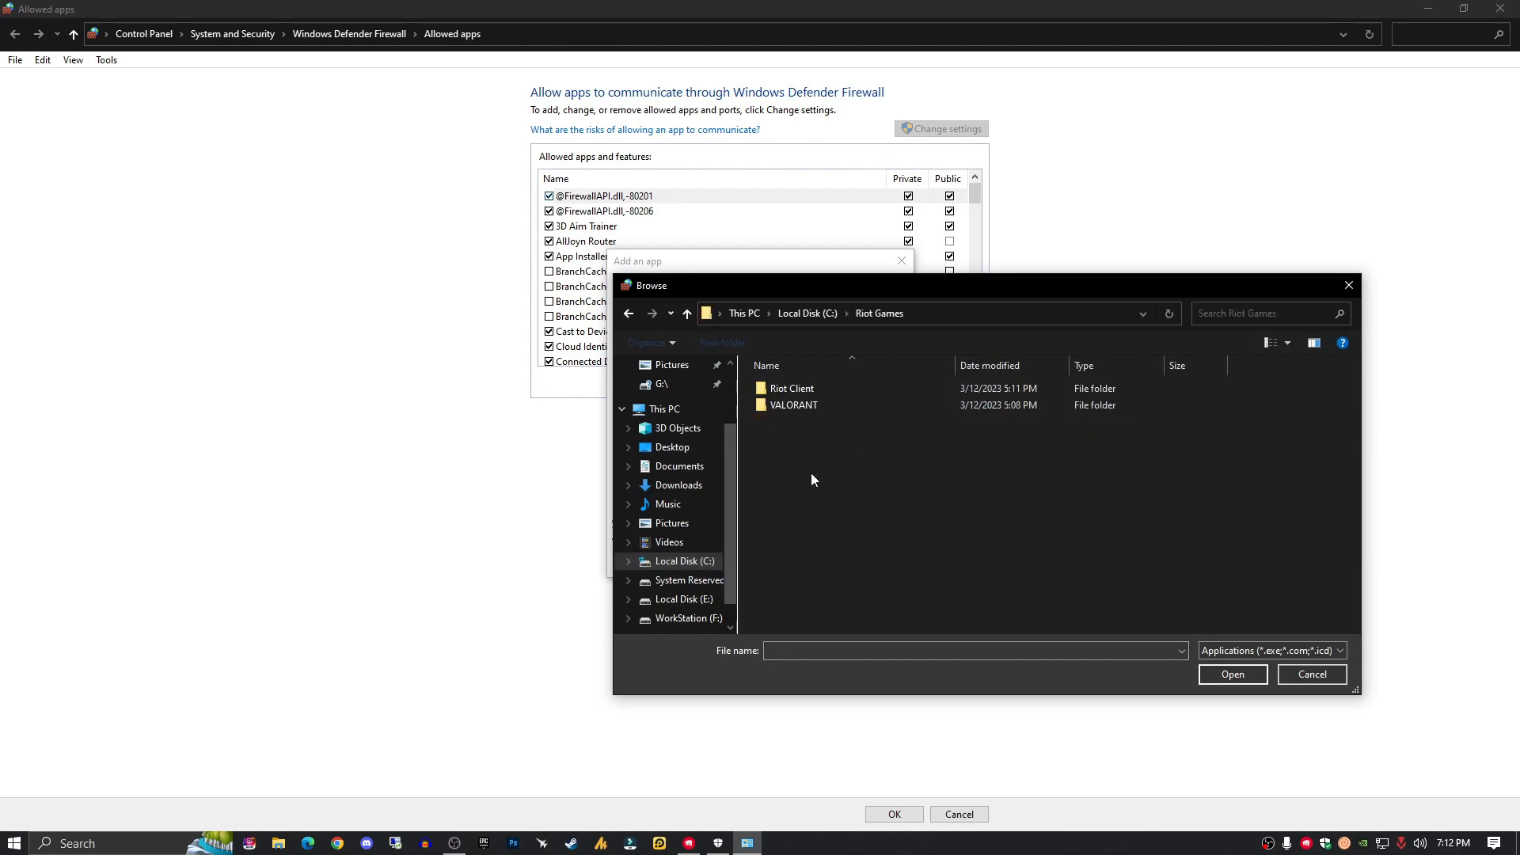
{"action": "double_click", "coordinate": [794, 404]}
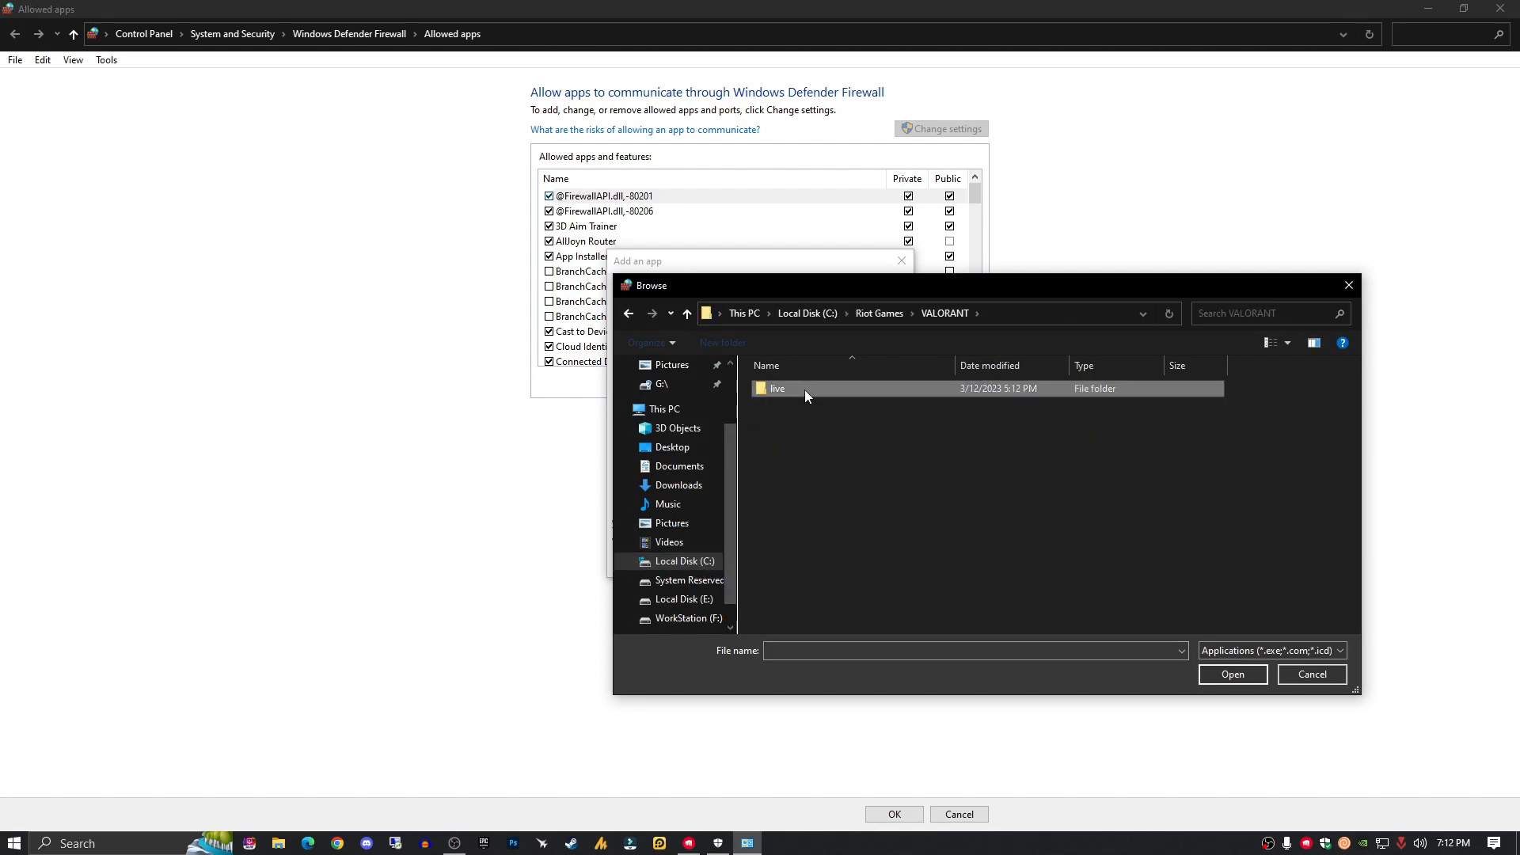
{"action": "double_click", "coordinate": [776, 388]}
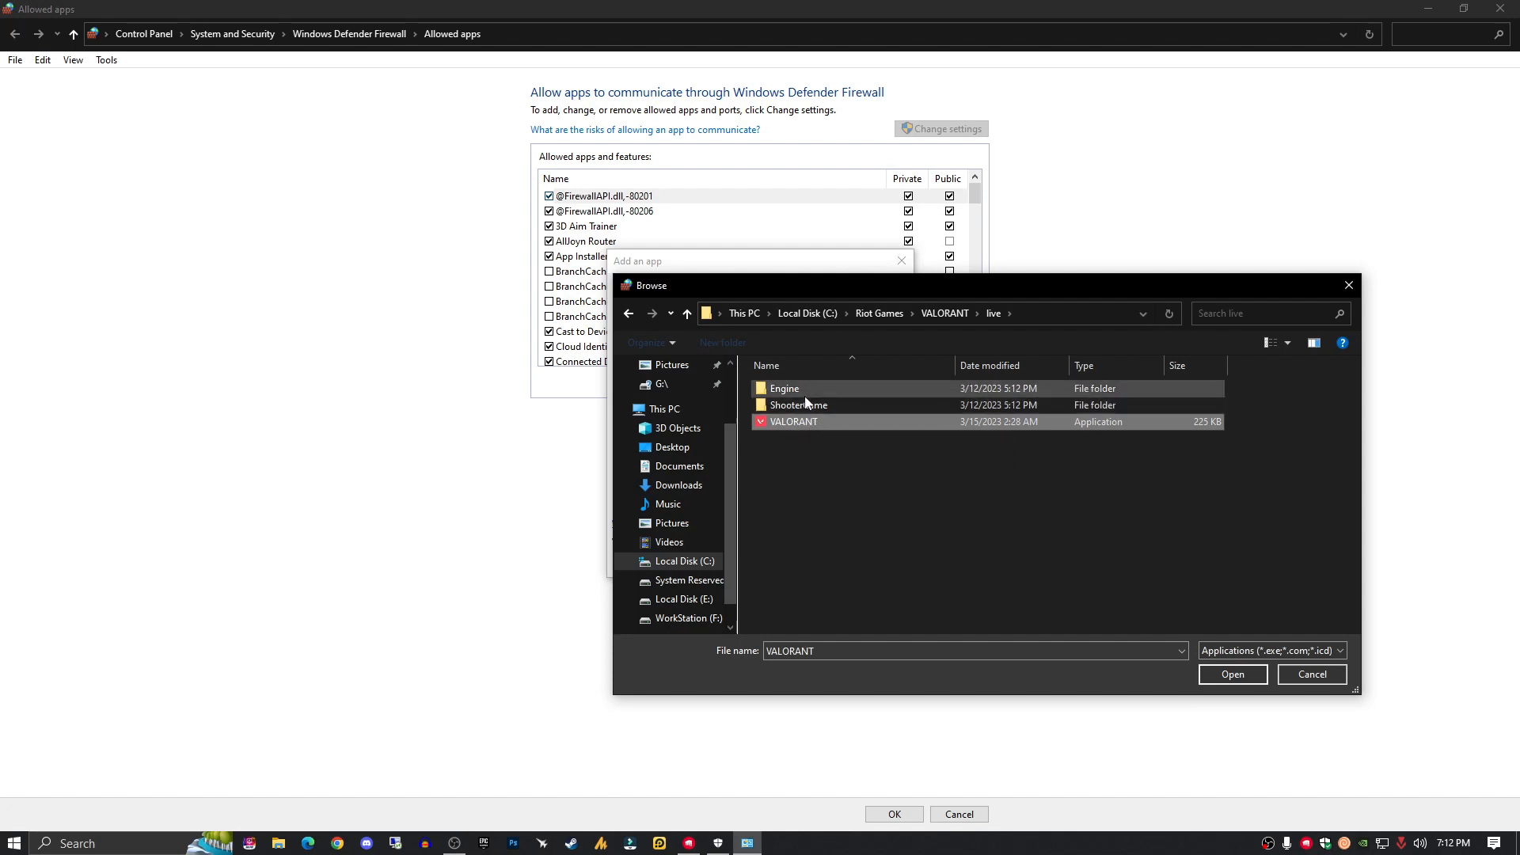
Step: Continue into ShooterGame's Win64 folder for the game executable, then back out
{"action": "left_click", "coordinate": [797, 405]}
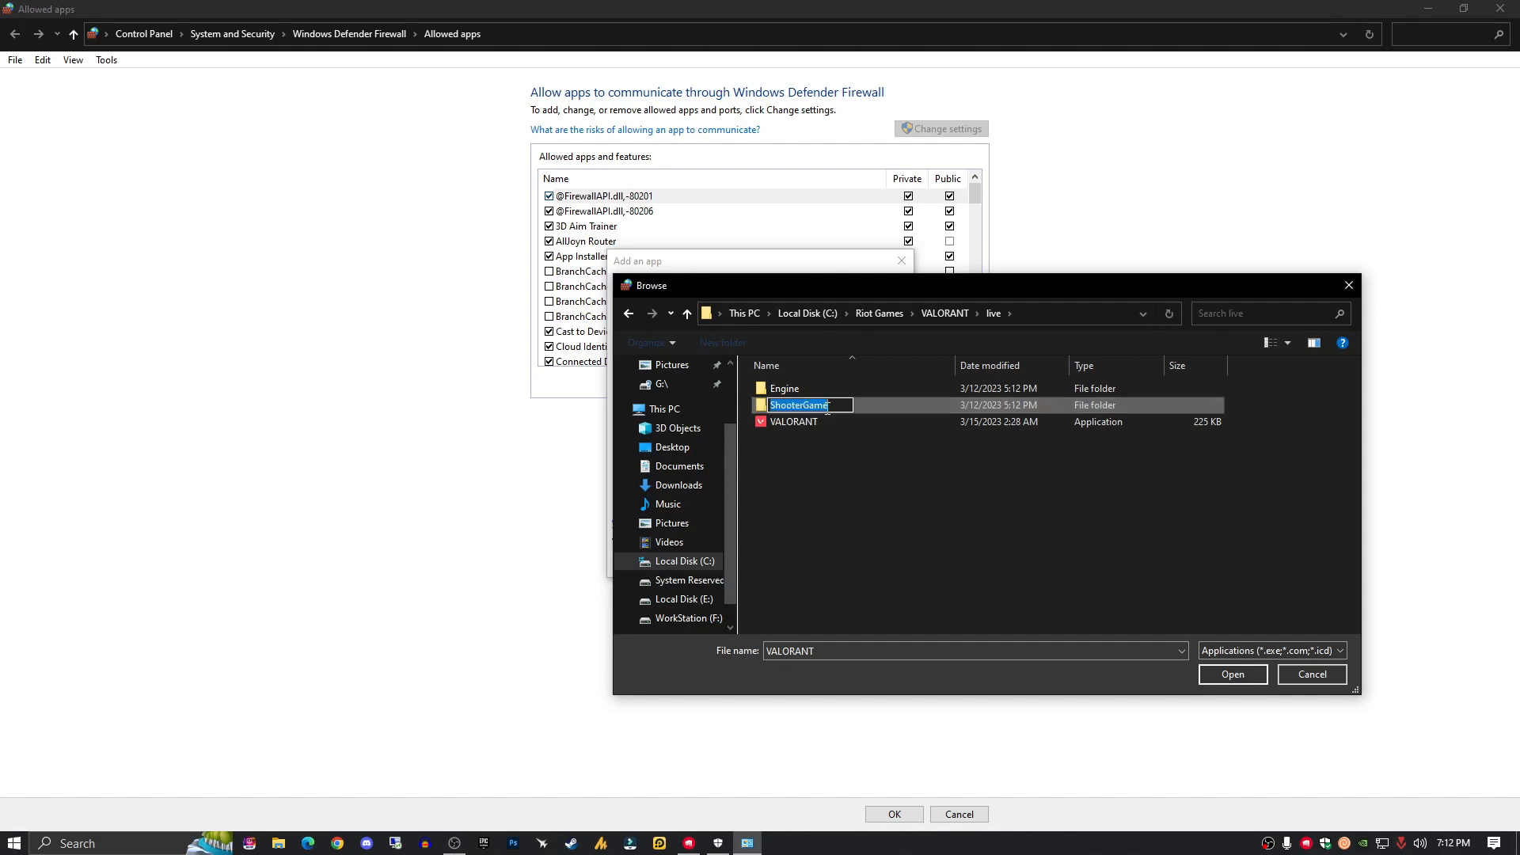
{"action": "double_click", "coordinate": [798, 404]}
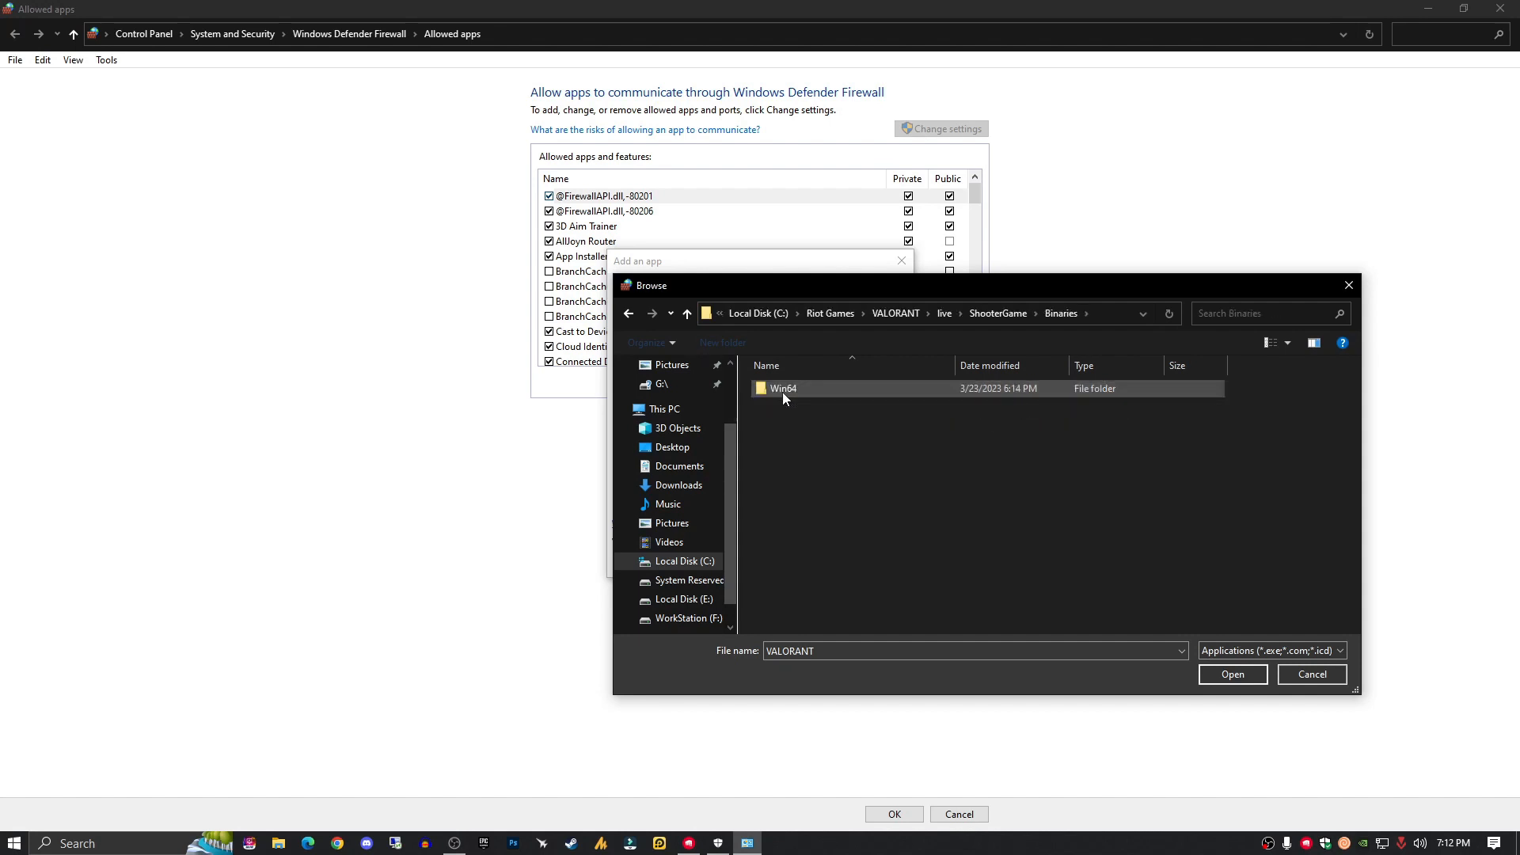
{"action": "double_click", "coordinate": [784, 387]}
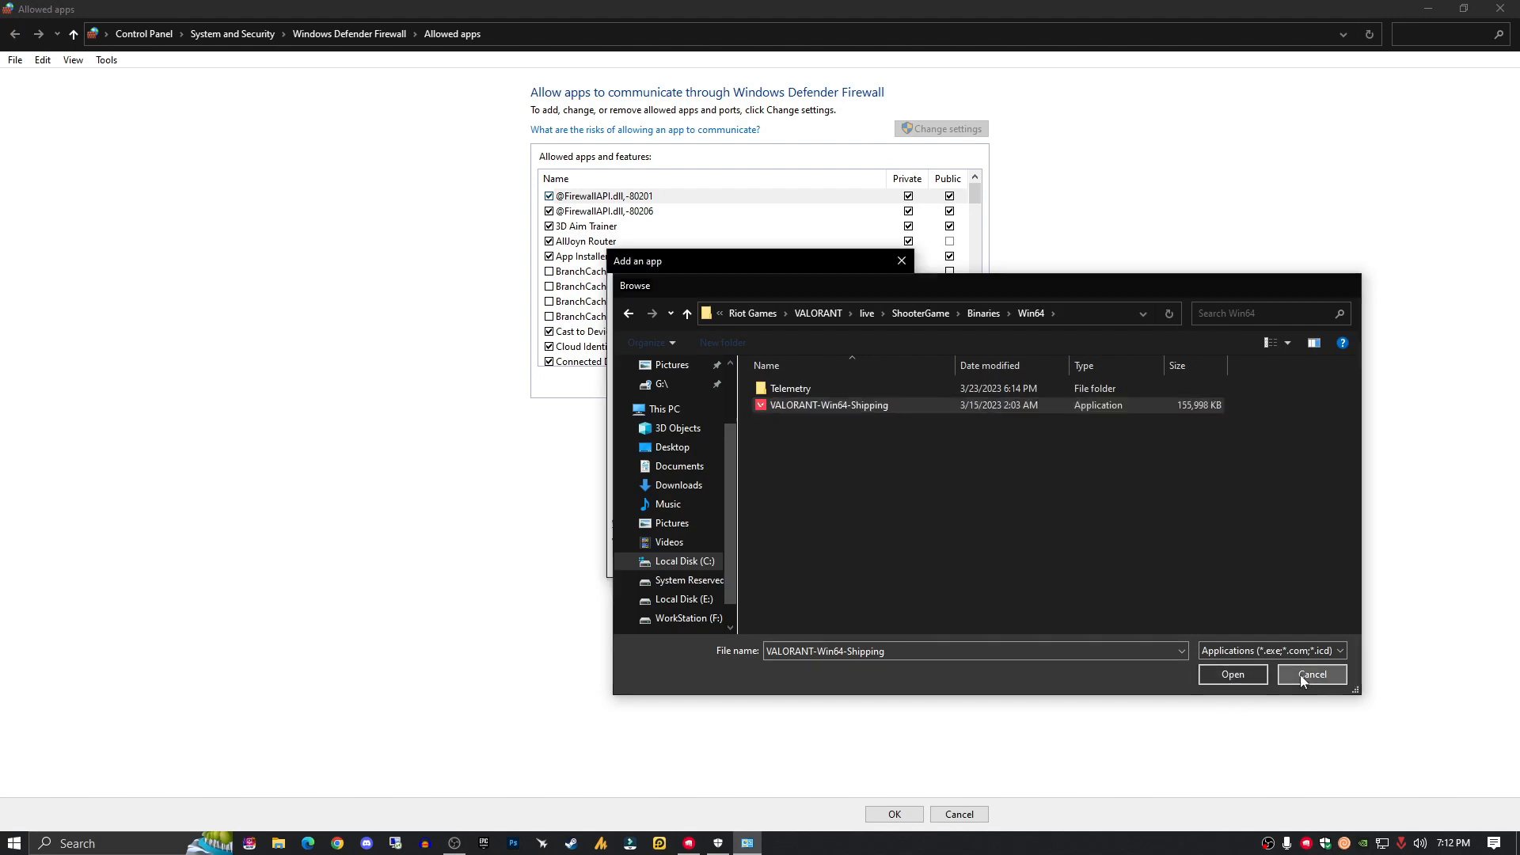
{"action": "left_click", "coordinate": [1311, 674]}
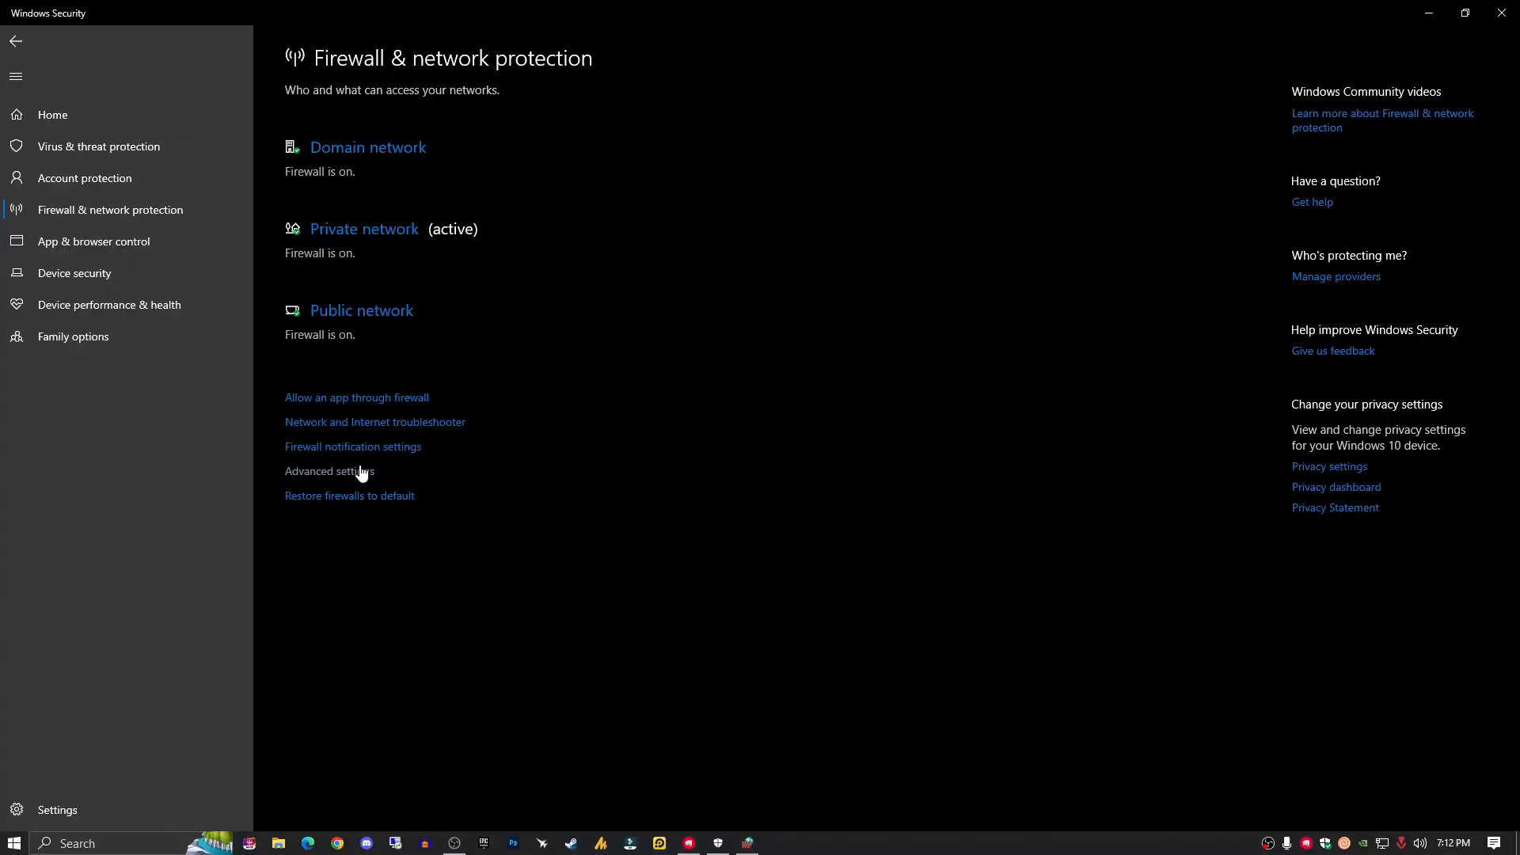
Step: Go to Advanced settings, show Inbound Rules and start a new inbound rule
{"action": "left_click", "coordinate": [329, 474]}
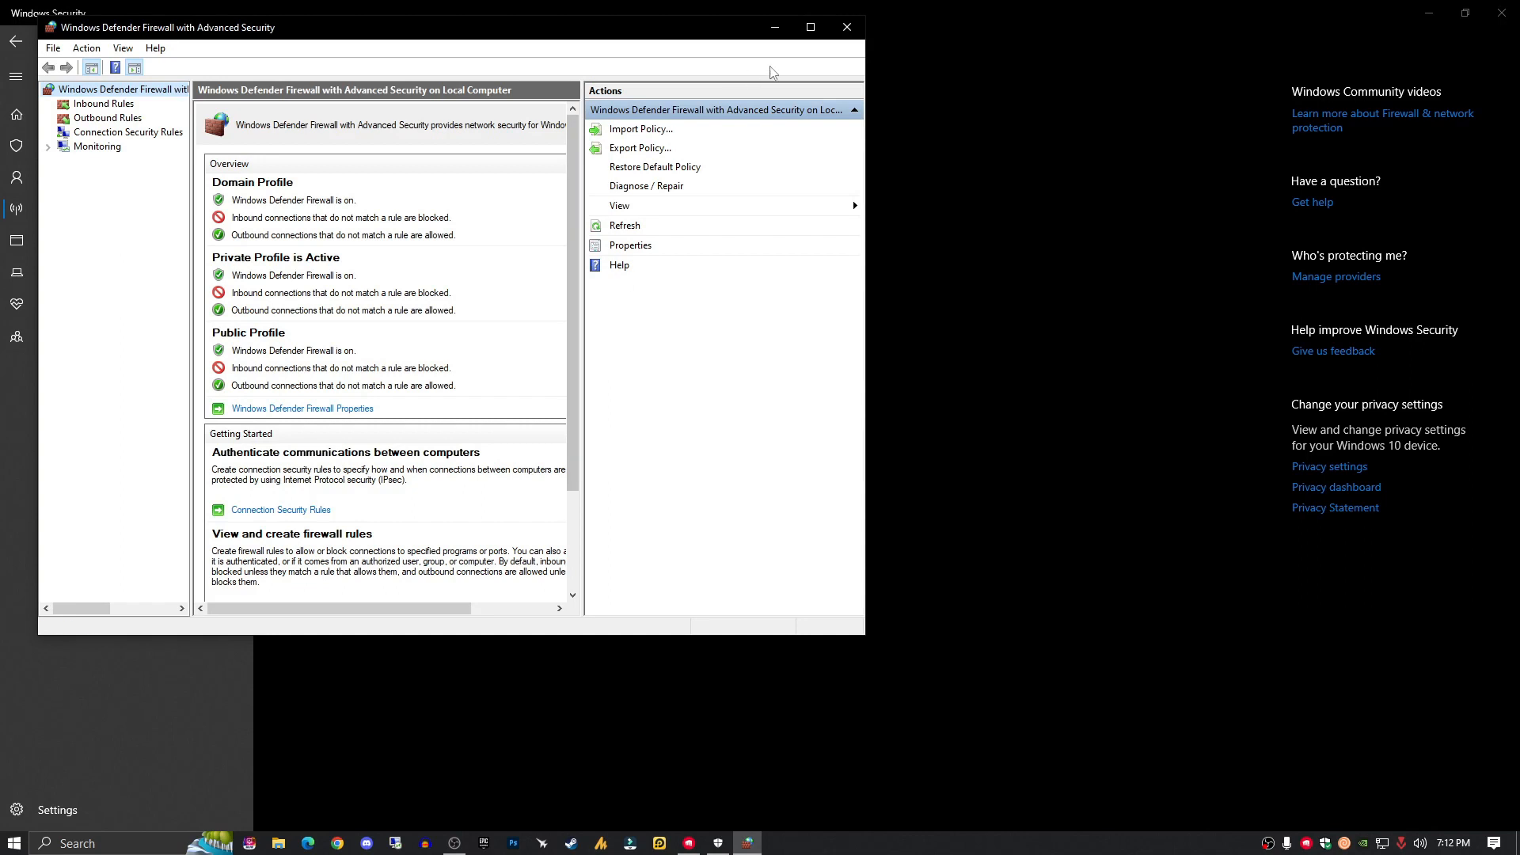
{"action": "left_click", "coordinate": [105, 103]}
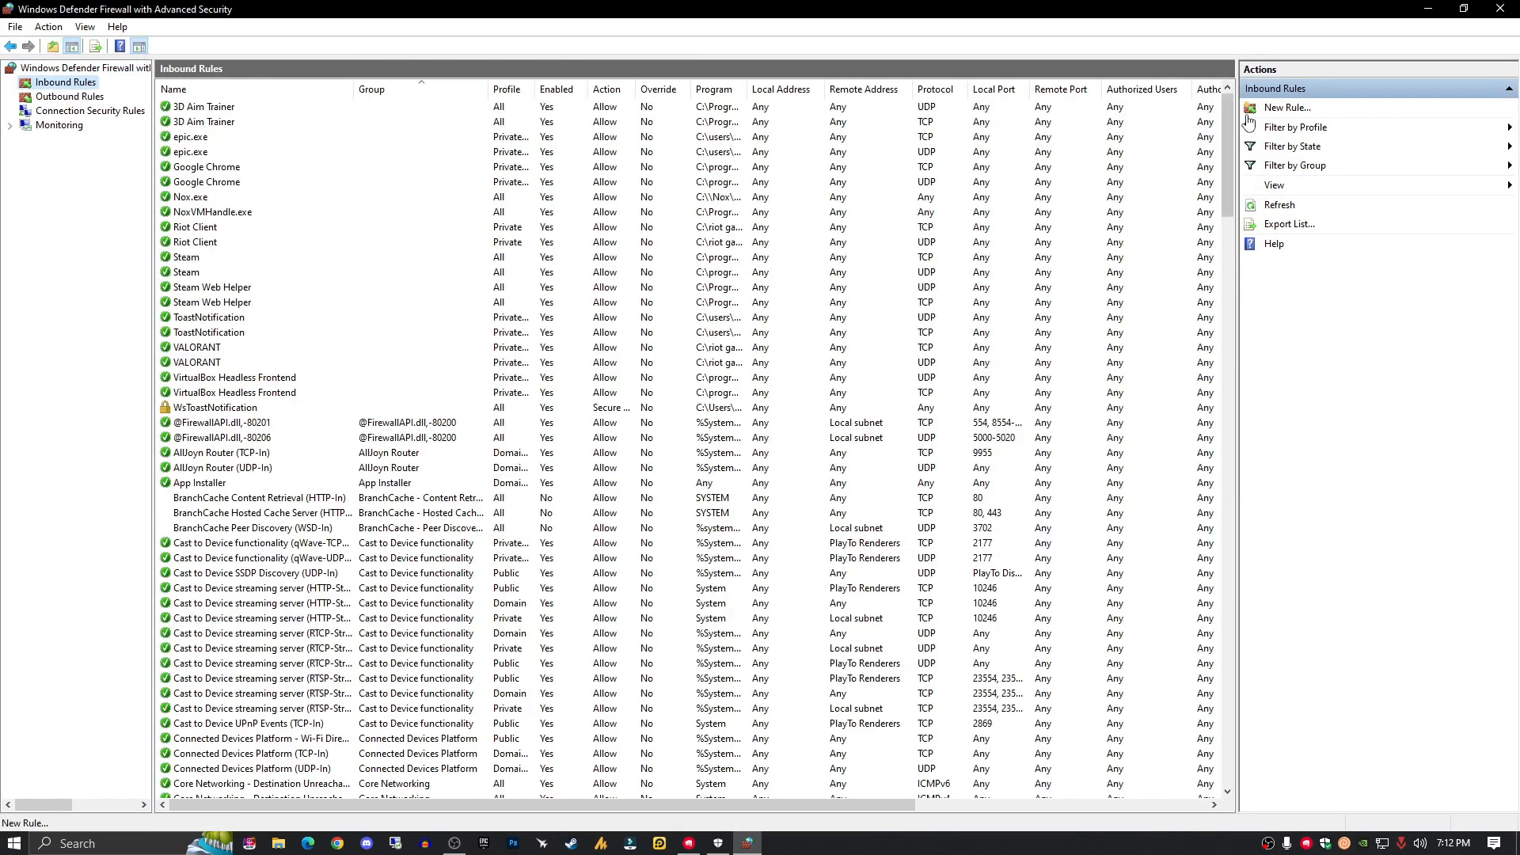
{"action": "left_click", "coordinate": [1286, 108]}
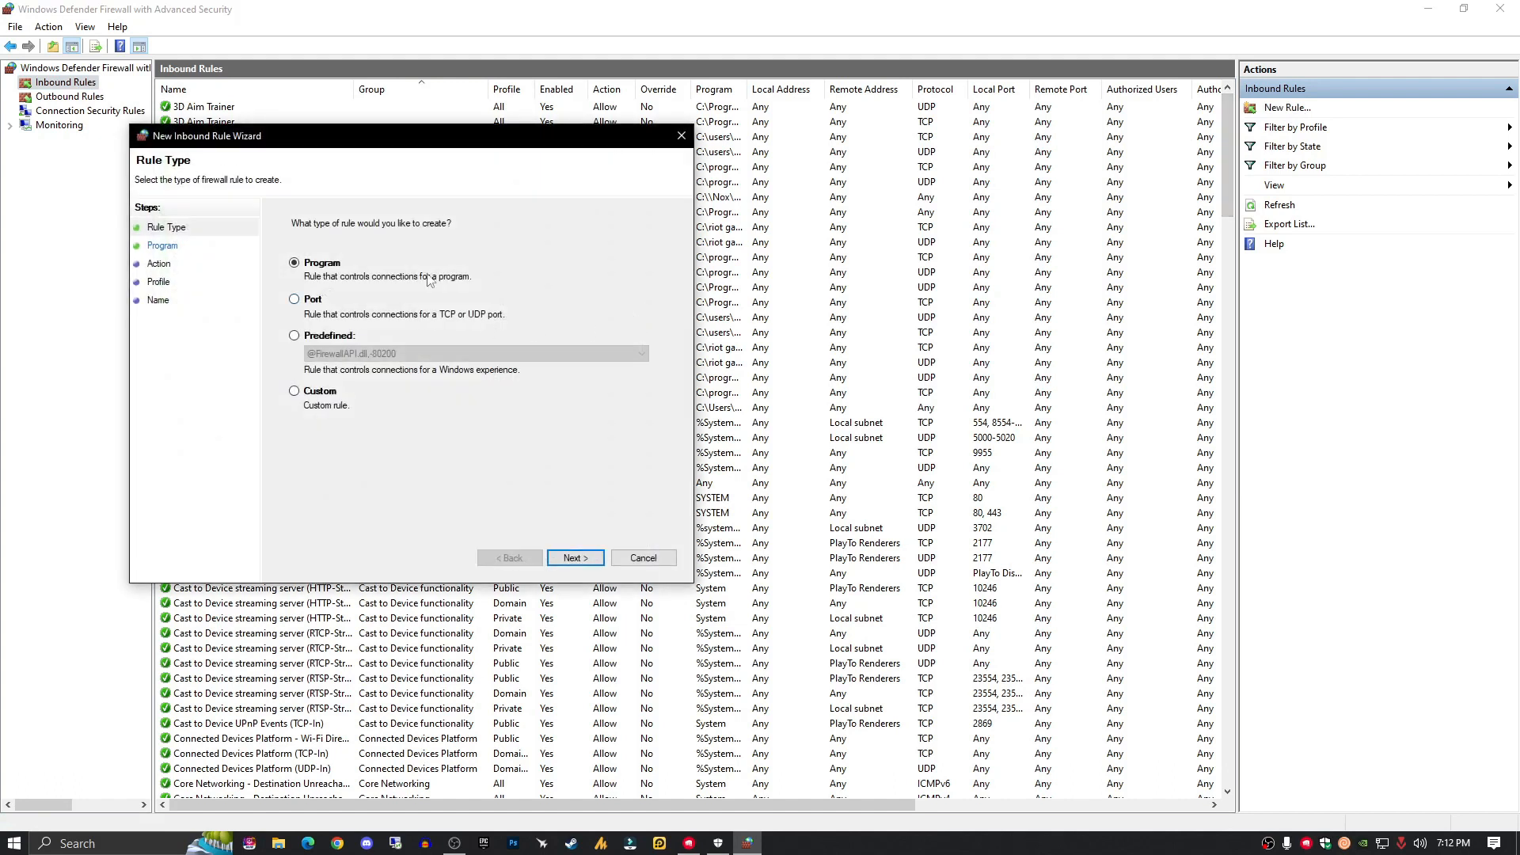
{"action": "mouse_move", "coordinate": [511, 495]}
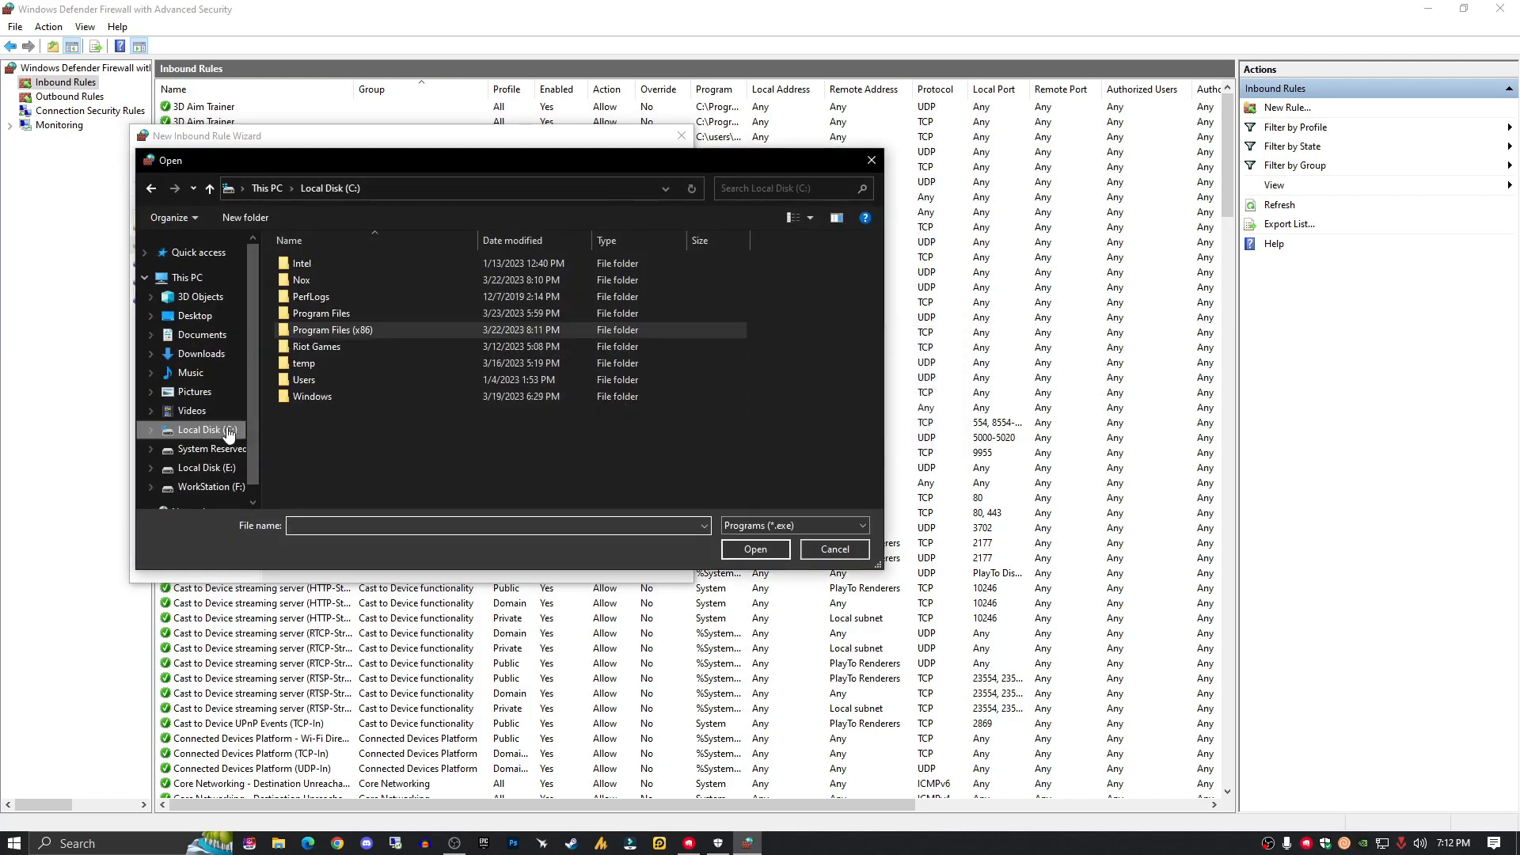
Step: Browse Riot Games > Riot Client and set RiotClientServices.exe as the rule's program
{"action": "double_click", "coordinate": [317, 347]}
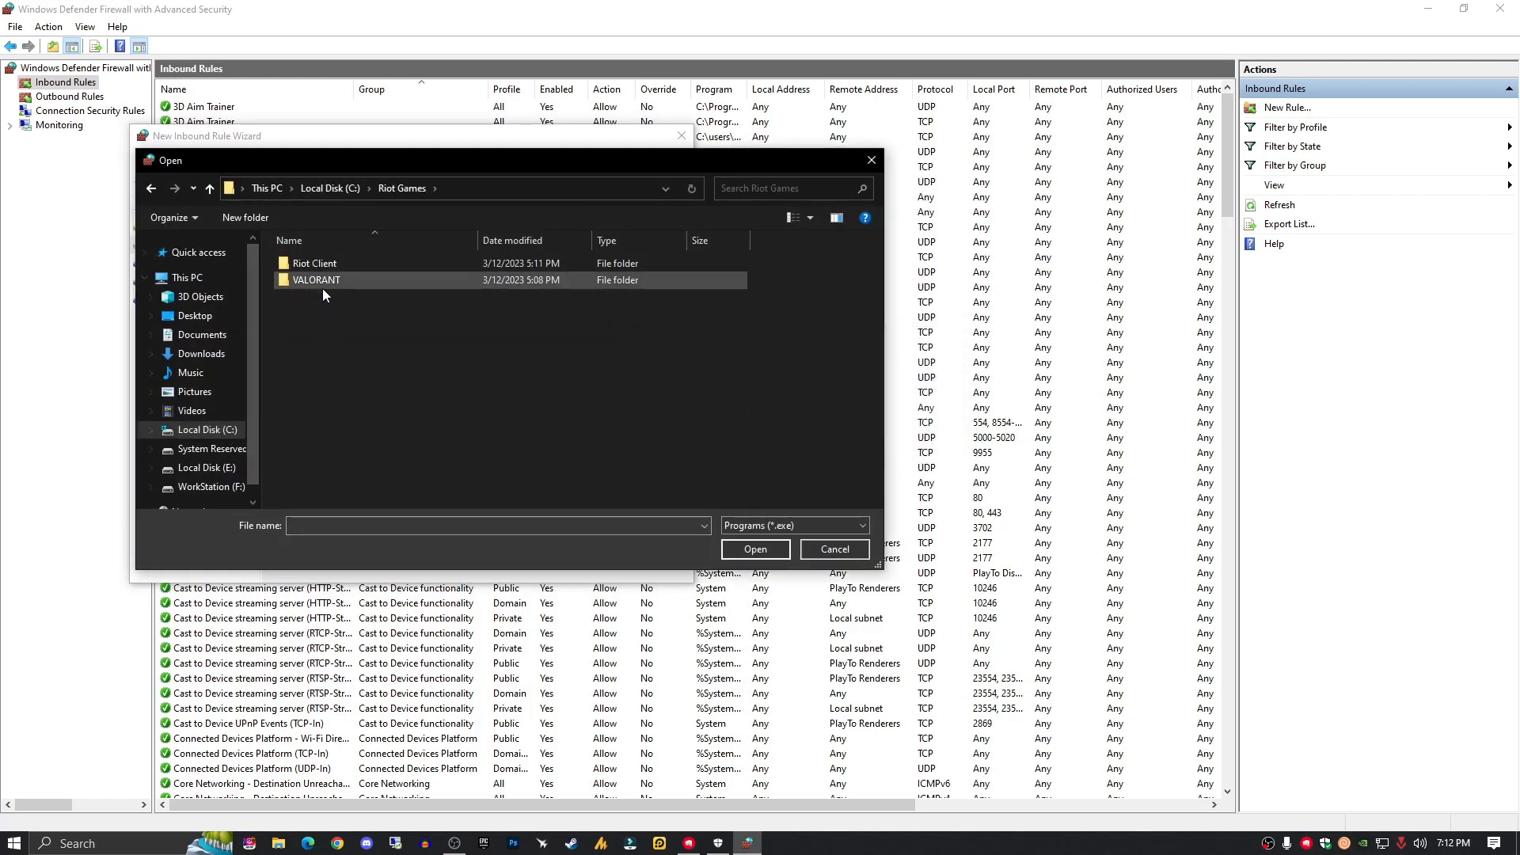
{"action": "double_click", "coordinate": [311, 263]}
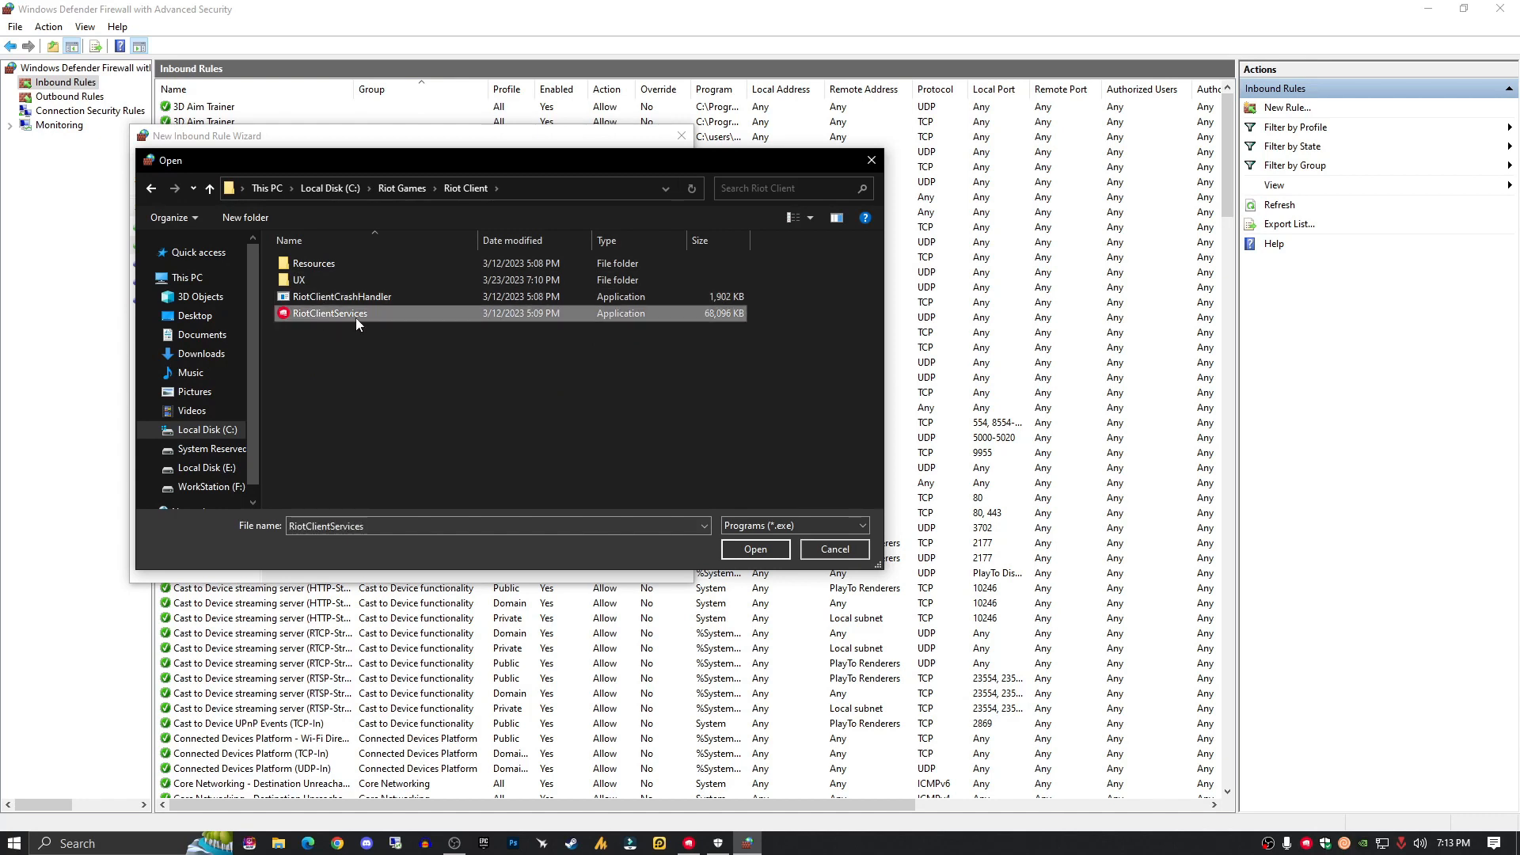
{"action": "left_click", "coordinate": [753, 550]}
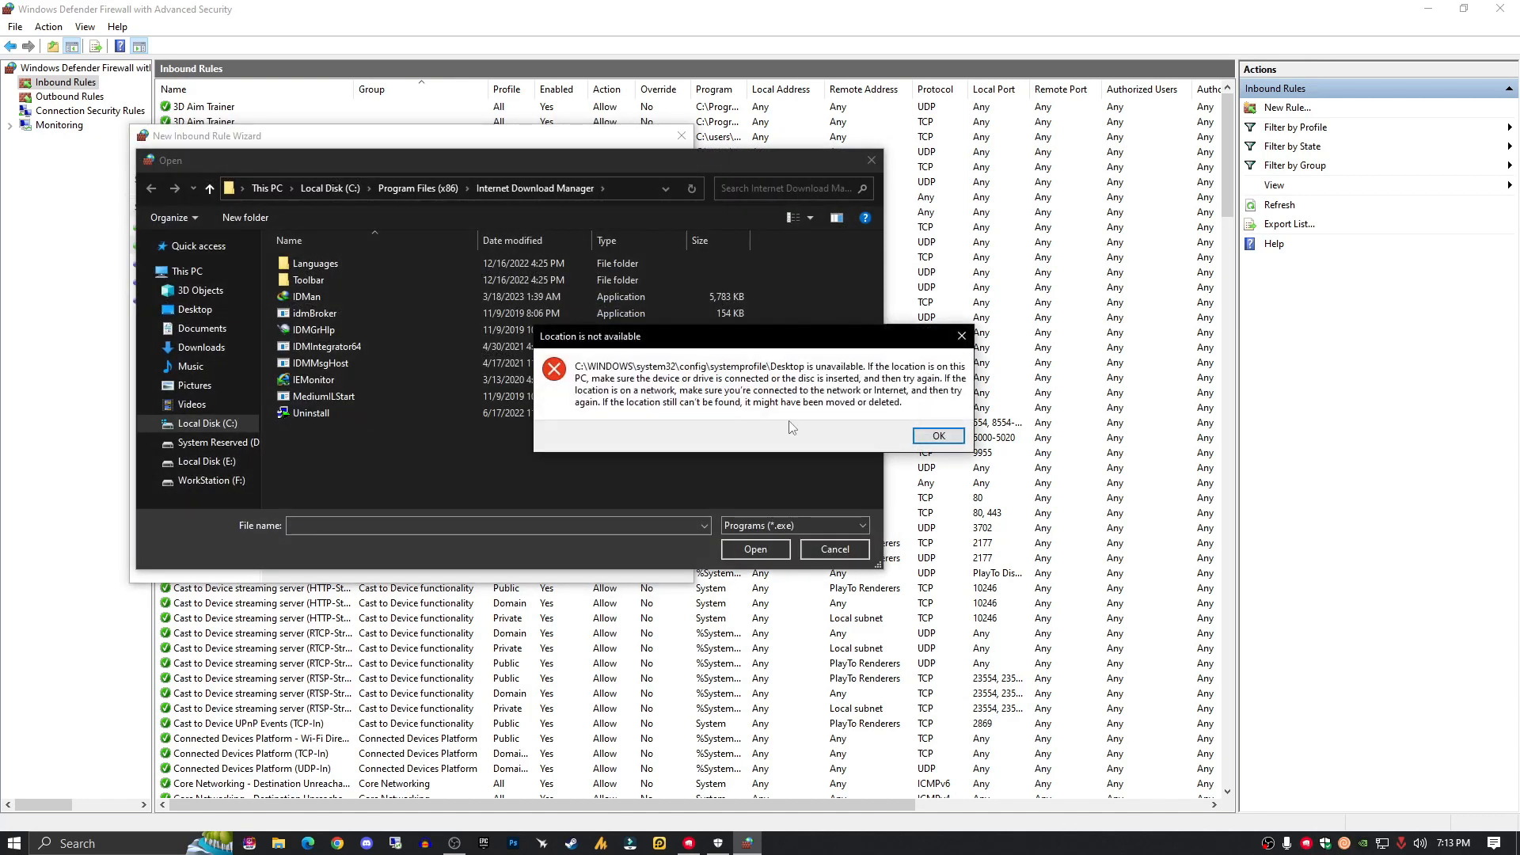
{"action": "left_click", "coordinate": [936, 435]}
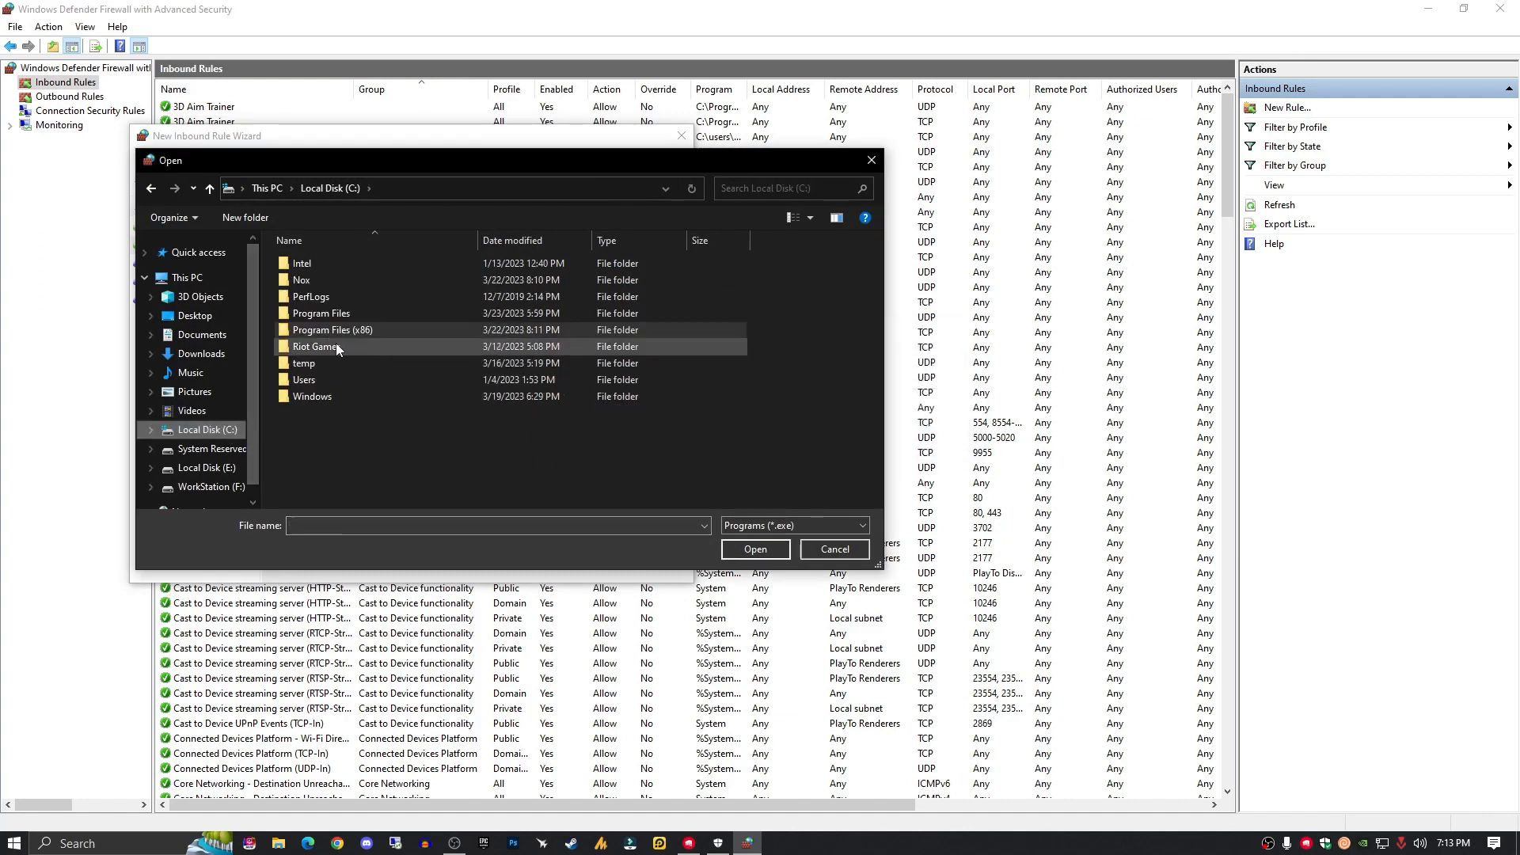
{"action": "double_click", "coordinate": [316, 346]}
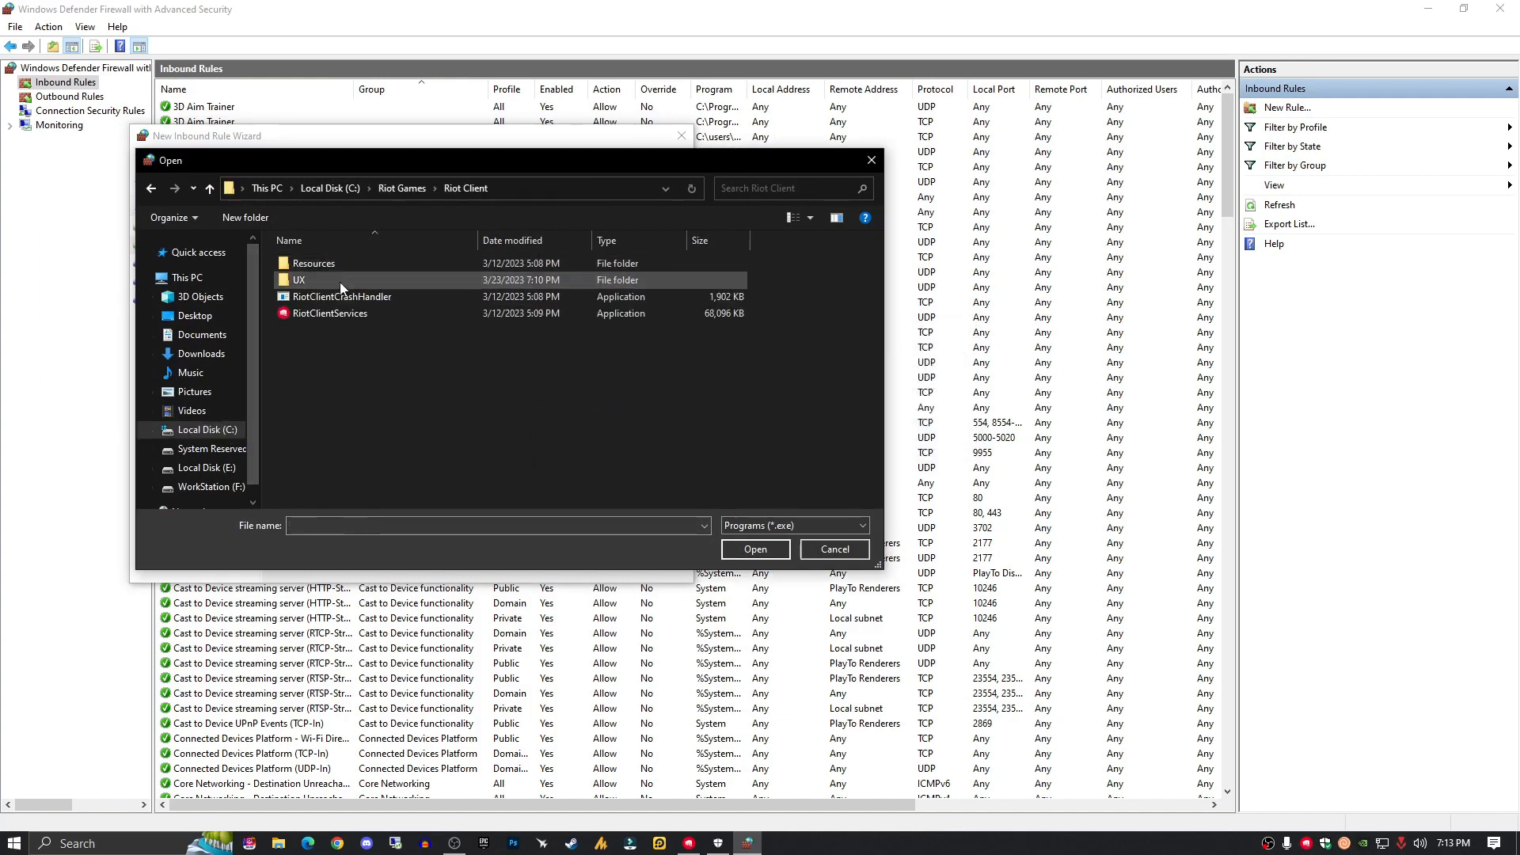
{"action": "left_click", "coordinate": [754, 550]}
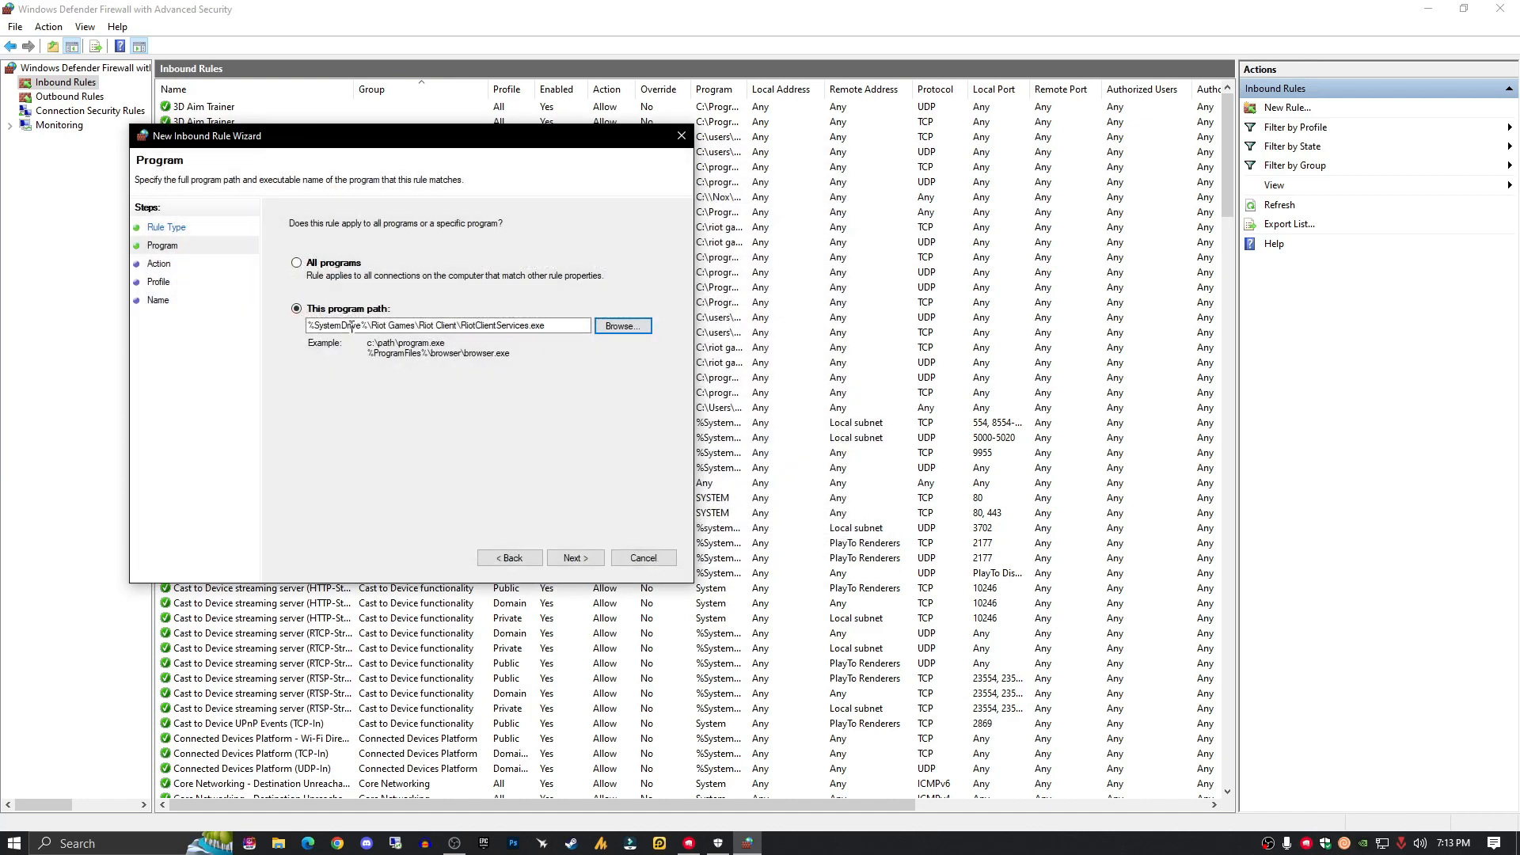
Step: Advance the wizard to the naming step, cancel it, and return to Advanced settings
{"action": "left_click", "coordinate": [573, 558]}
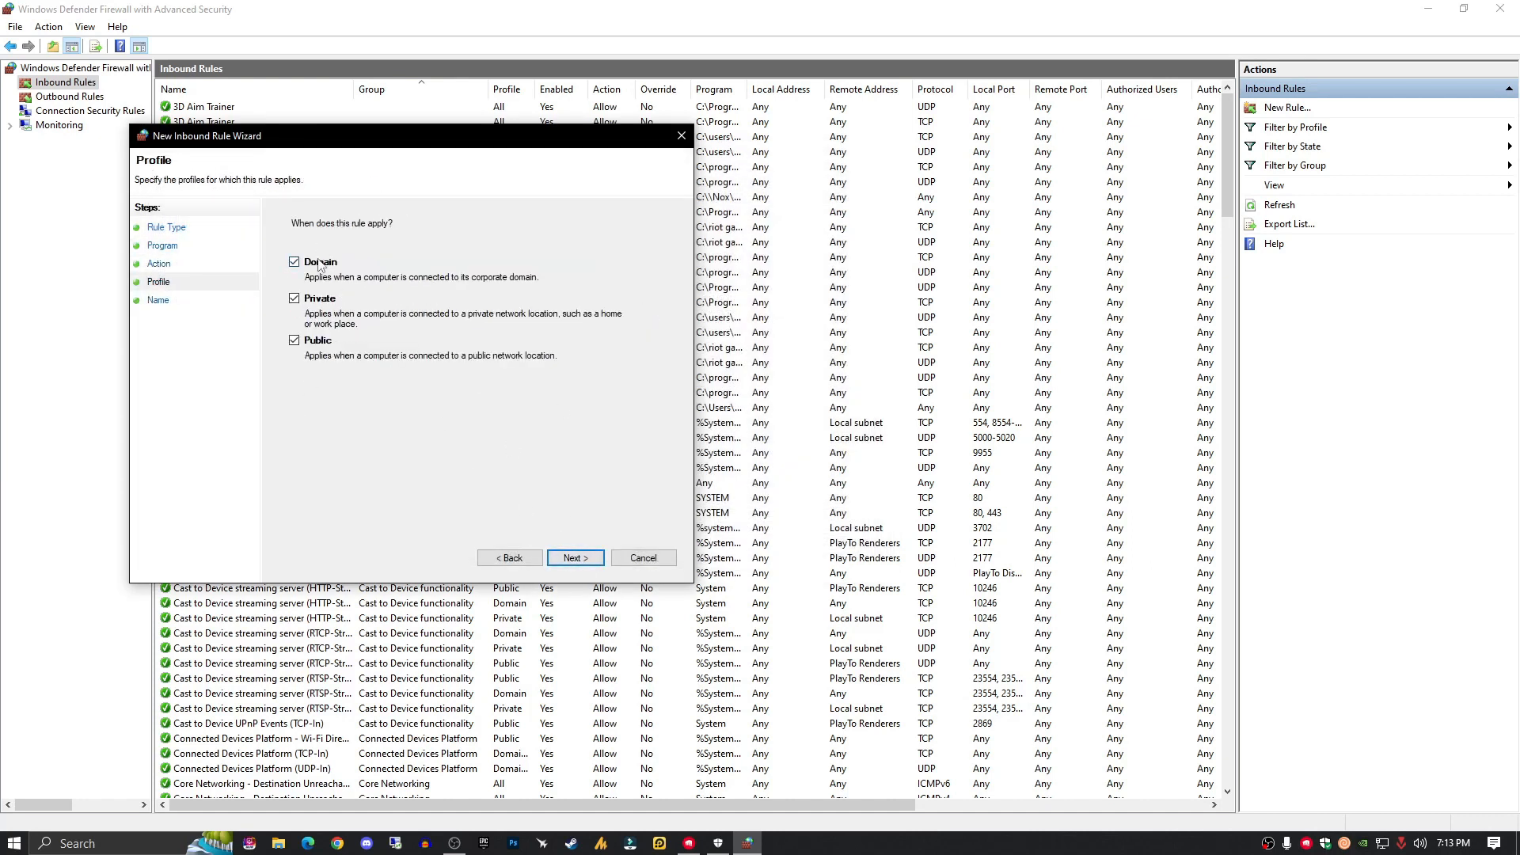
{"action": "left_click", "coordinate": [573, 558]}
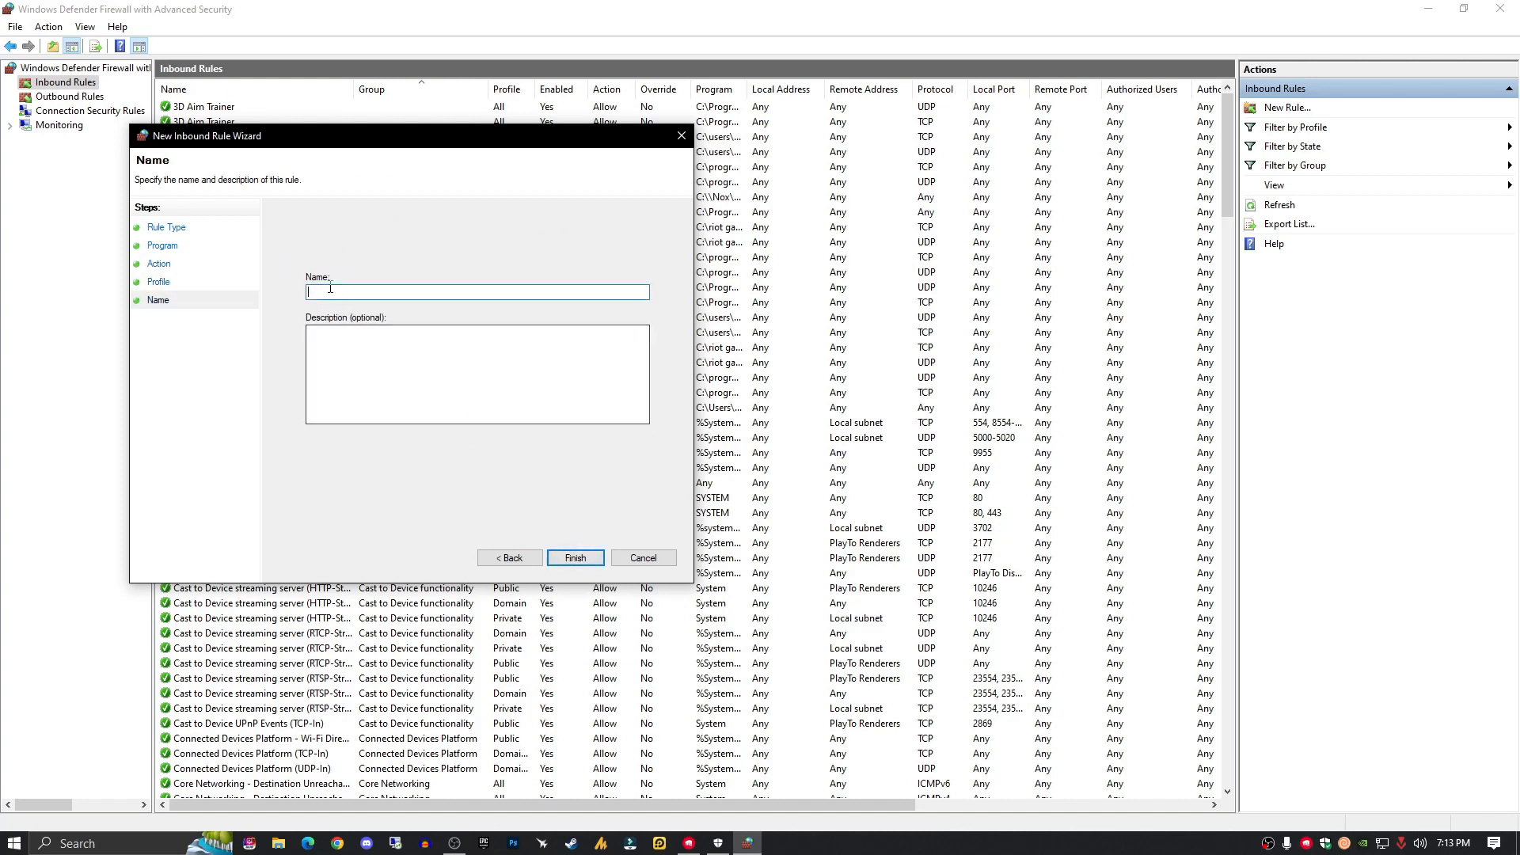
{"action": "mouse_move", "coordinate": [363, 288]}
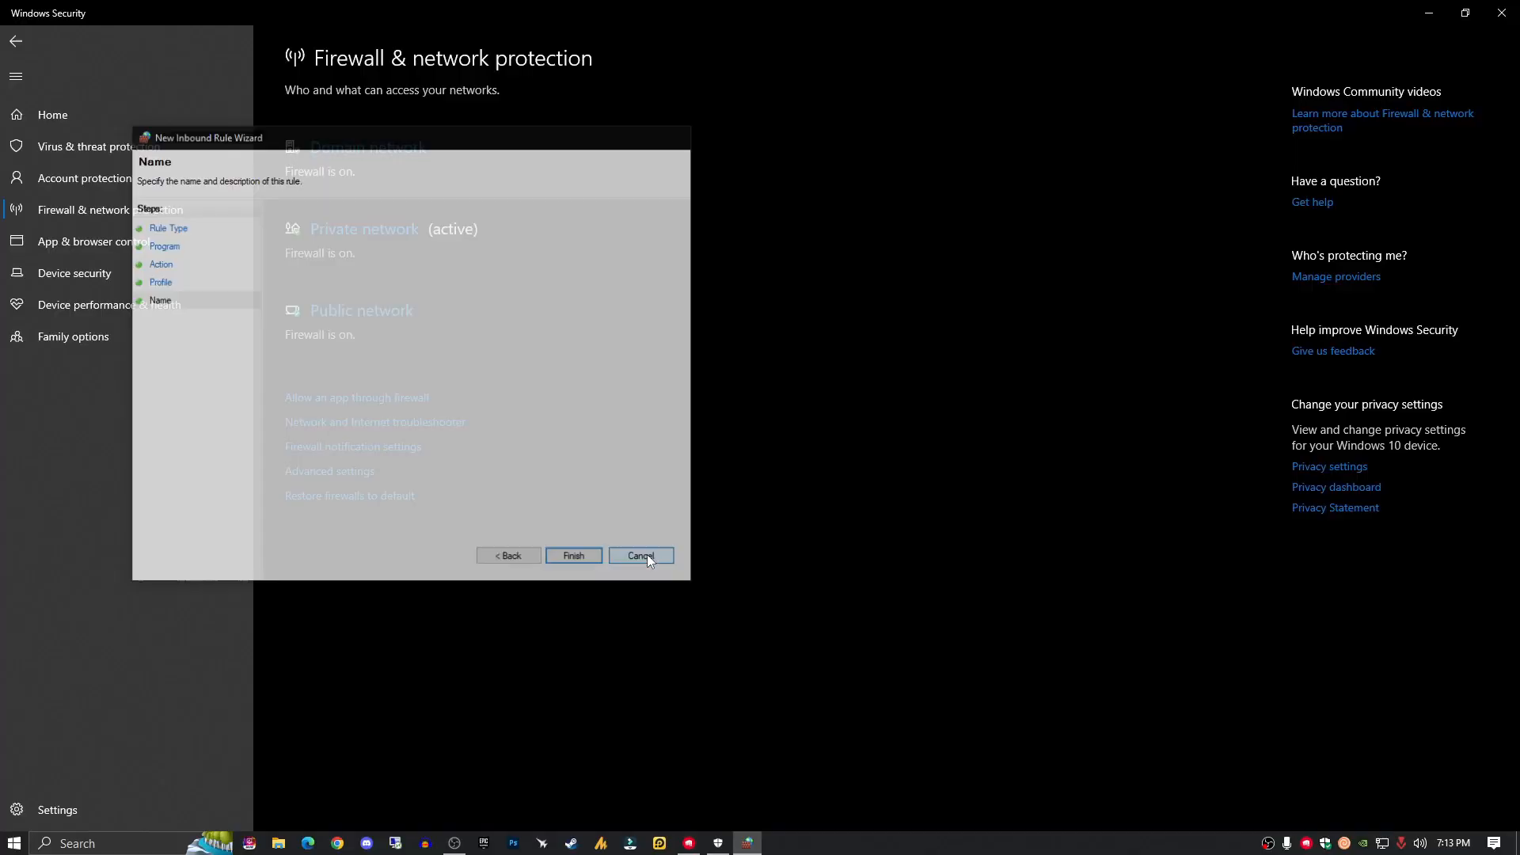
{"action": "left_click", "coordinate": [640, 556]}
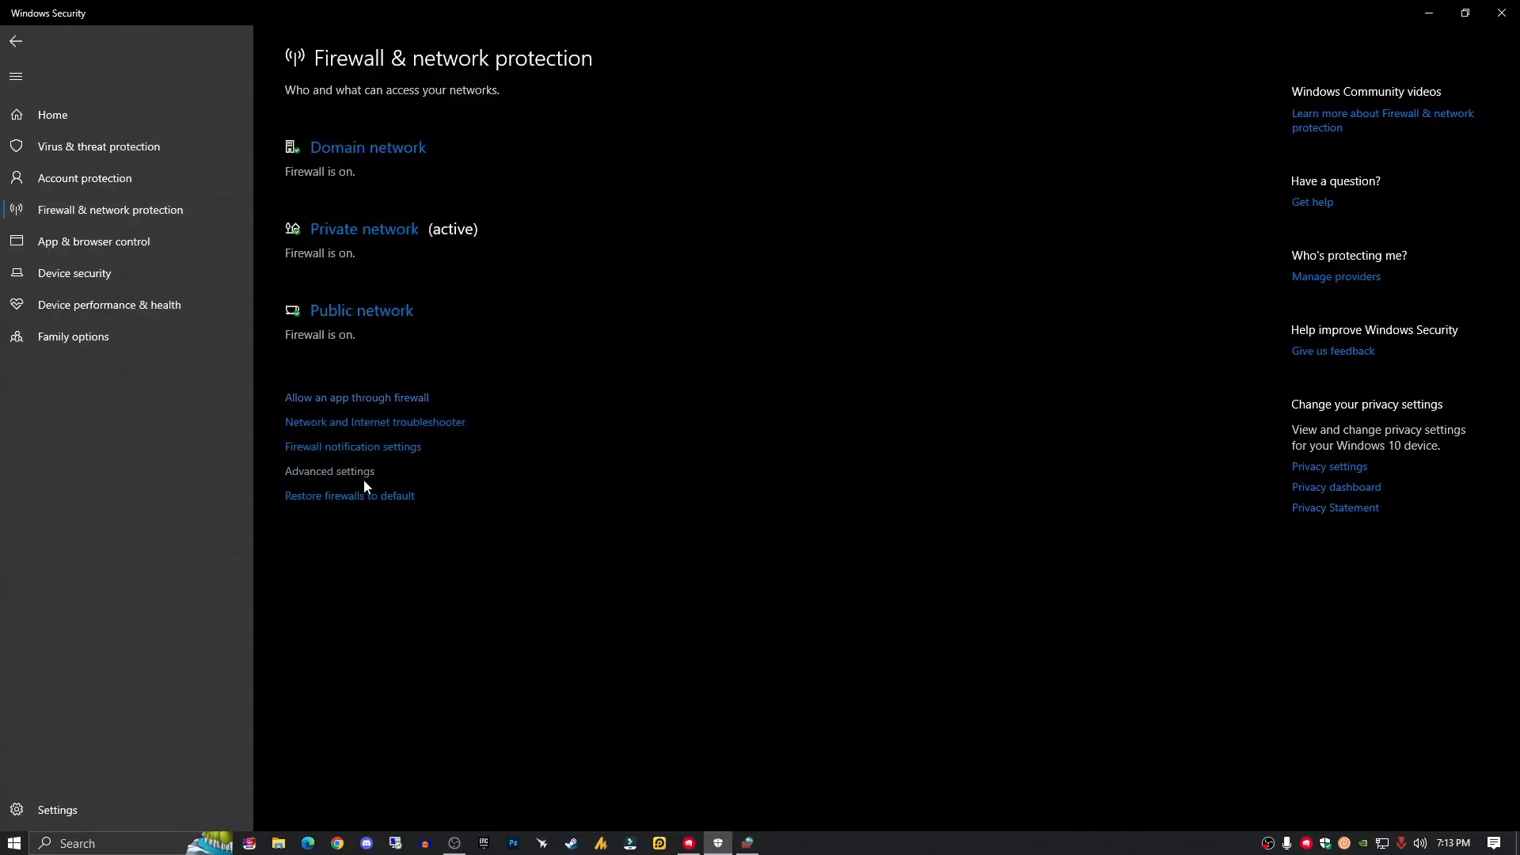
{"action": "left_click", "coordinate": [329, 474]}
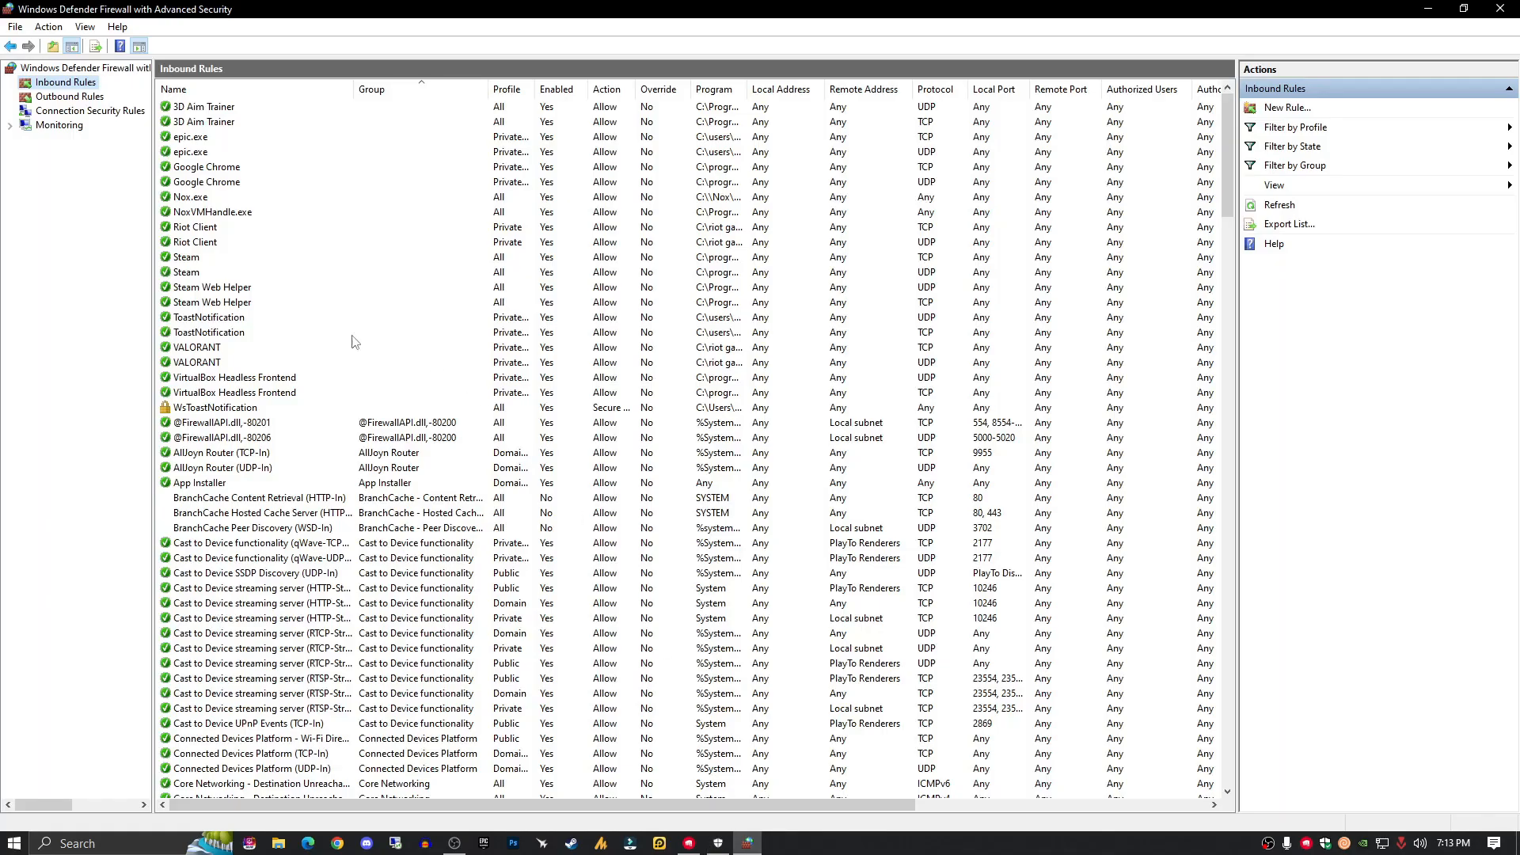
{"action": "mouse_move", "coordinate": [221, 350]}
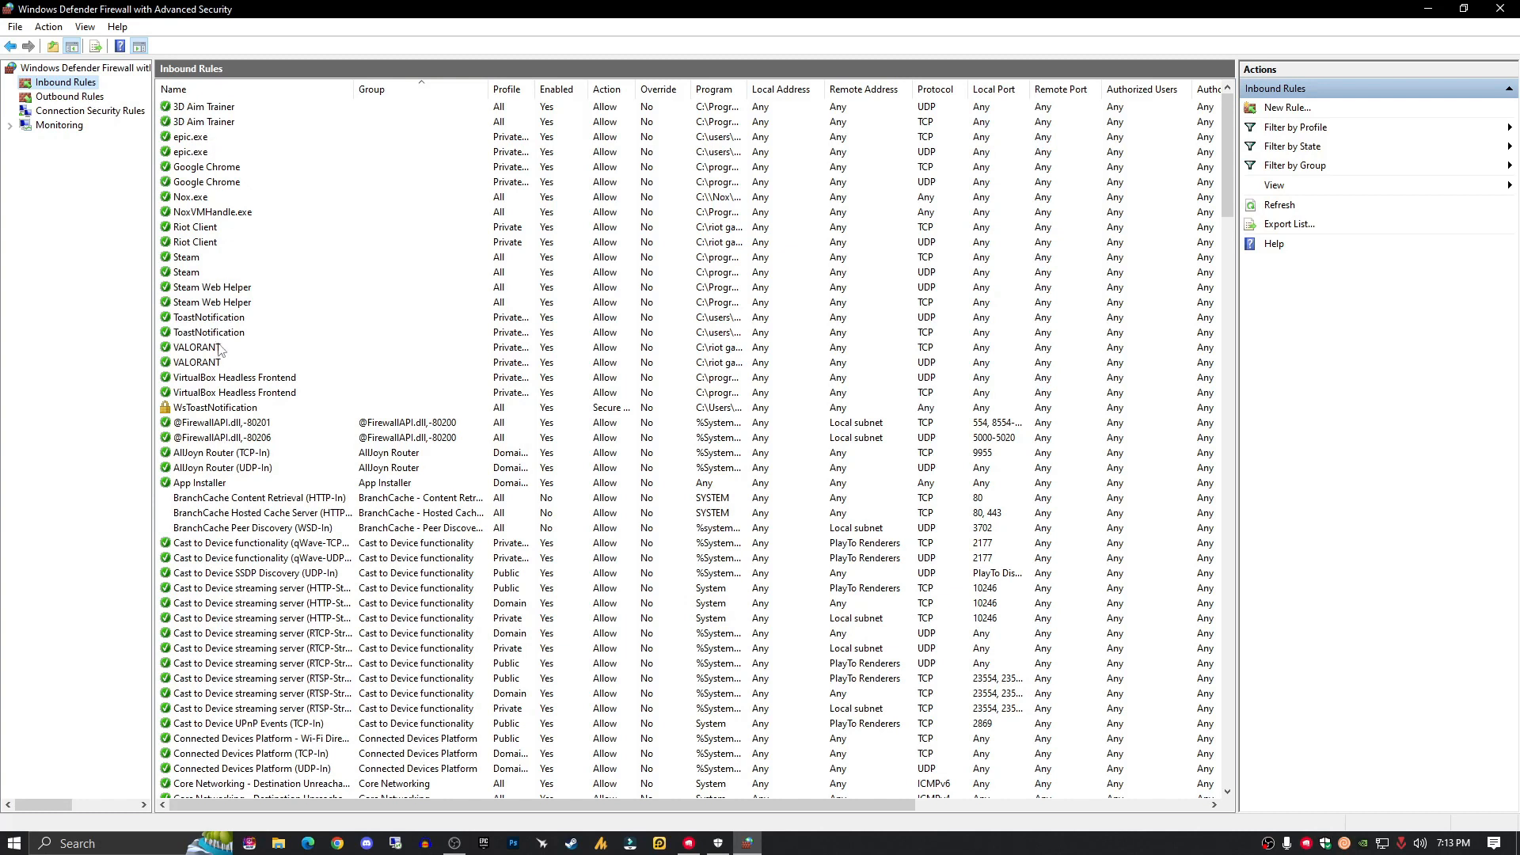
Step: Start another inbound rule and browse VALORANT > ShooterGame to pick the game executable
{"action": "left_click", "coordinate": [1284, 107]}
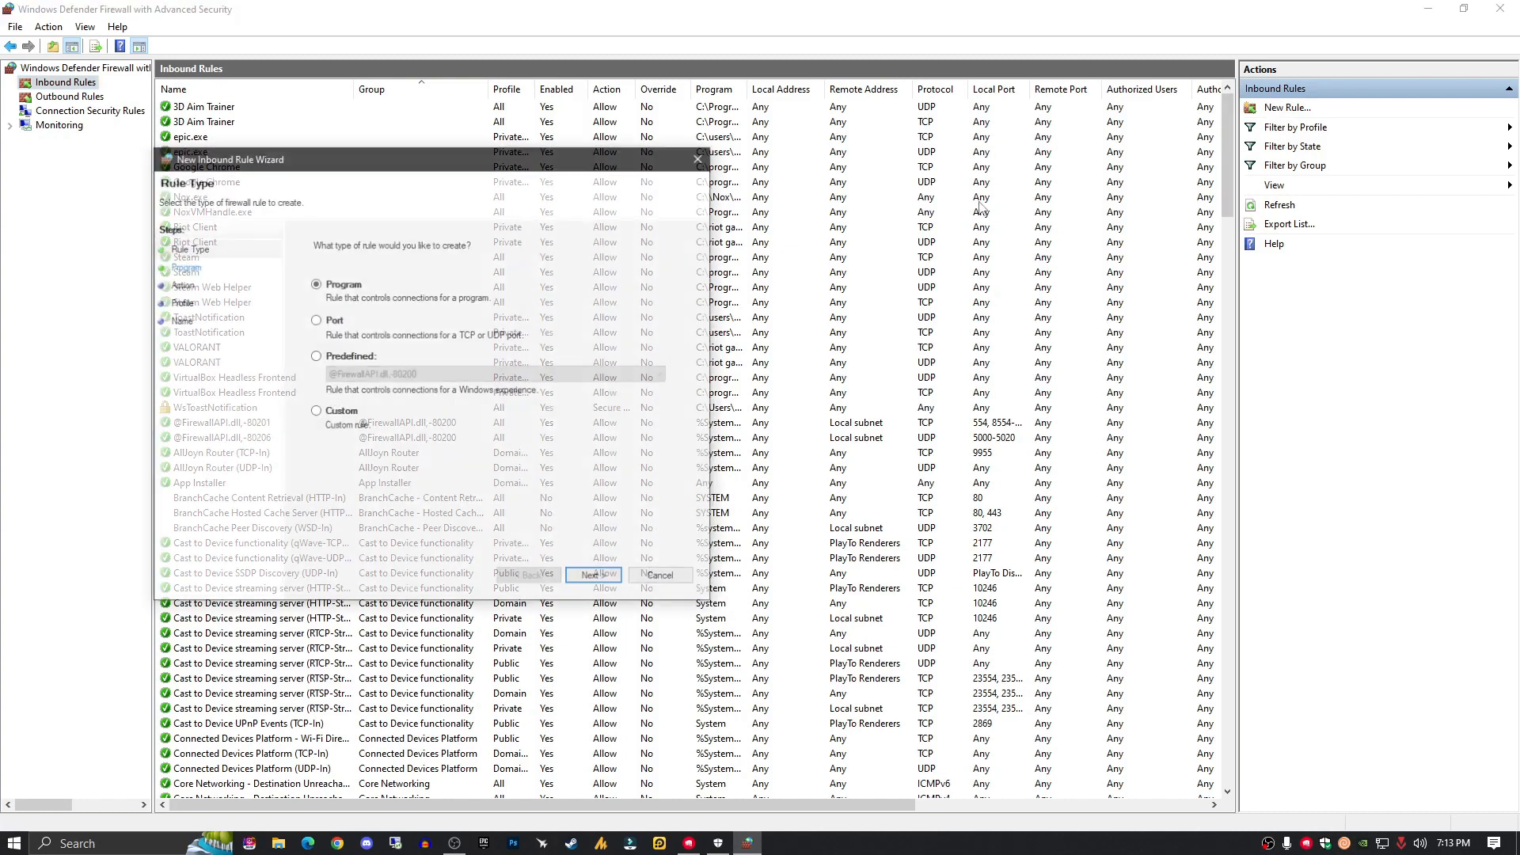
{"action": "left_click", "coordinate": [592, 573]}
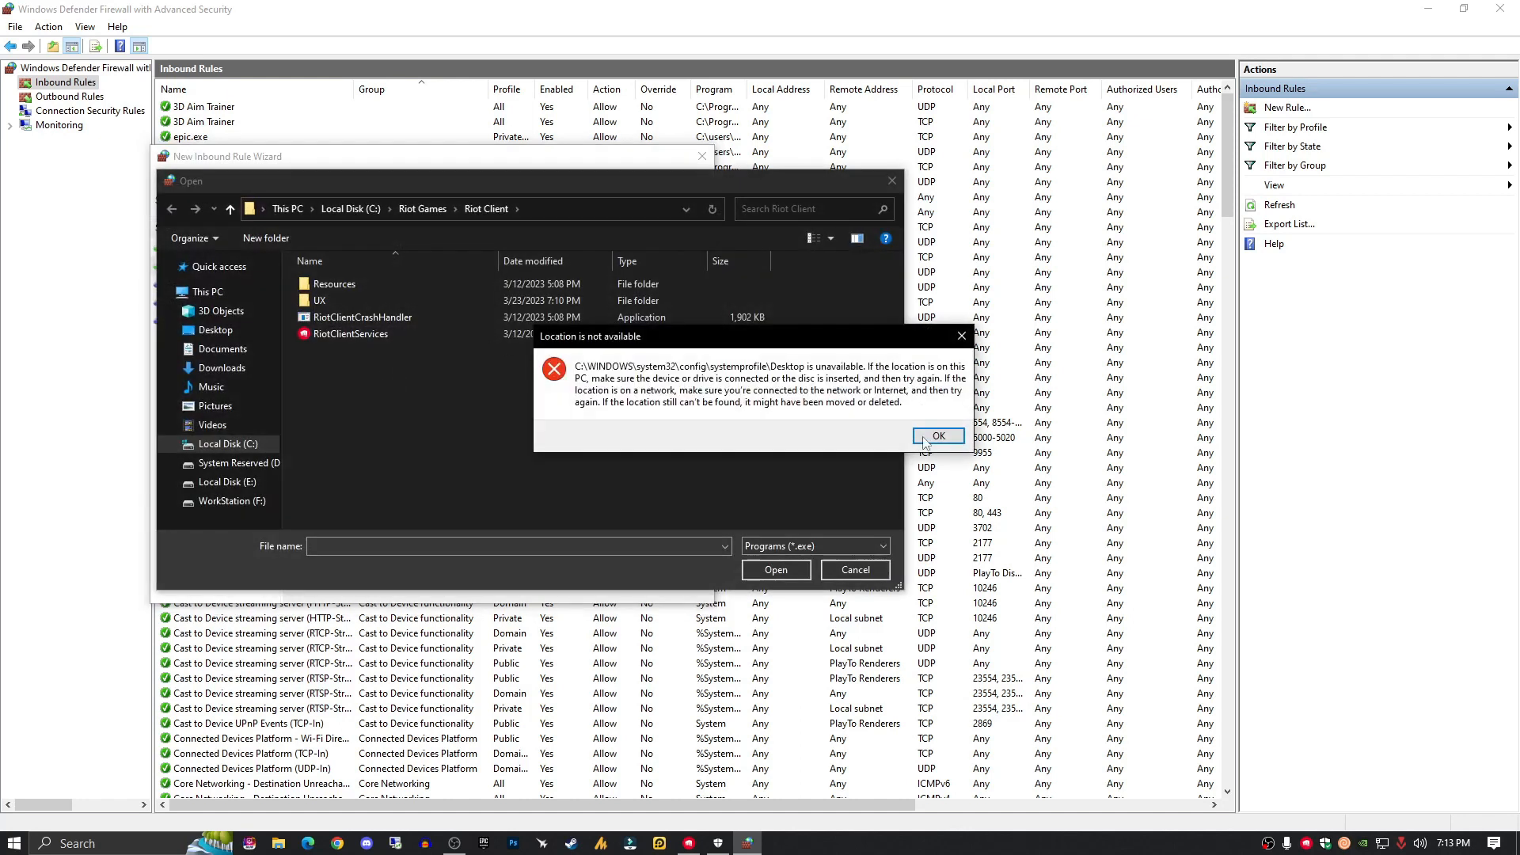
{"action": "left_click", "coordinate": [936, 435]}
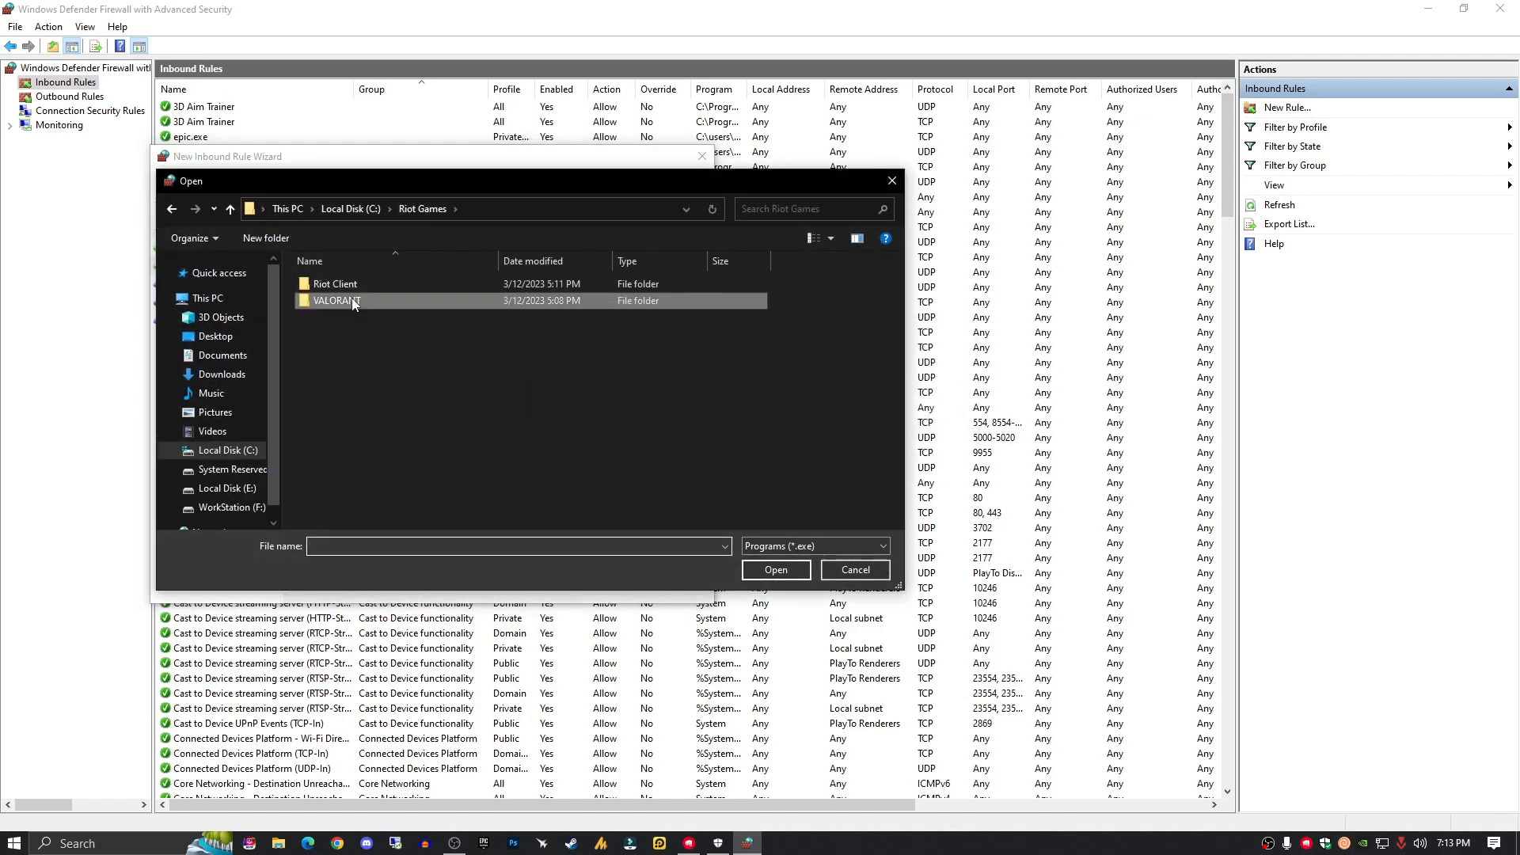
{"action": "double_click", "coordinate": [334, 301]}
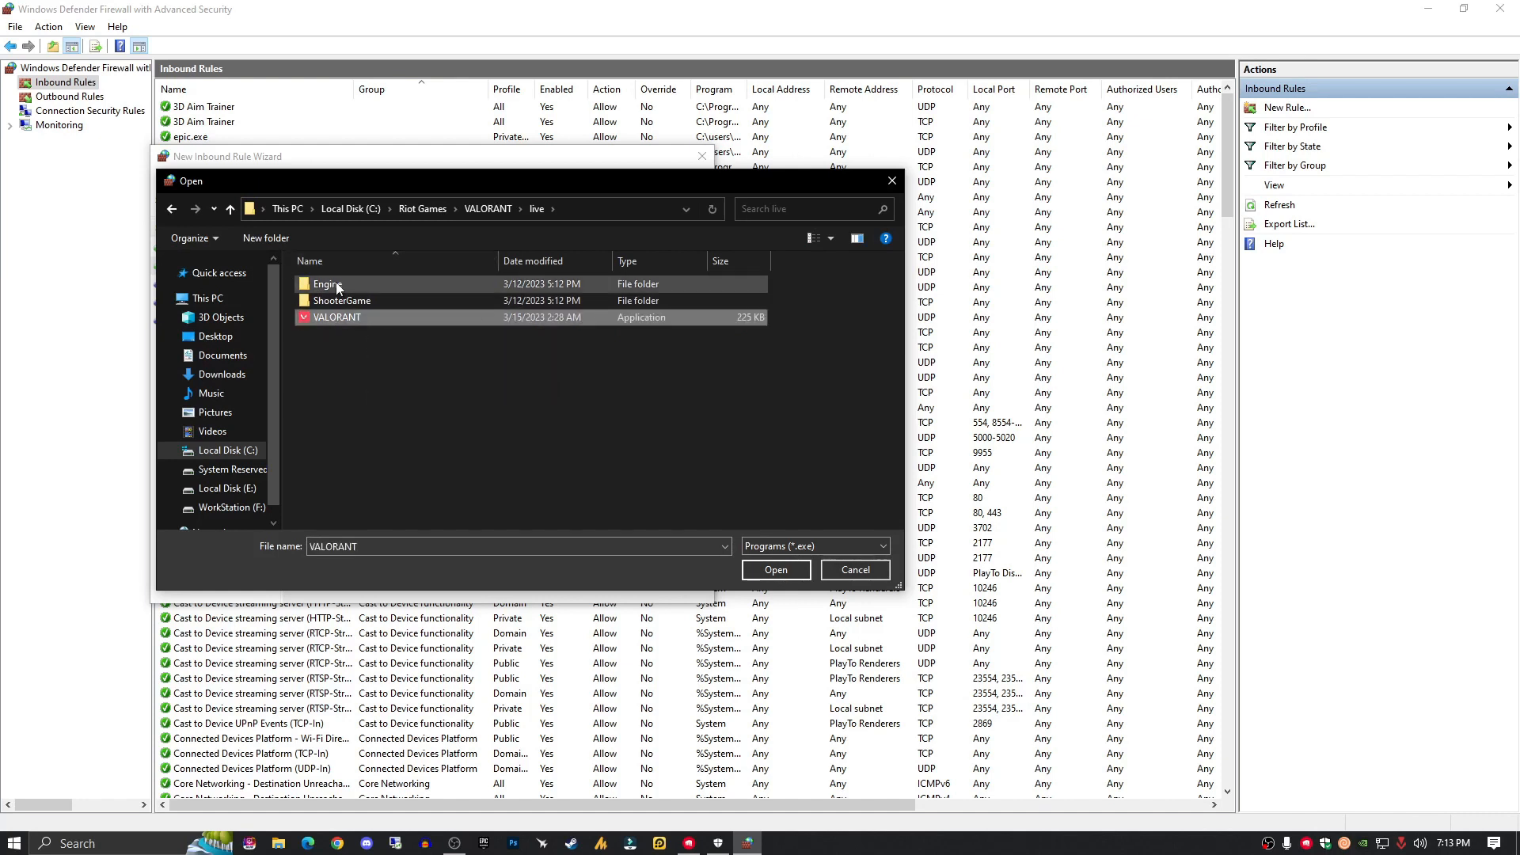
{"action": "double_click", "coordinate": [342, 300]}
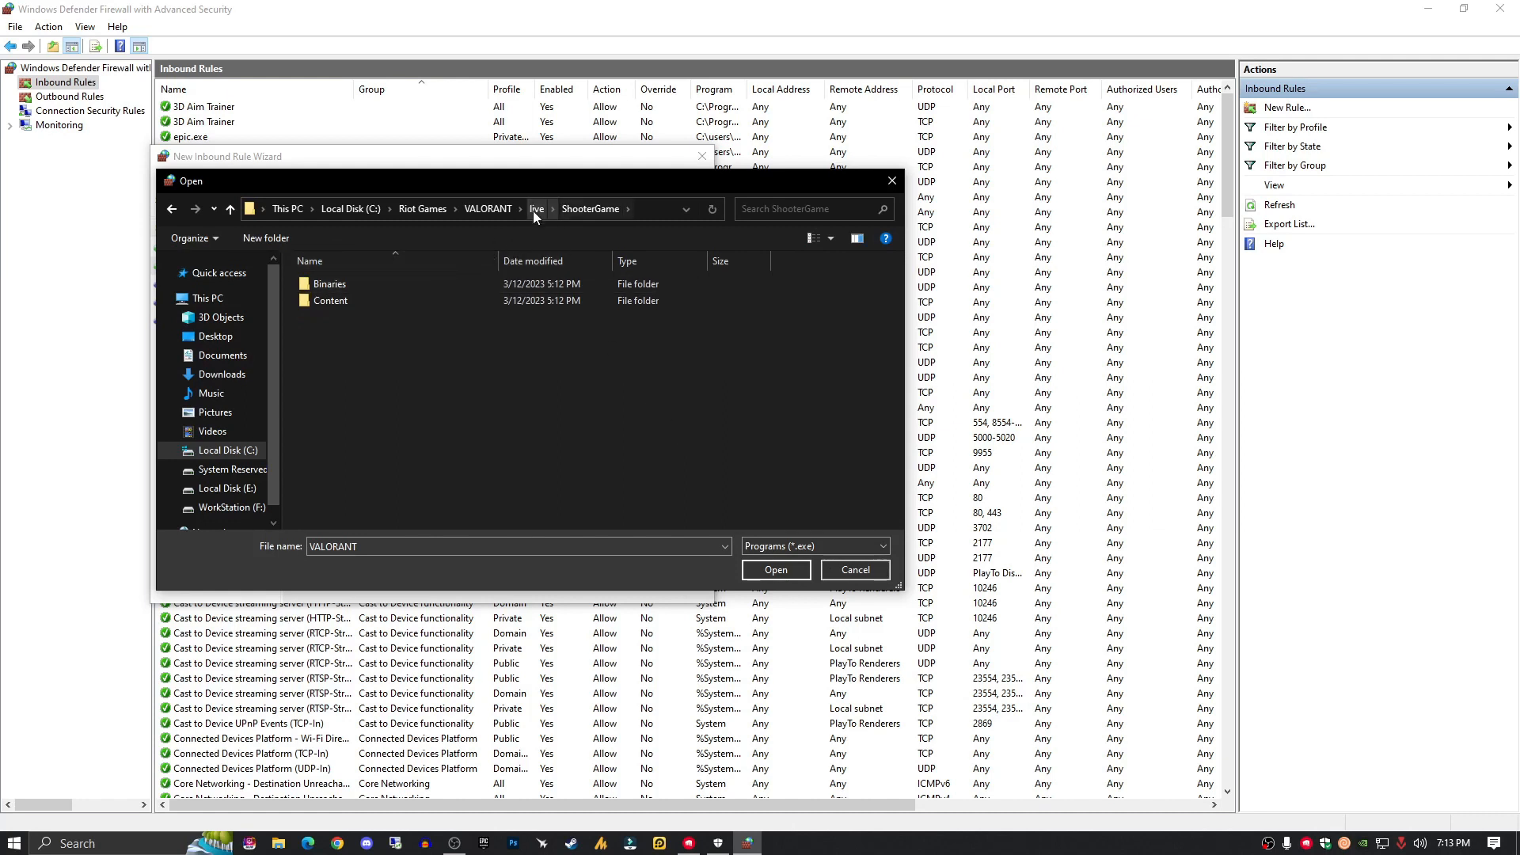
{"action": "mouse_move", "coordinate": [330, 283]}
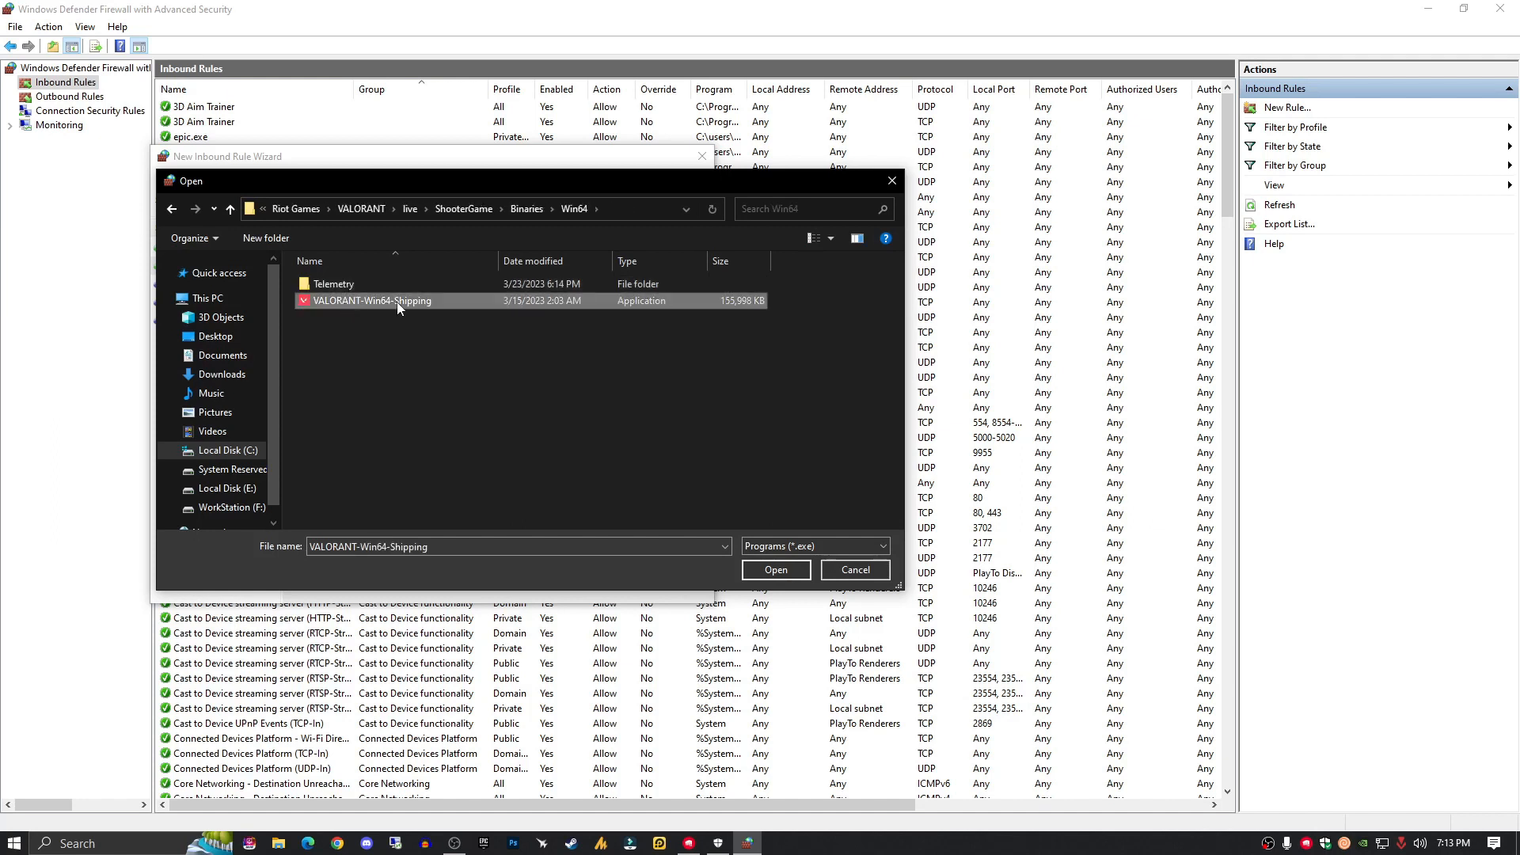
{"action": "left_click", "coordinate": [774, 570]}
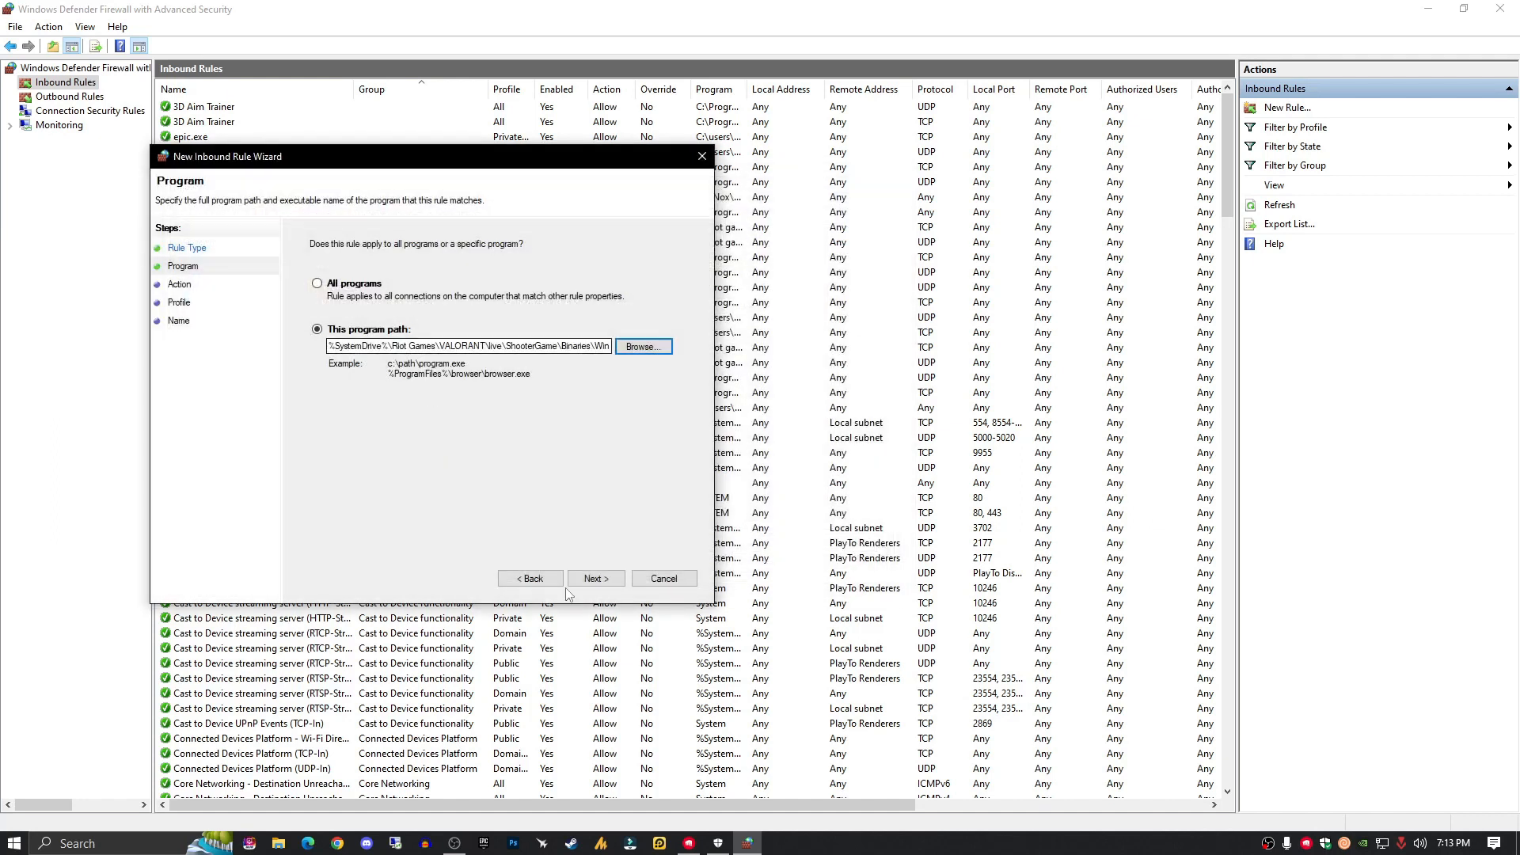
Step: Continue the wizard keeping 'Allow the connection' for the VALORANT rule
{"action": "left_click", "coordinate": [593, 578]}
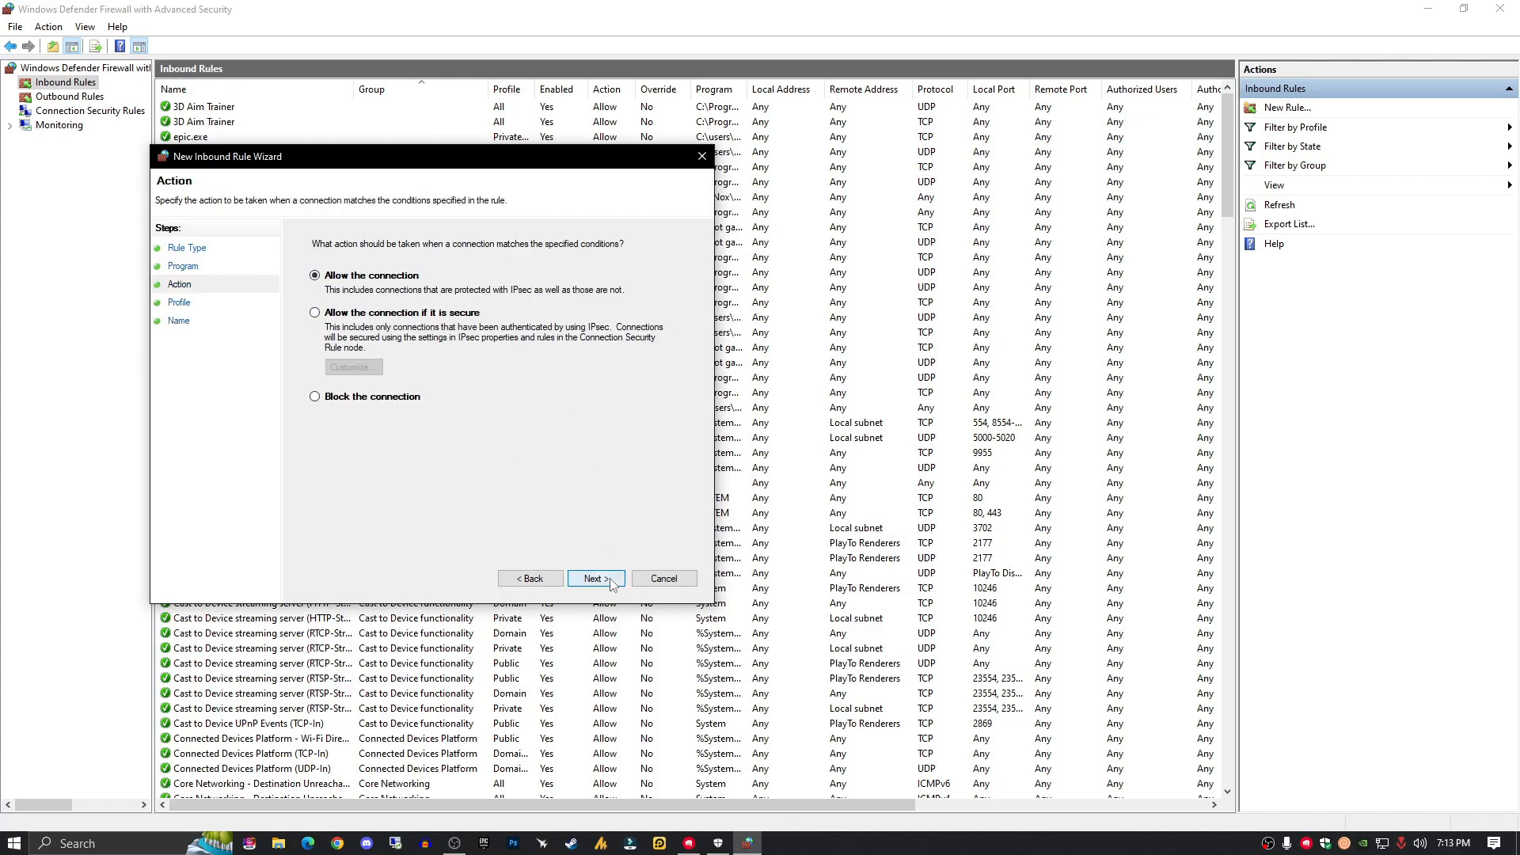
{"action": "left_click", "coordinate": [593, 578]}
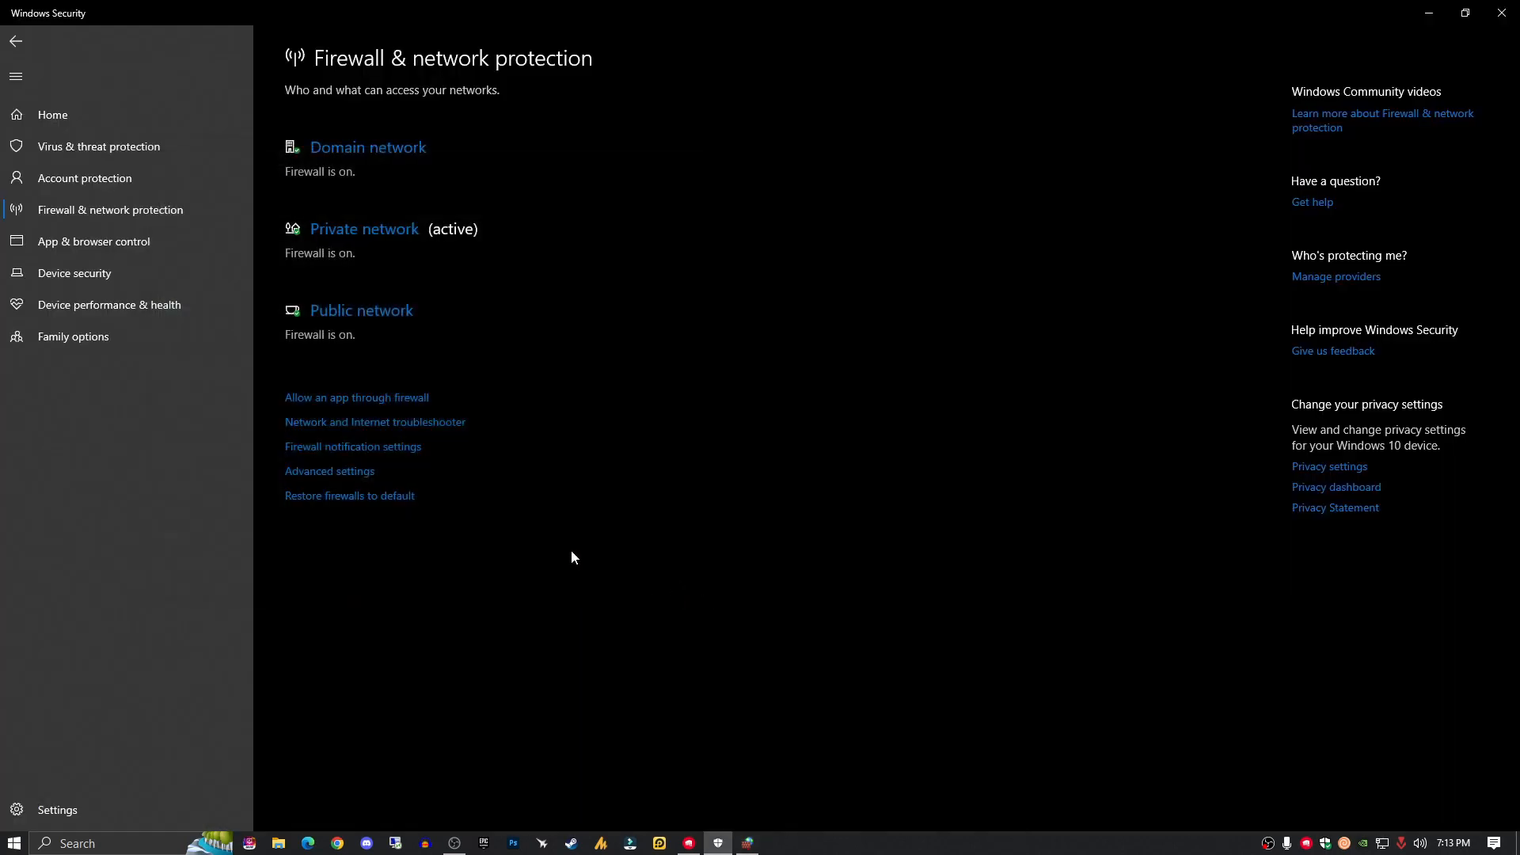
Step: Start a program-based outbound rule from Outbound Rules, then cancel the wizard
{"action": "left_click", "coordinate": [329, 473]}
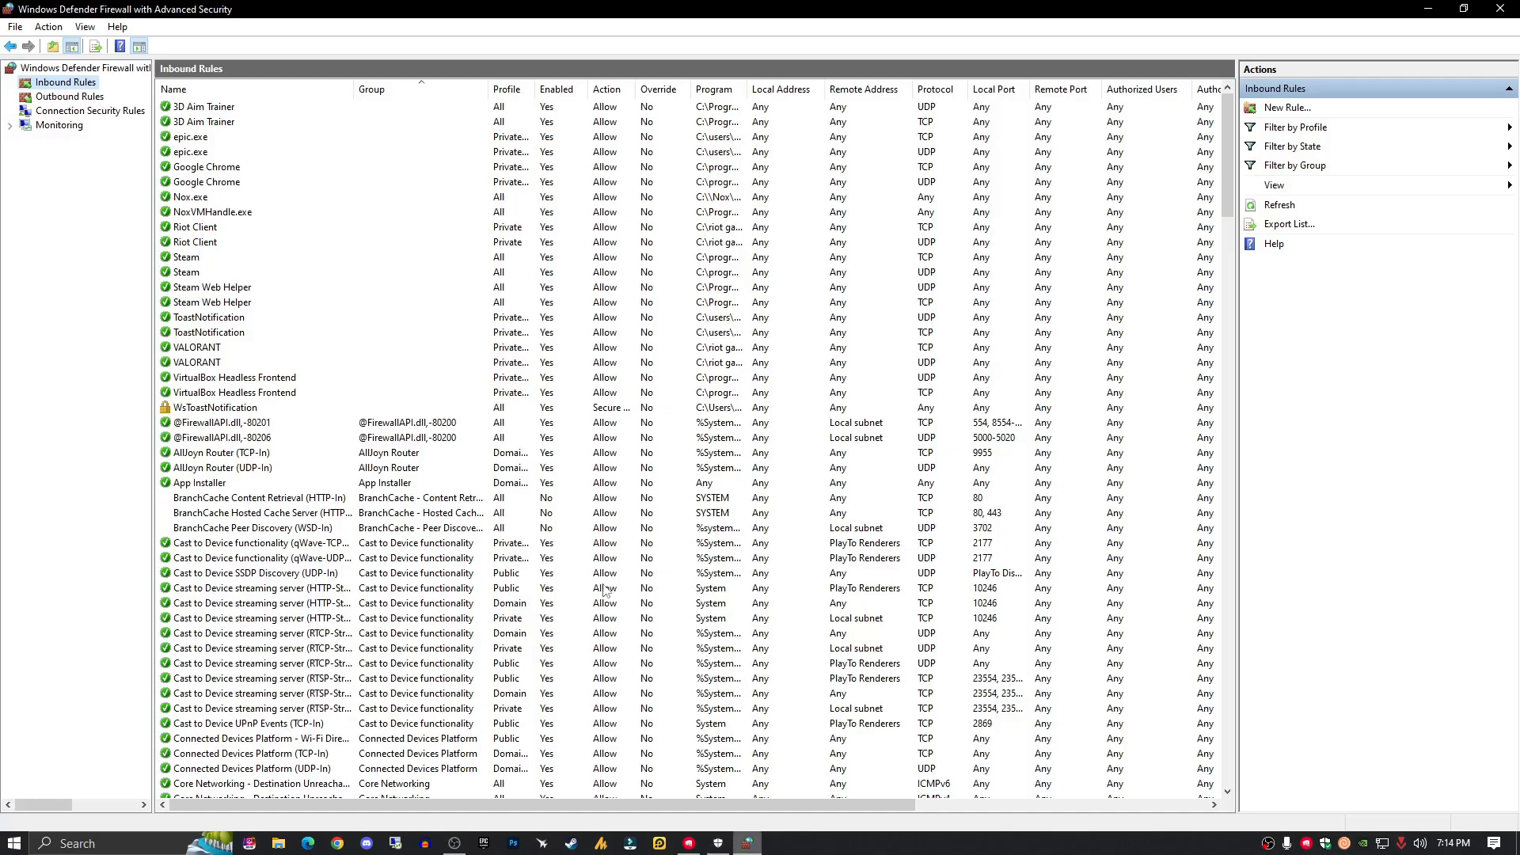
{"action": "left_click", "coordinate": [69, 97]}
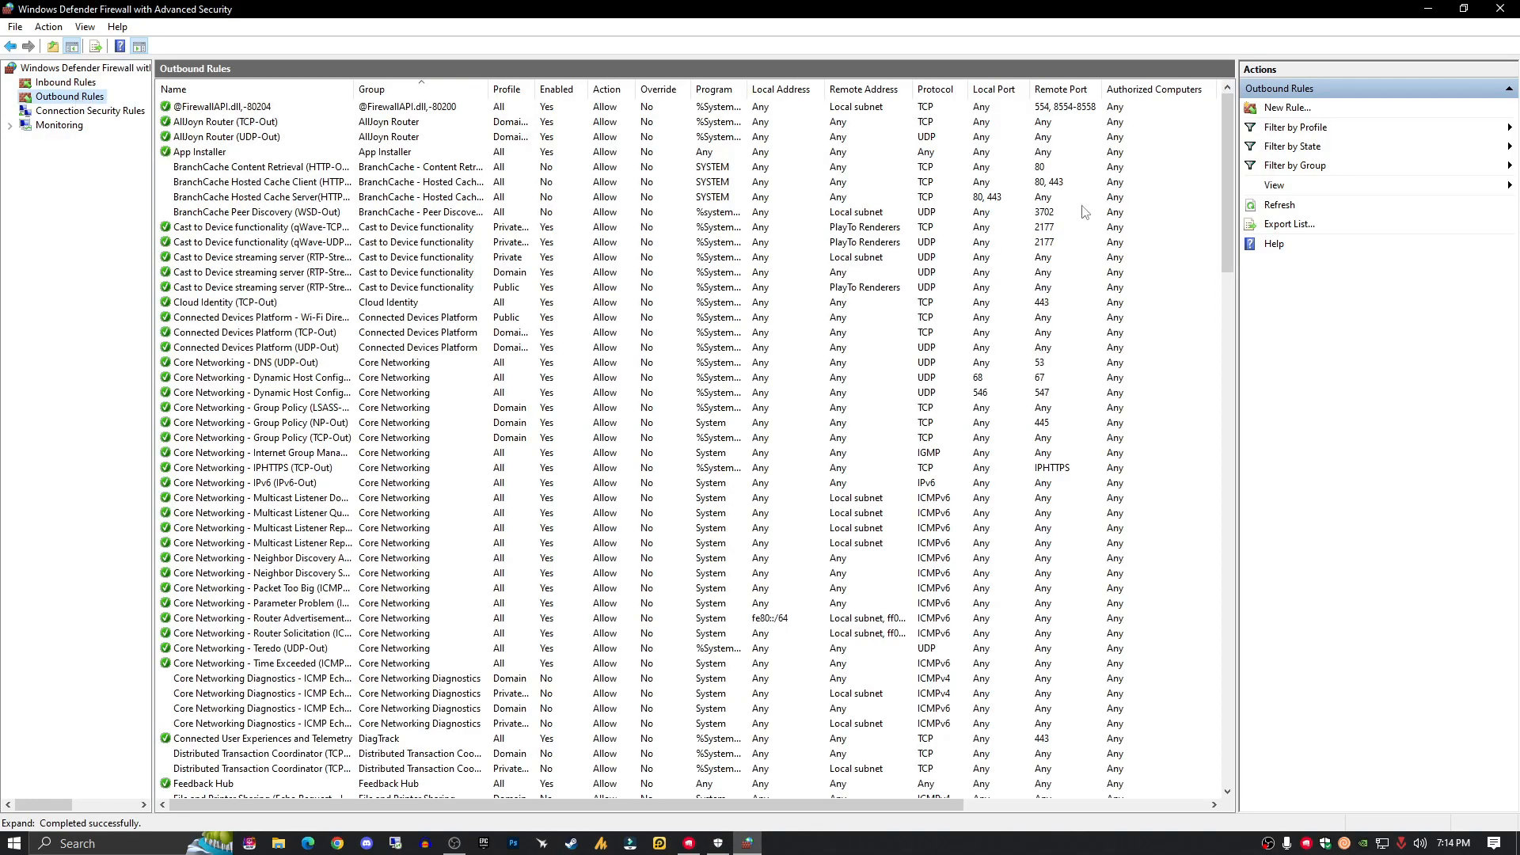
{"action": "left_click", "coordinate": [1286, 108]}
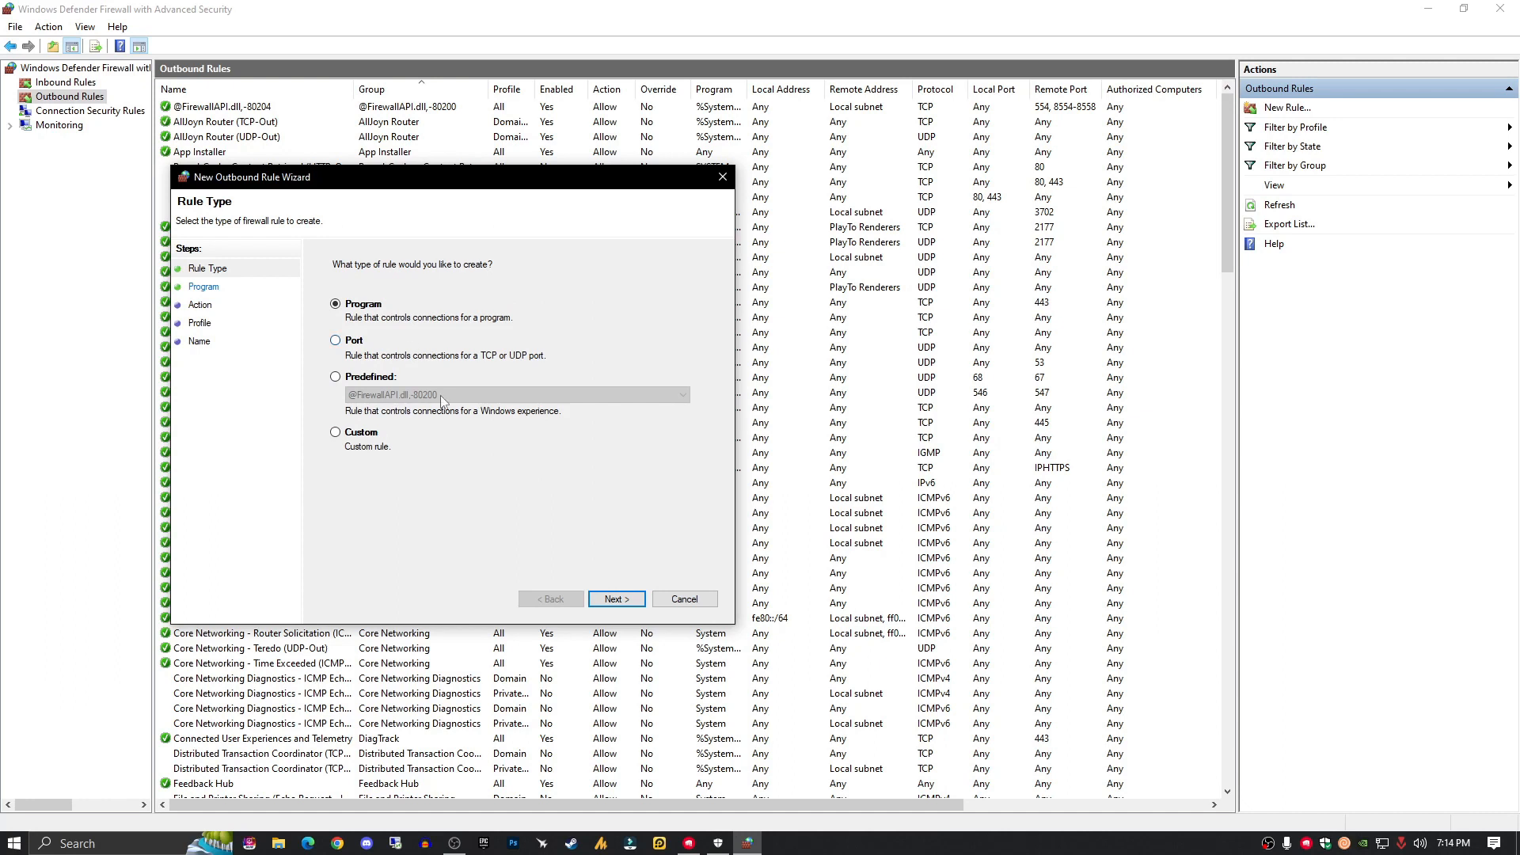
{"action": "mouse_move", "coordinate": [470, 401]}
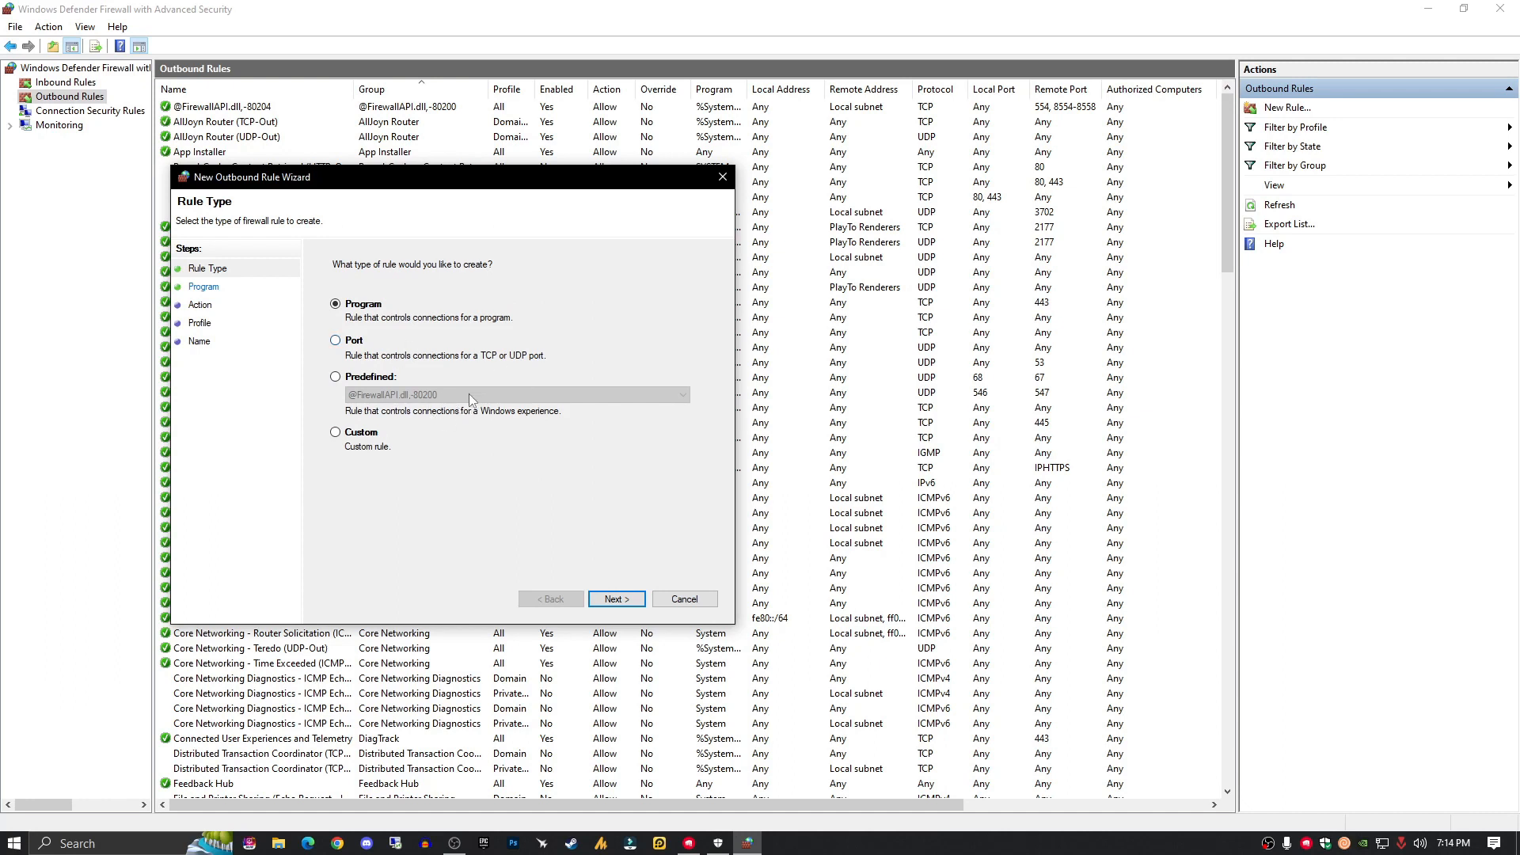
{"action": "left_click", "coordinate": [614, 598]}
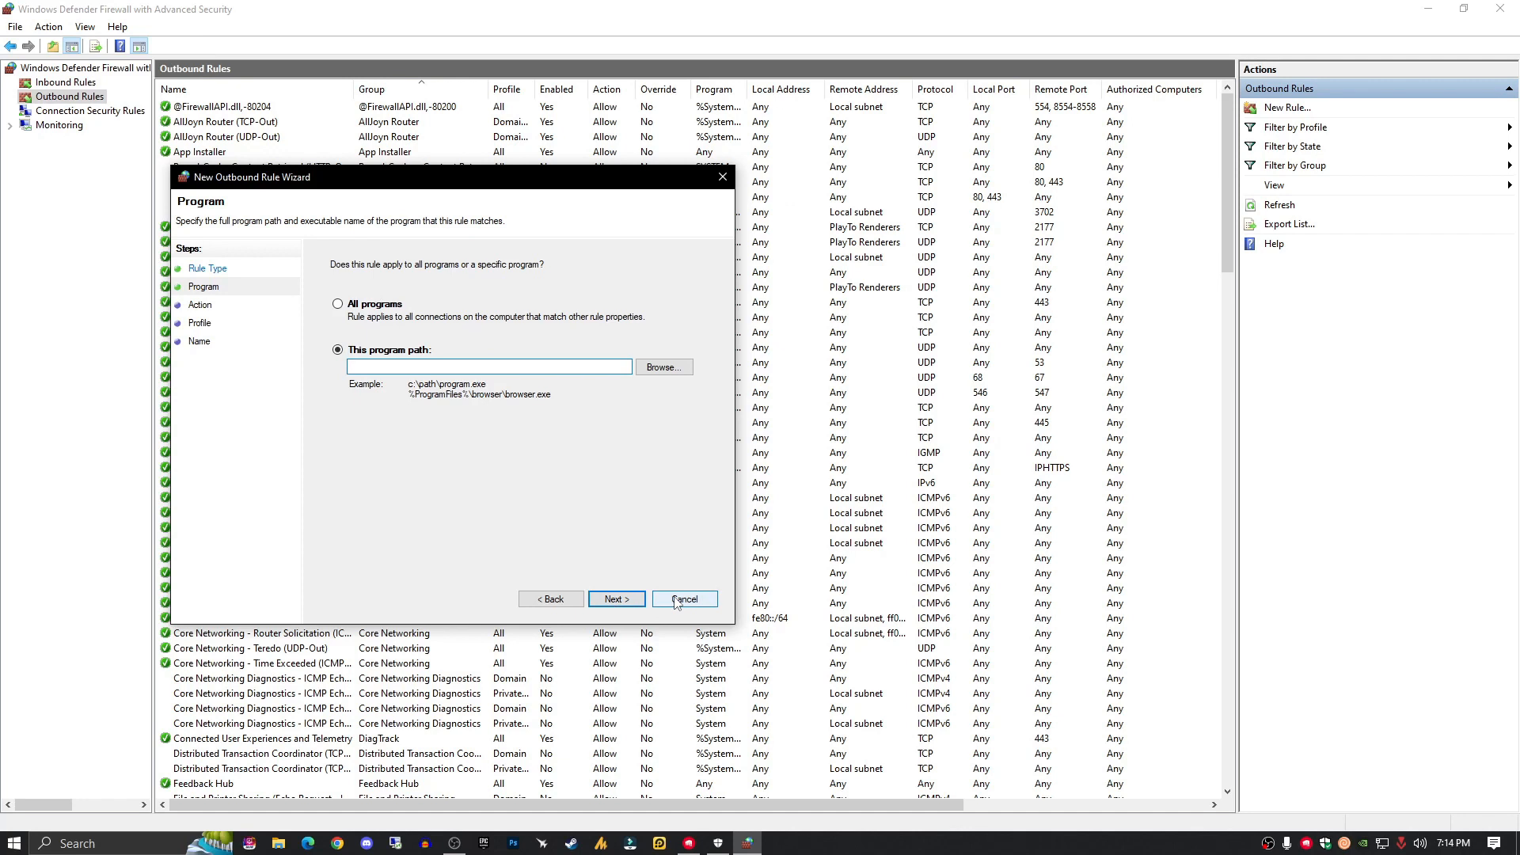
{"action": "left_click", "coordinate": [684, 598]}
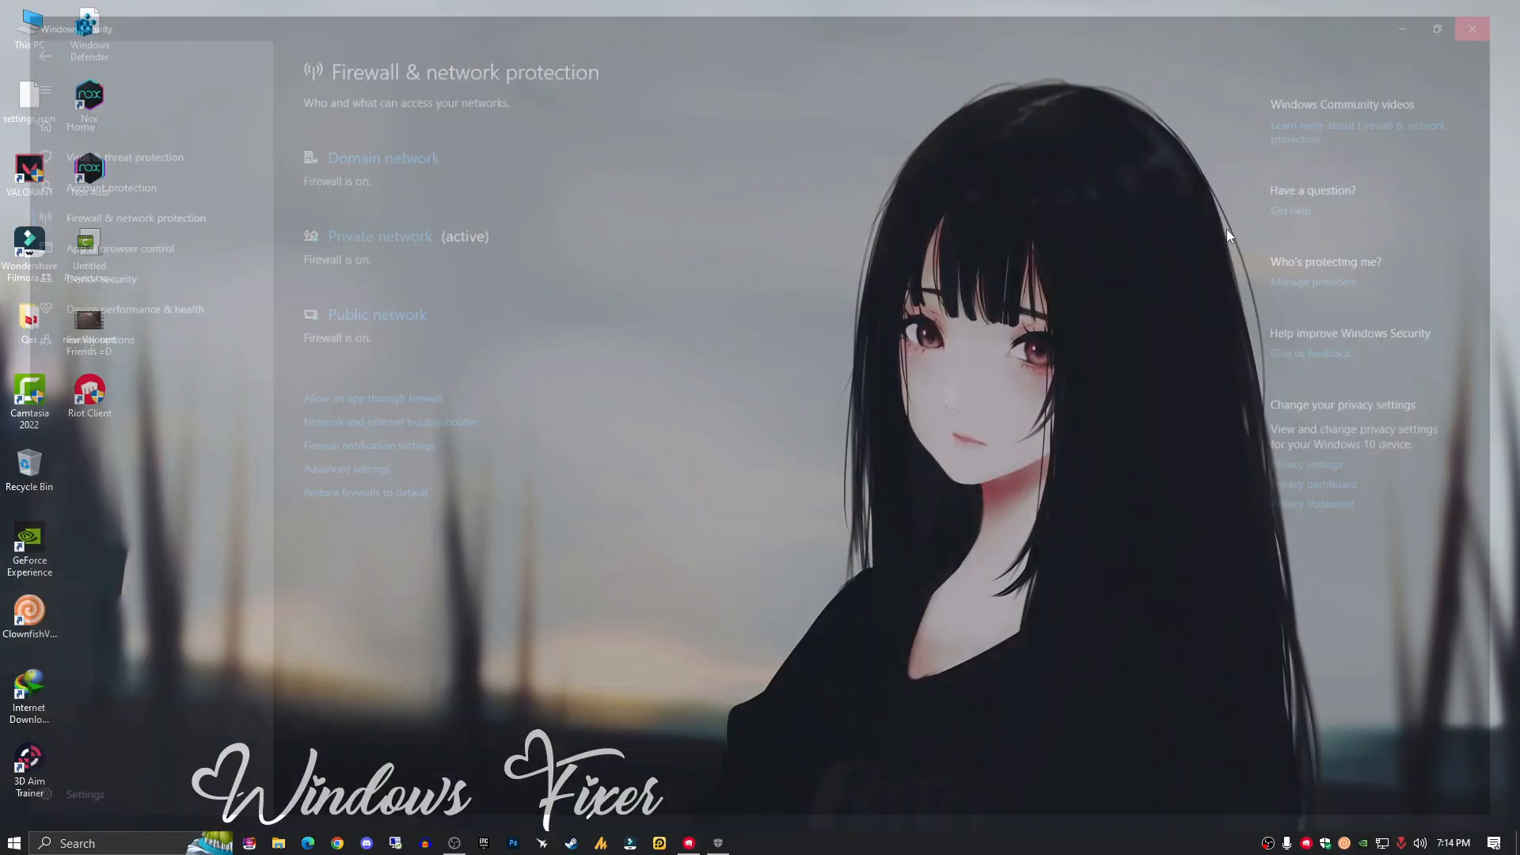
Step: Close the firewall page and search Start for 'cmd' to find Command Prompt
{"action": "left_click", "coordinate": [1471, 28]}
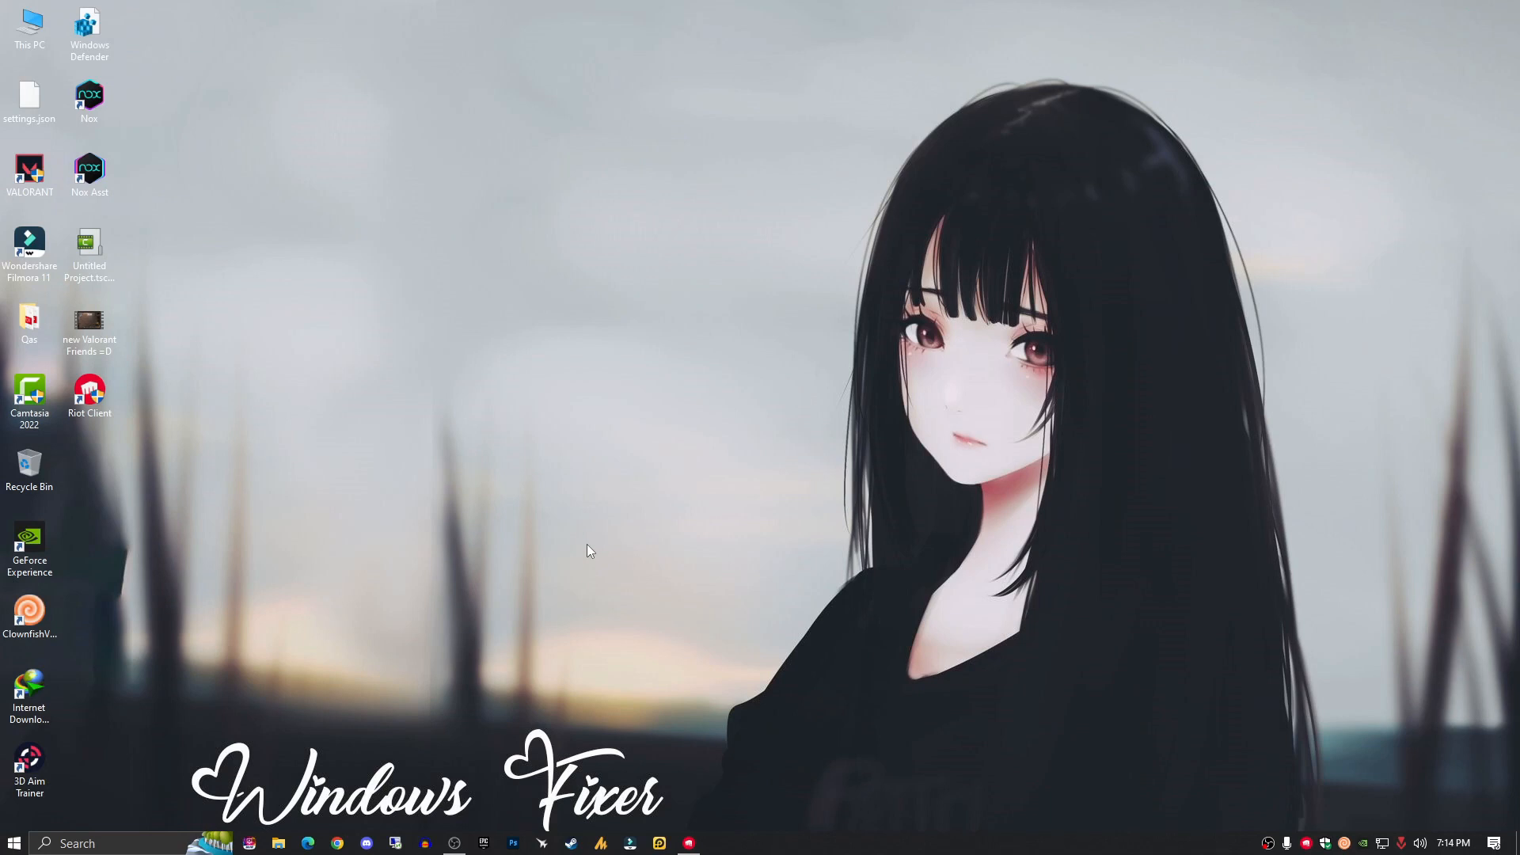
{"action": "left_click", "coordinate": [88, 395]}
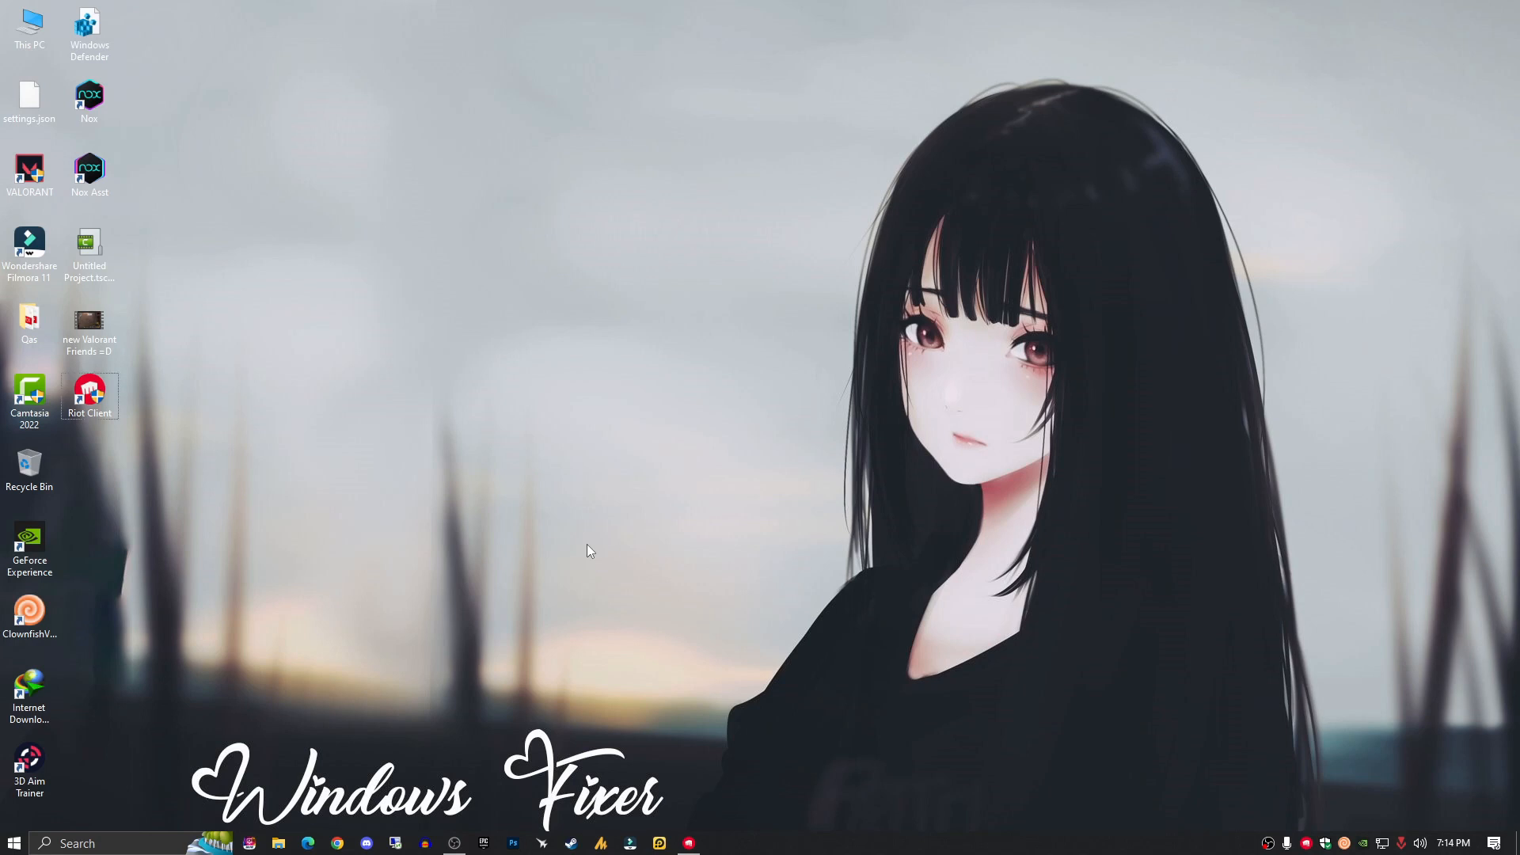
{"action": "key", "text": "win+r"}
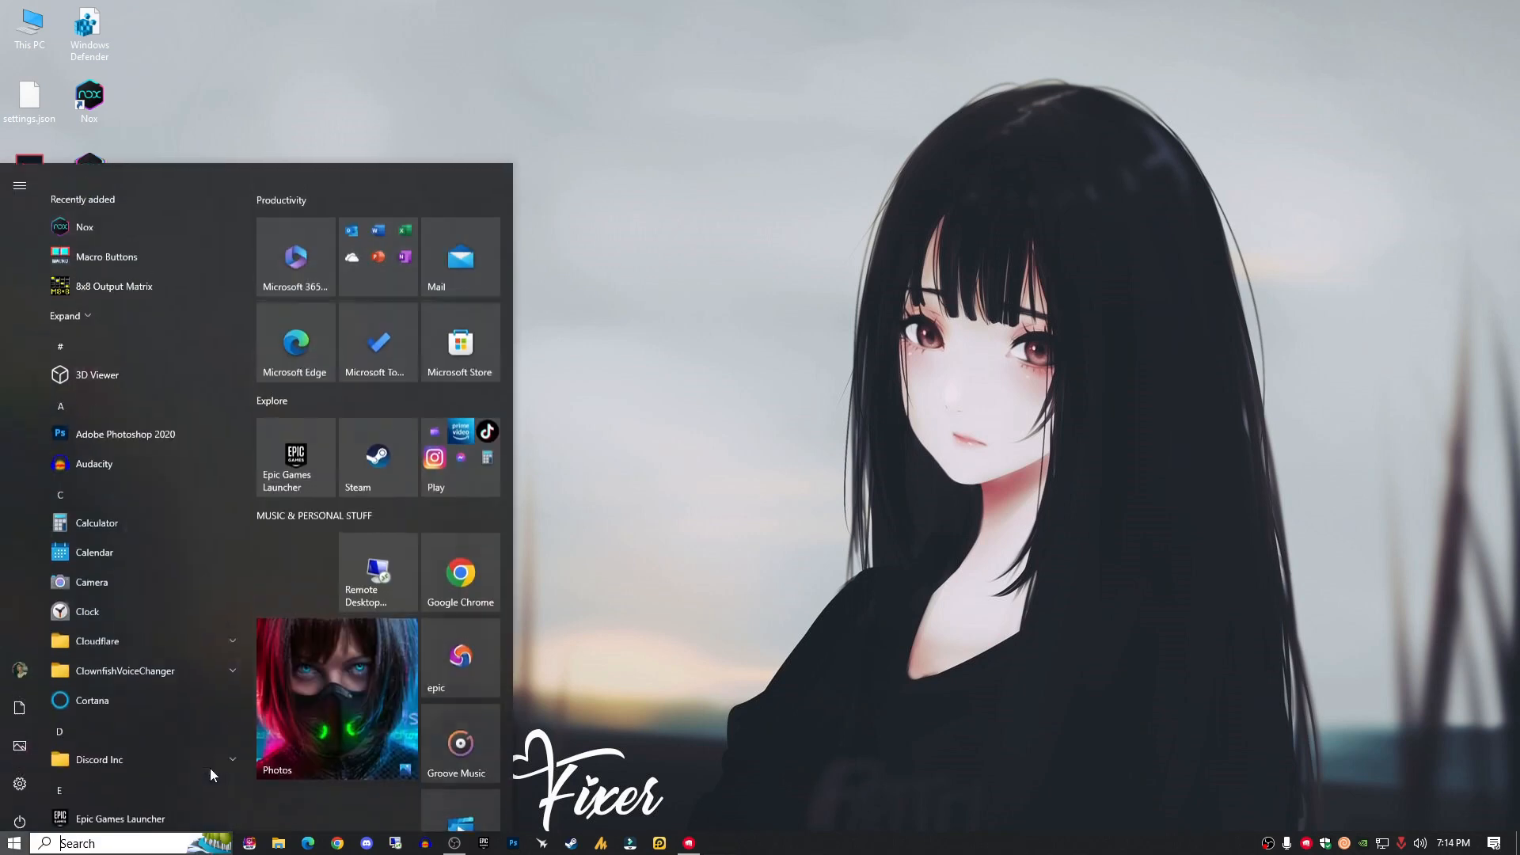
{"action": "type", "text": "cmd"}
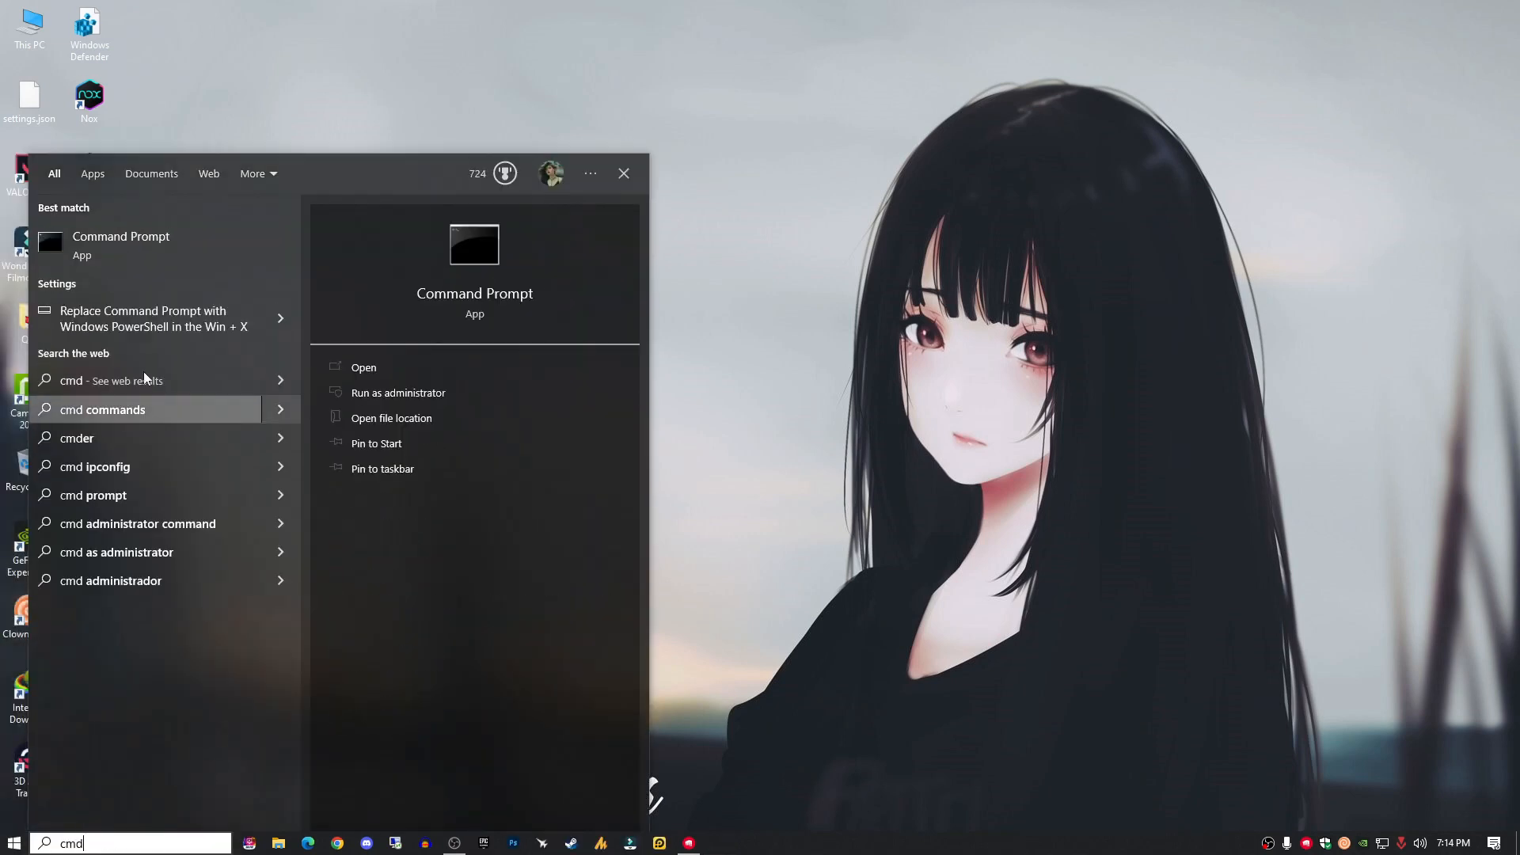
Step: Run Command Prompt as administrator and execute ipconfig/renew and ipconfig/flushdns
{"action": "left_click", "coordinate": [398, 391]}
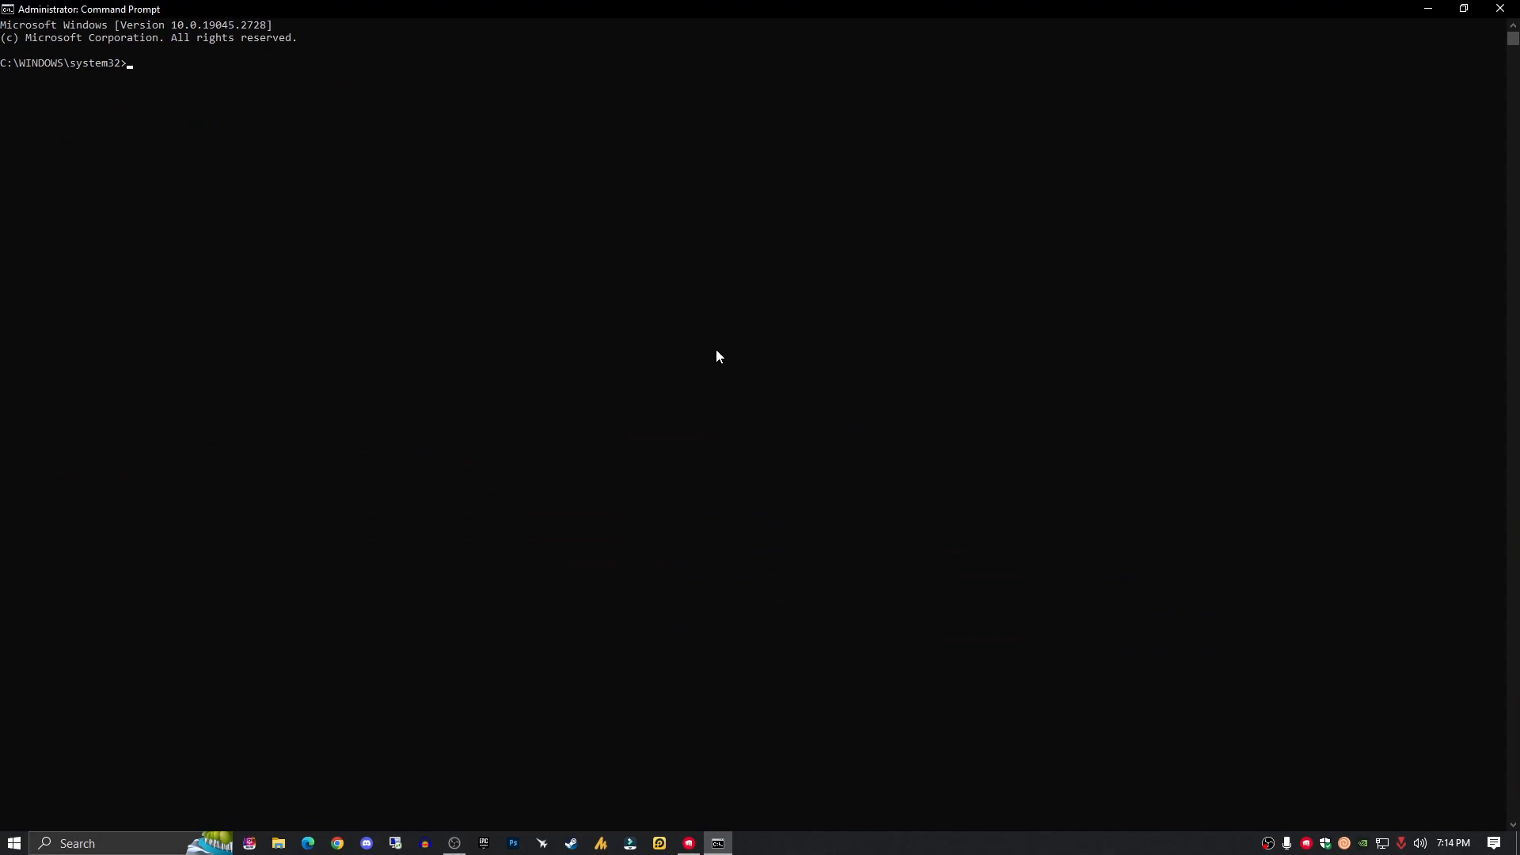
{"action": "type", "text": "ipcon"}
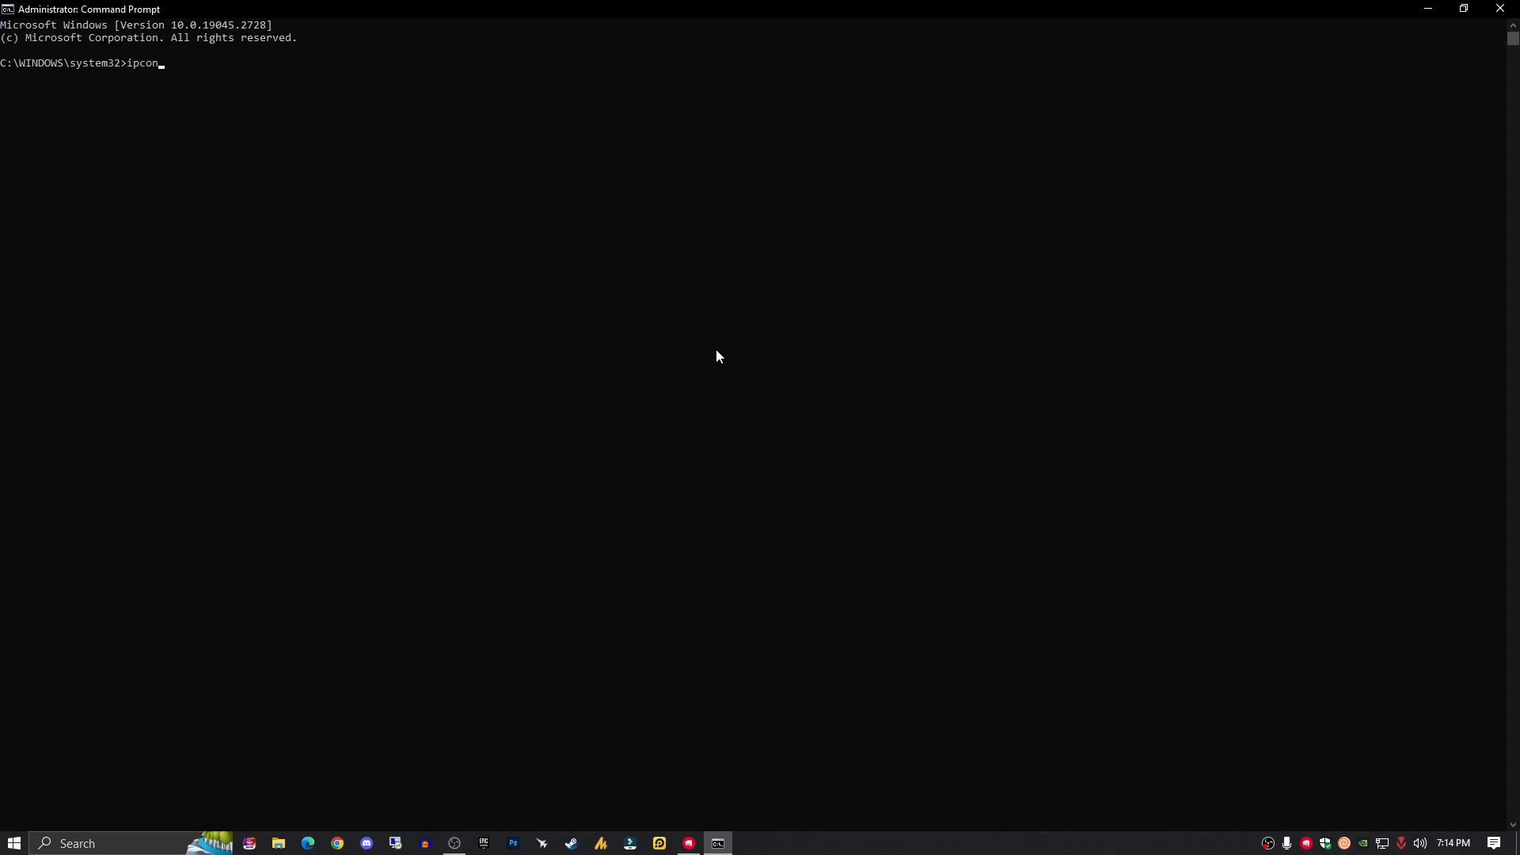
{"action": "type", "text": "fig/renew"}
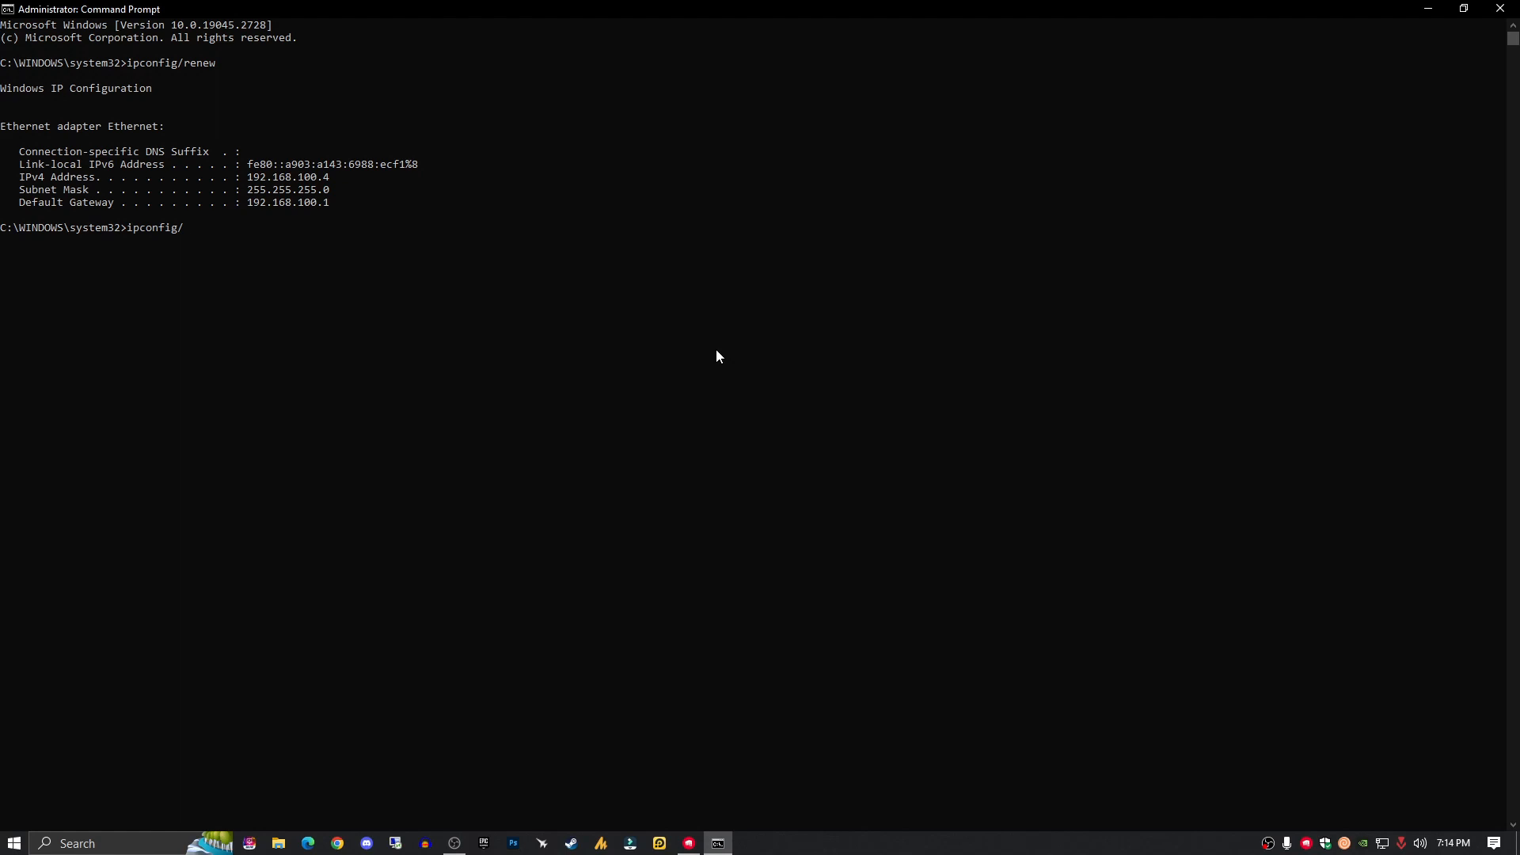
{"action": "type", "text": "flushdns"}
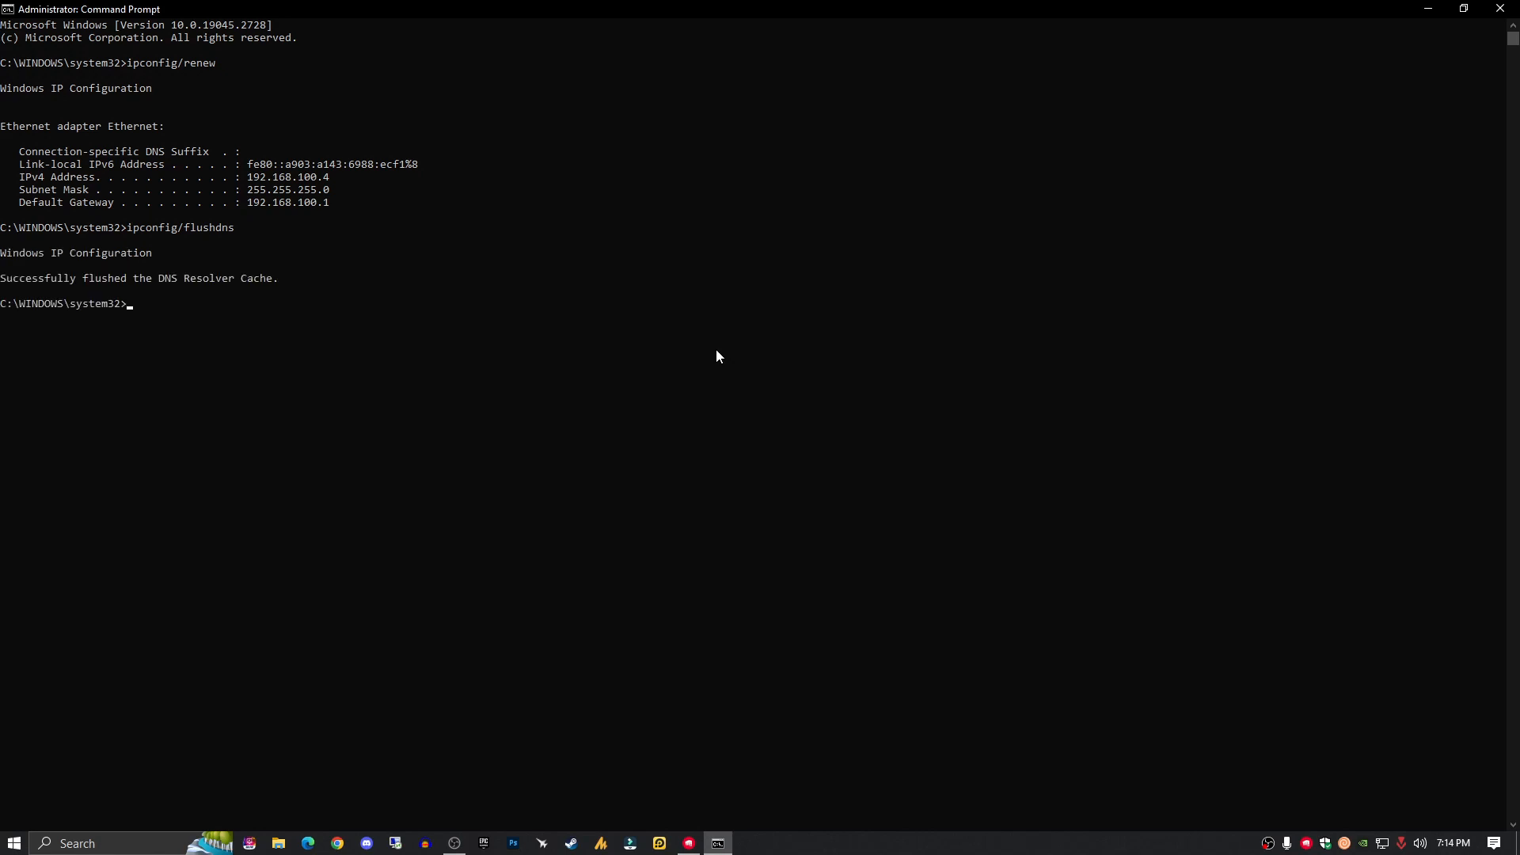
Step: Run ipconfig/registerdns, then exit the Command Prompt
{"action": "type", "text": "ipconfig/"}
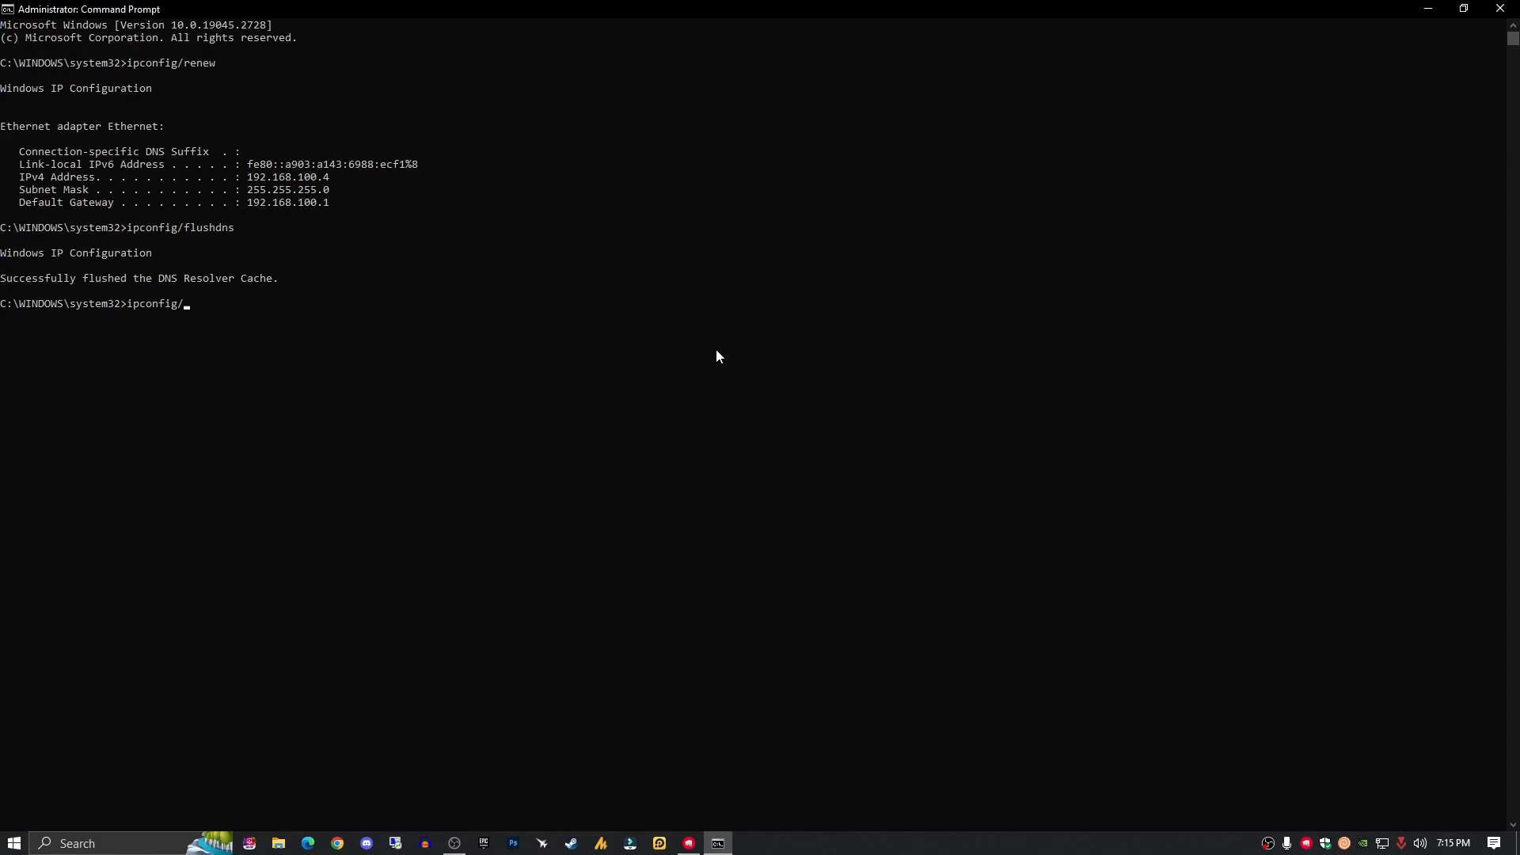
{"action": "type", "text": "registerdn"}
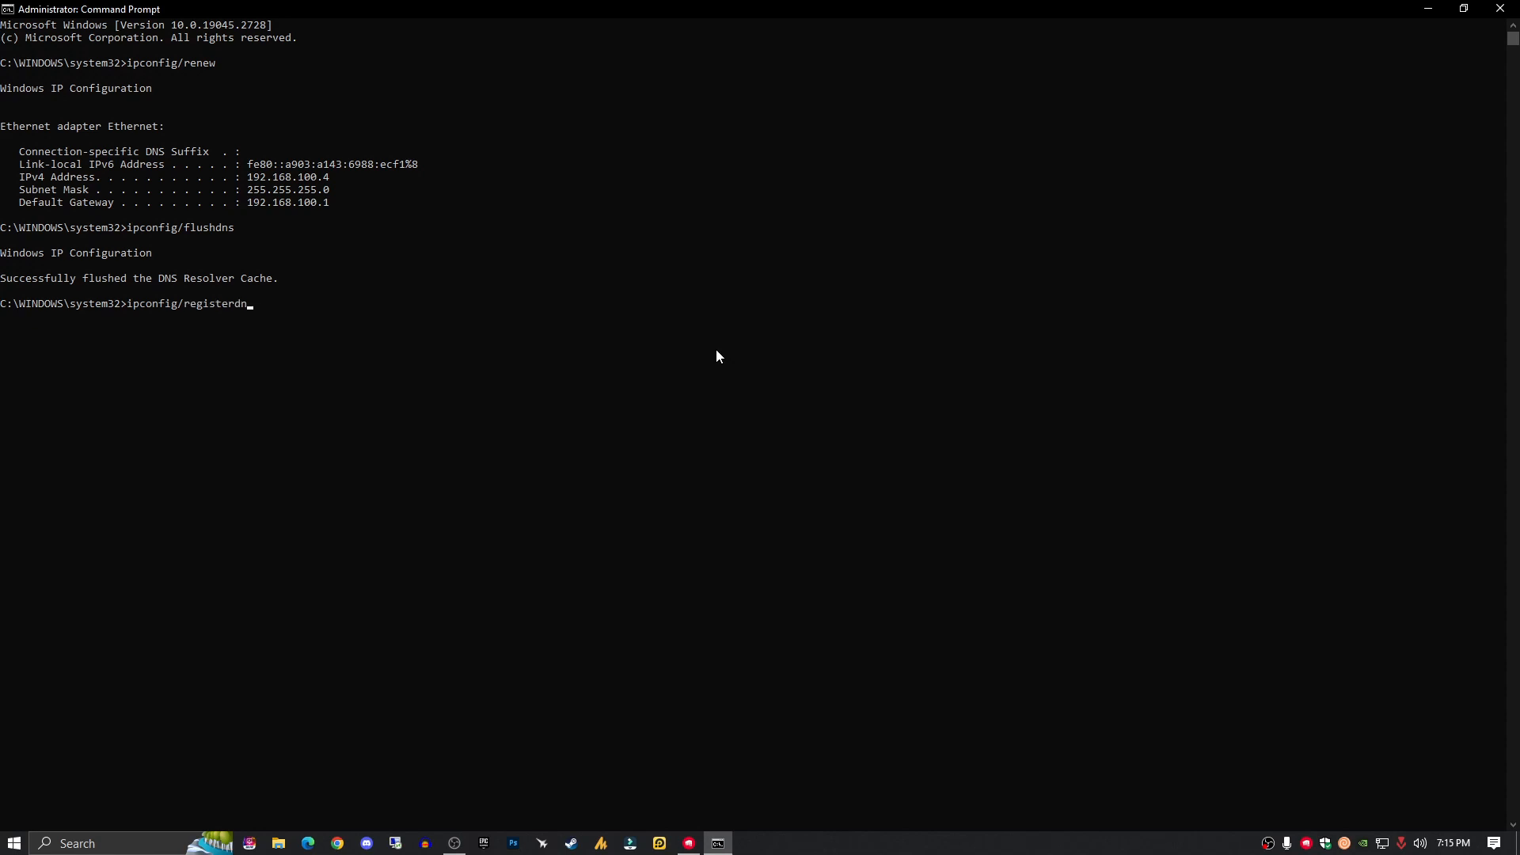
{"action": "key", "text": "enter"}
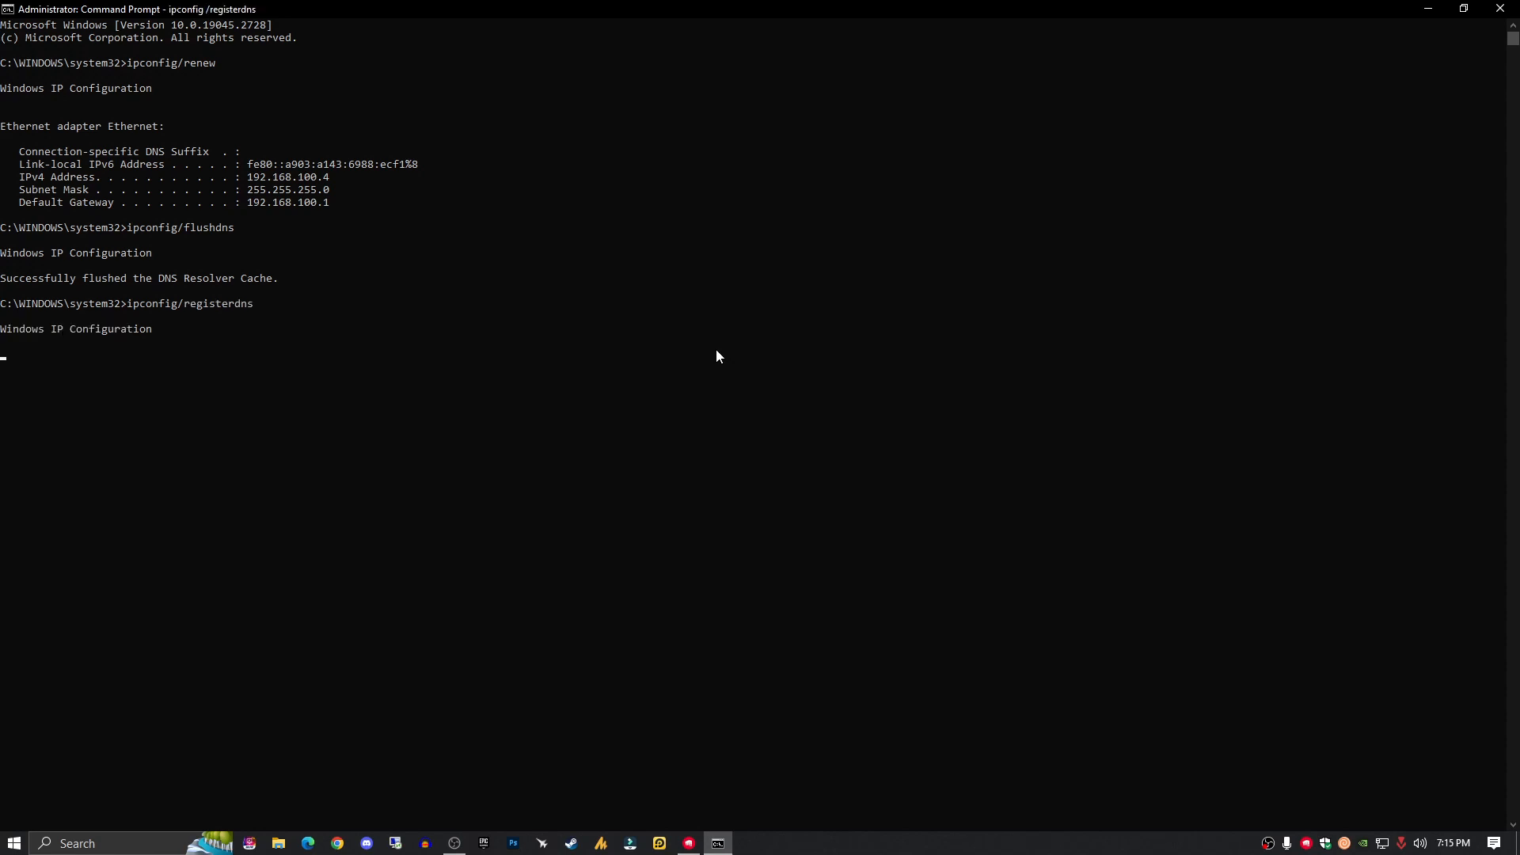
{"action": "type", "text": "ex"}
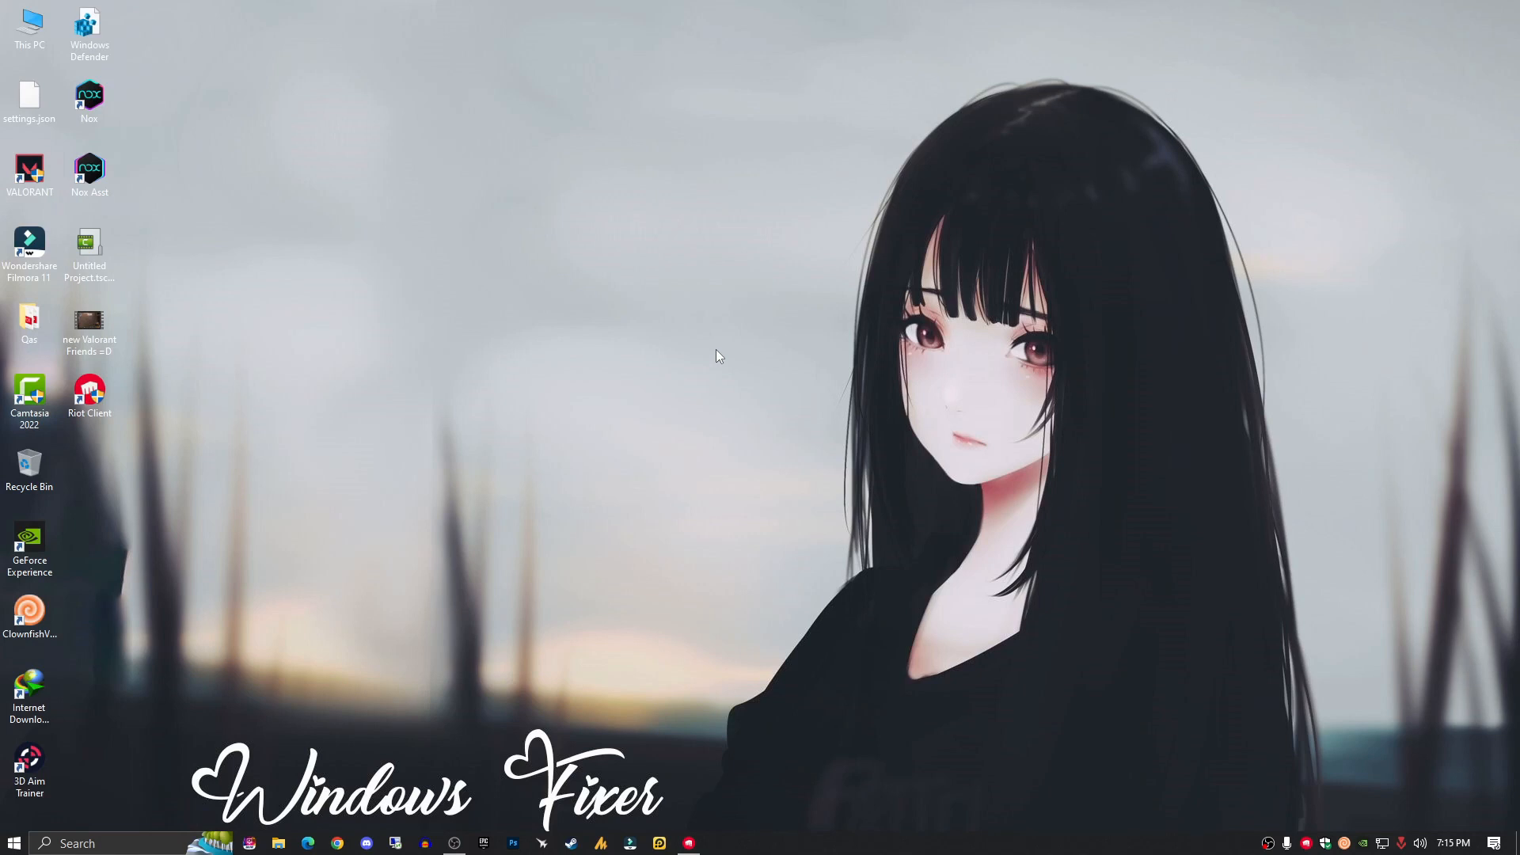
{"action": "mouse_move", "coordinate": [667, 418]}
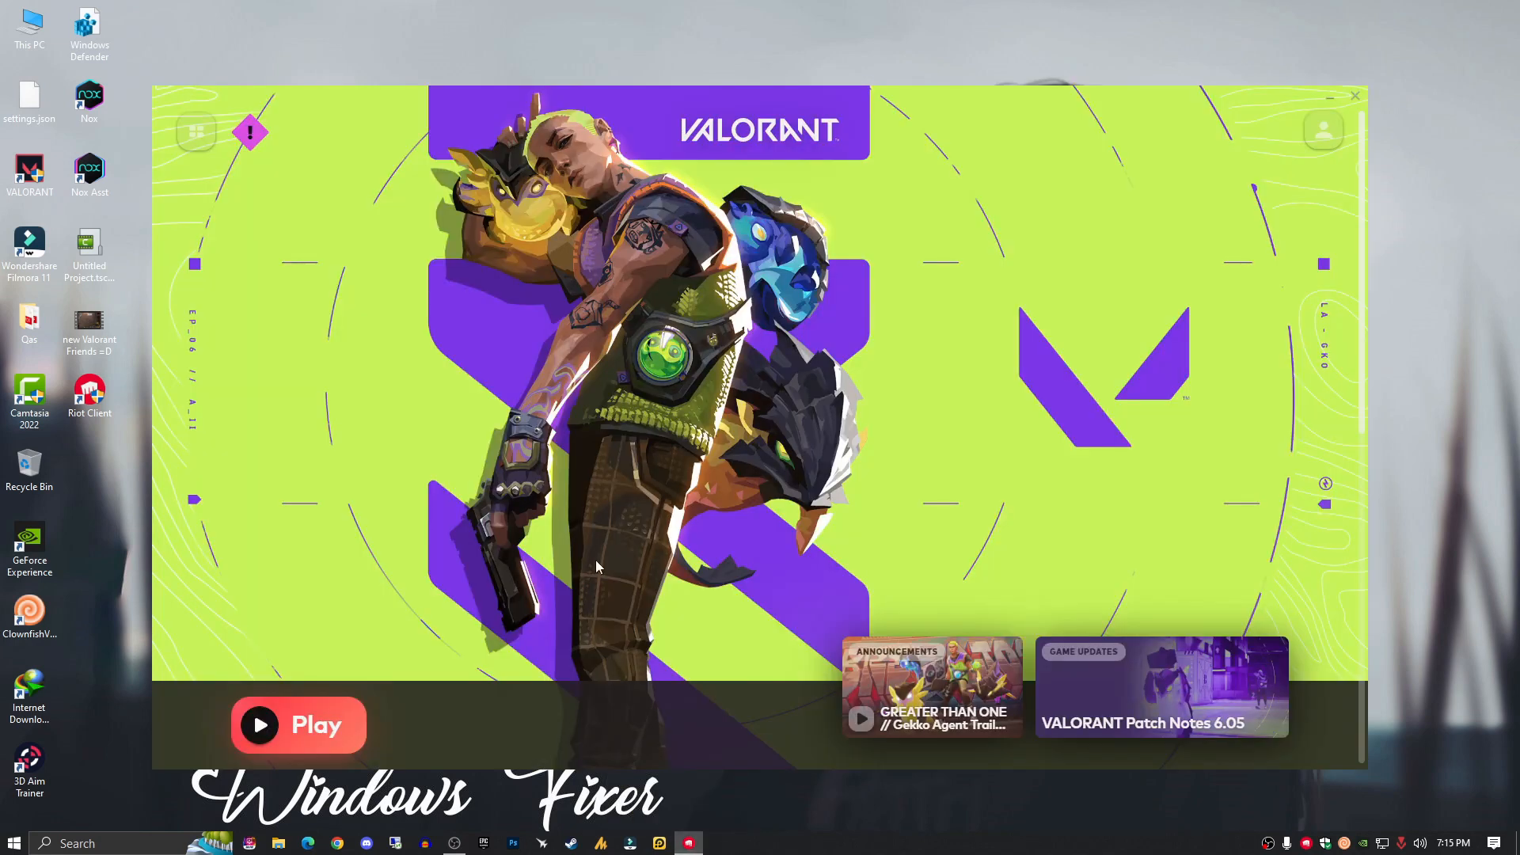
{"action": "mouse_move", "coordinate": [655, 480]}
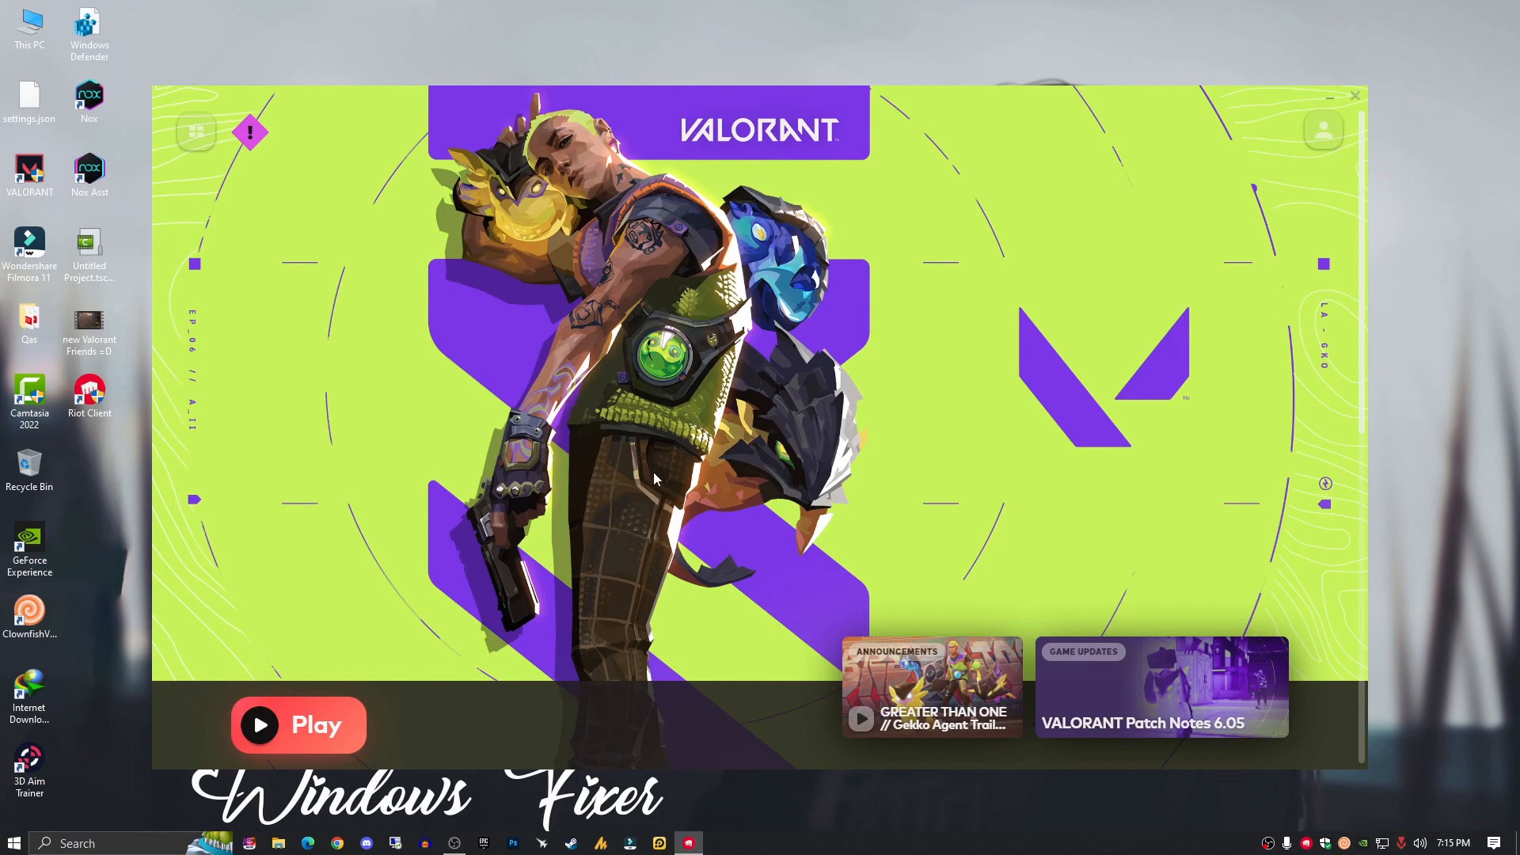